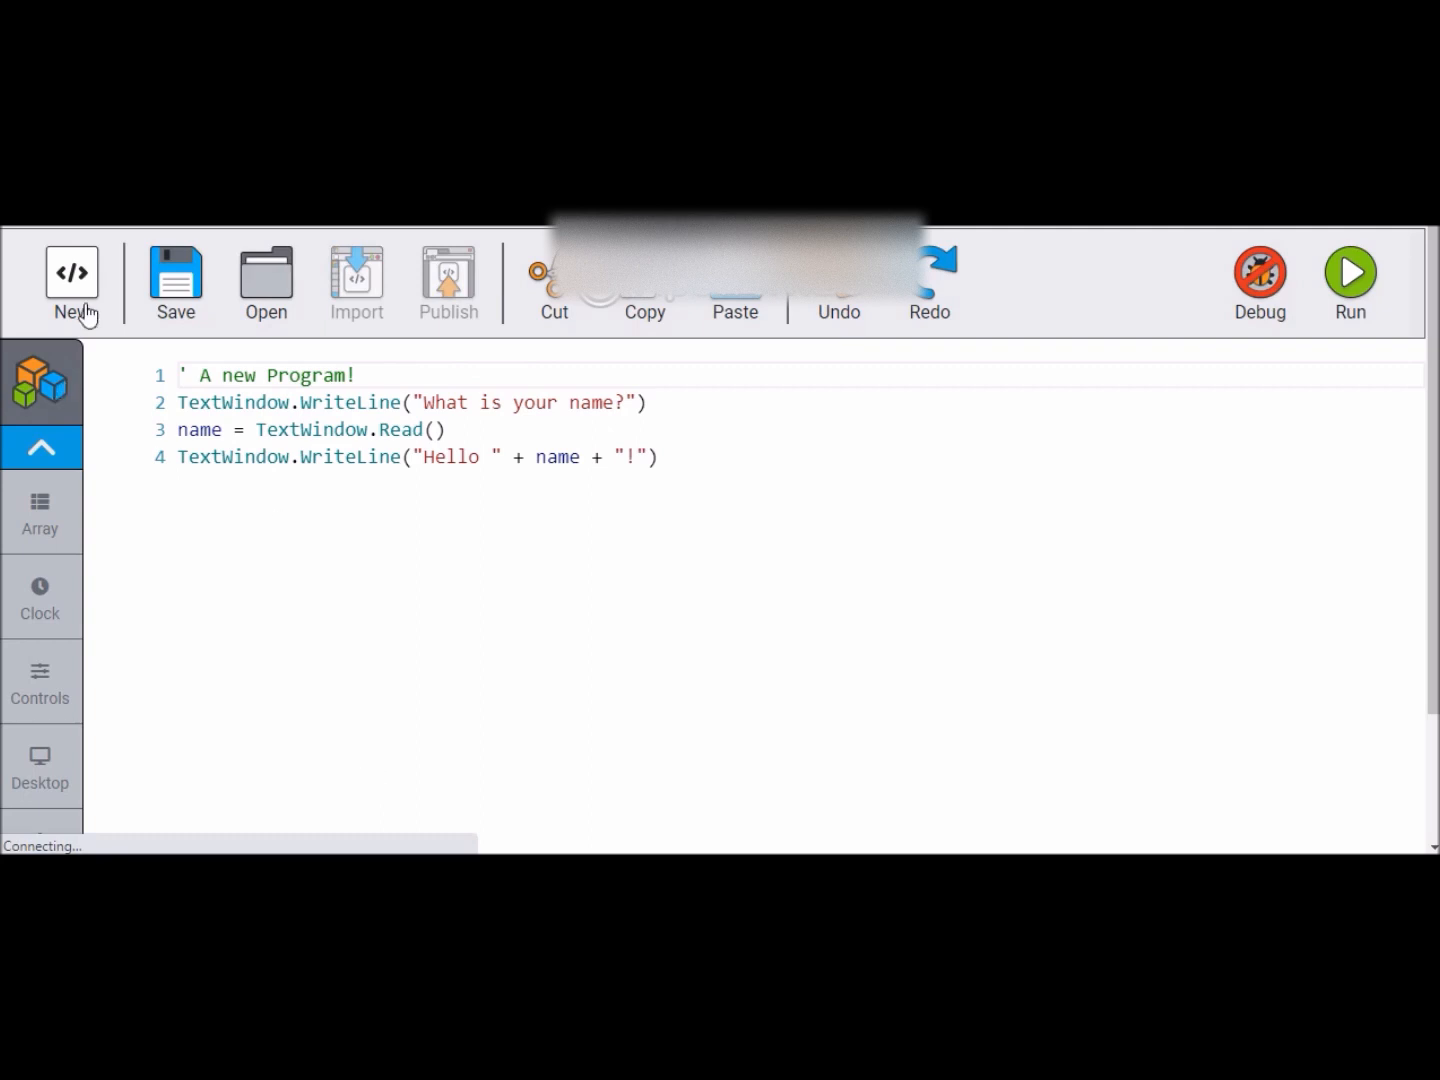
pyautogui.moveTo(220, 308)
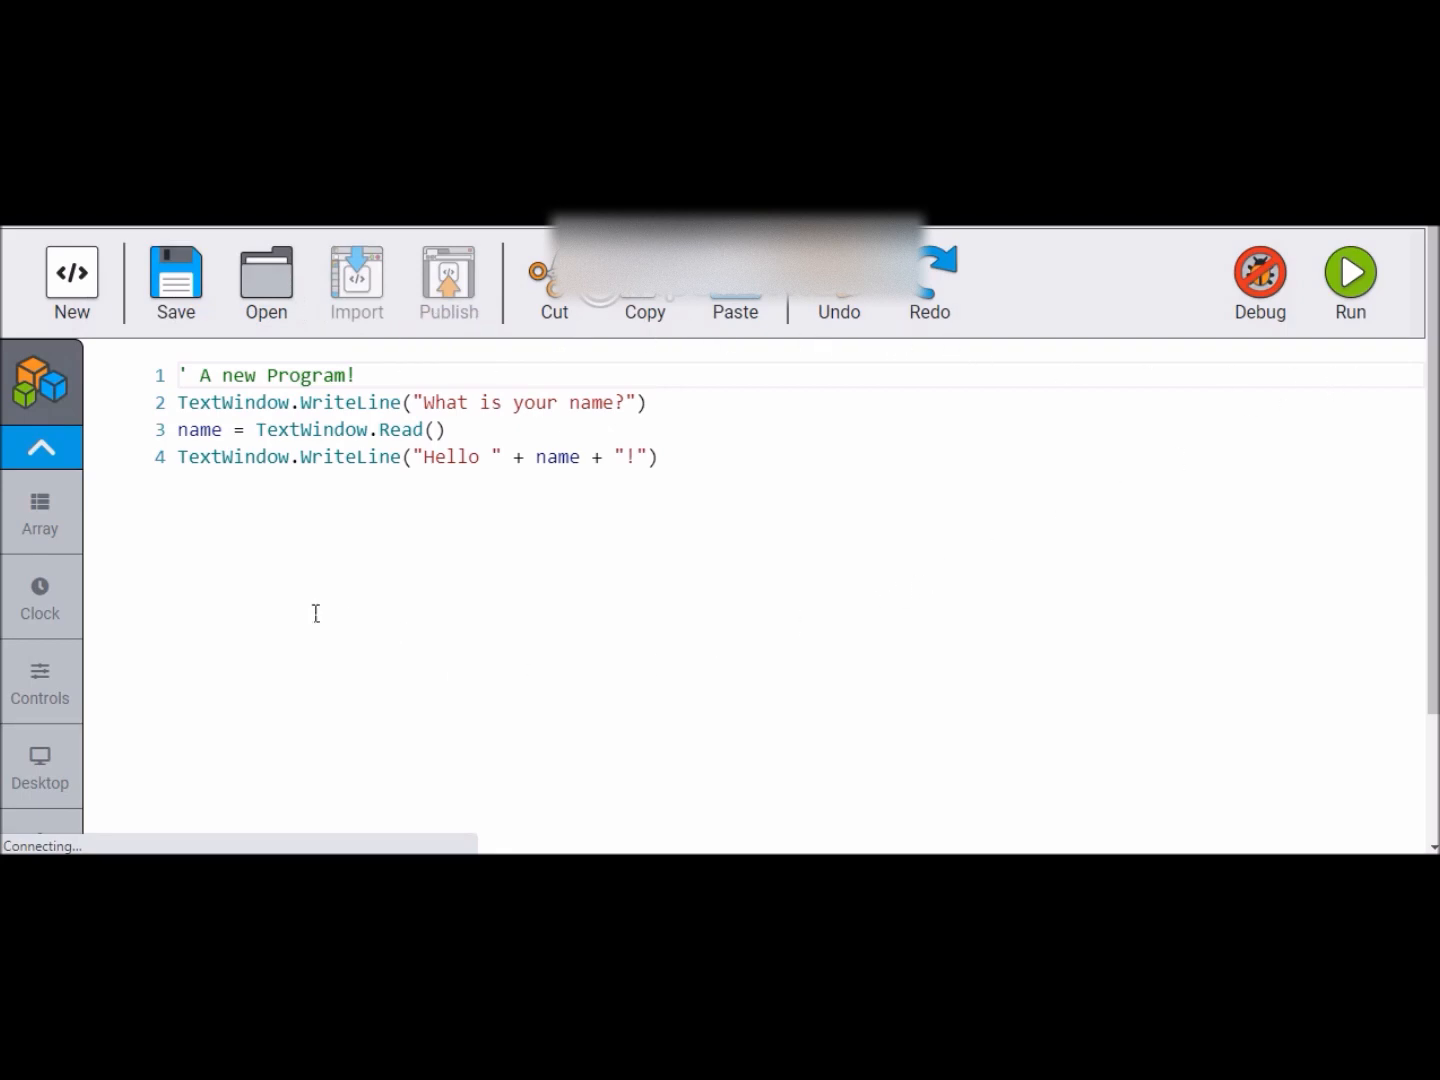
pyautogui.moveTo(258, 472)
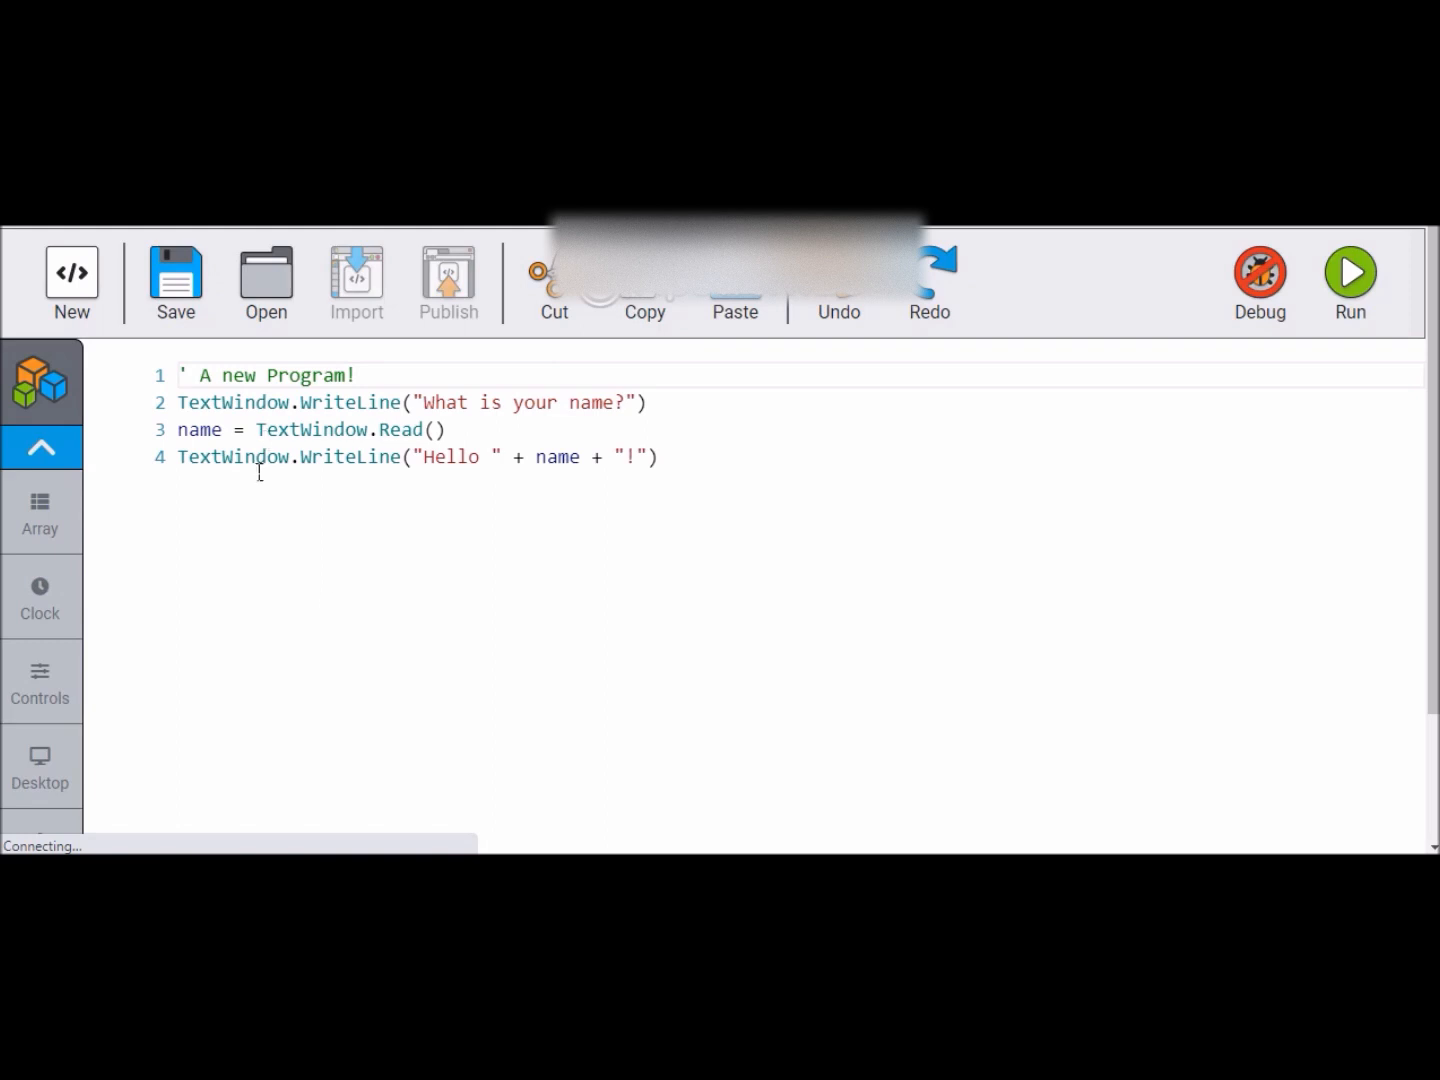
pyautogui.moveTo(196, 380)
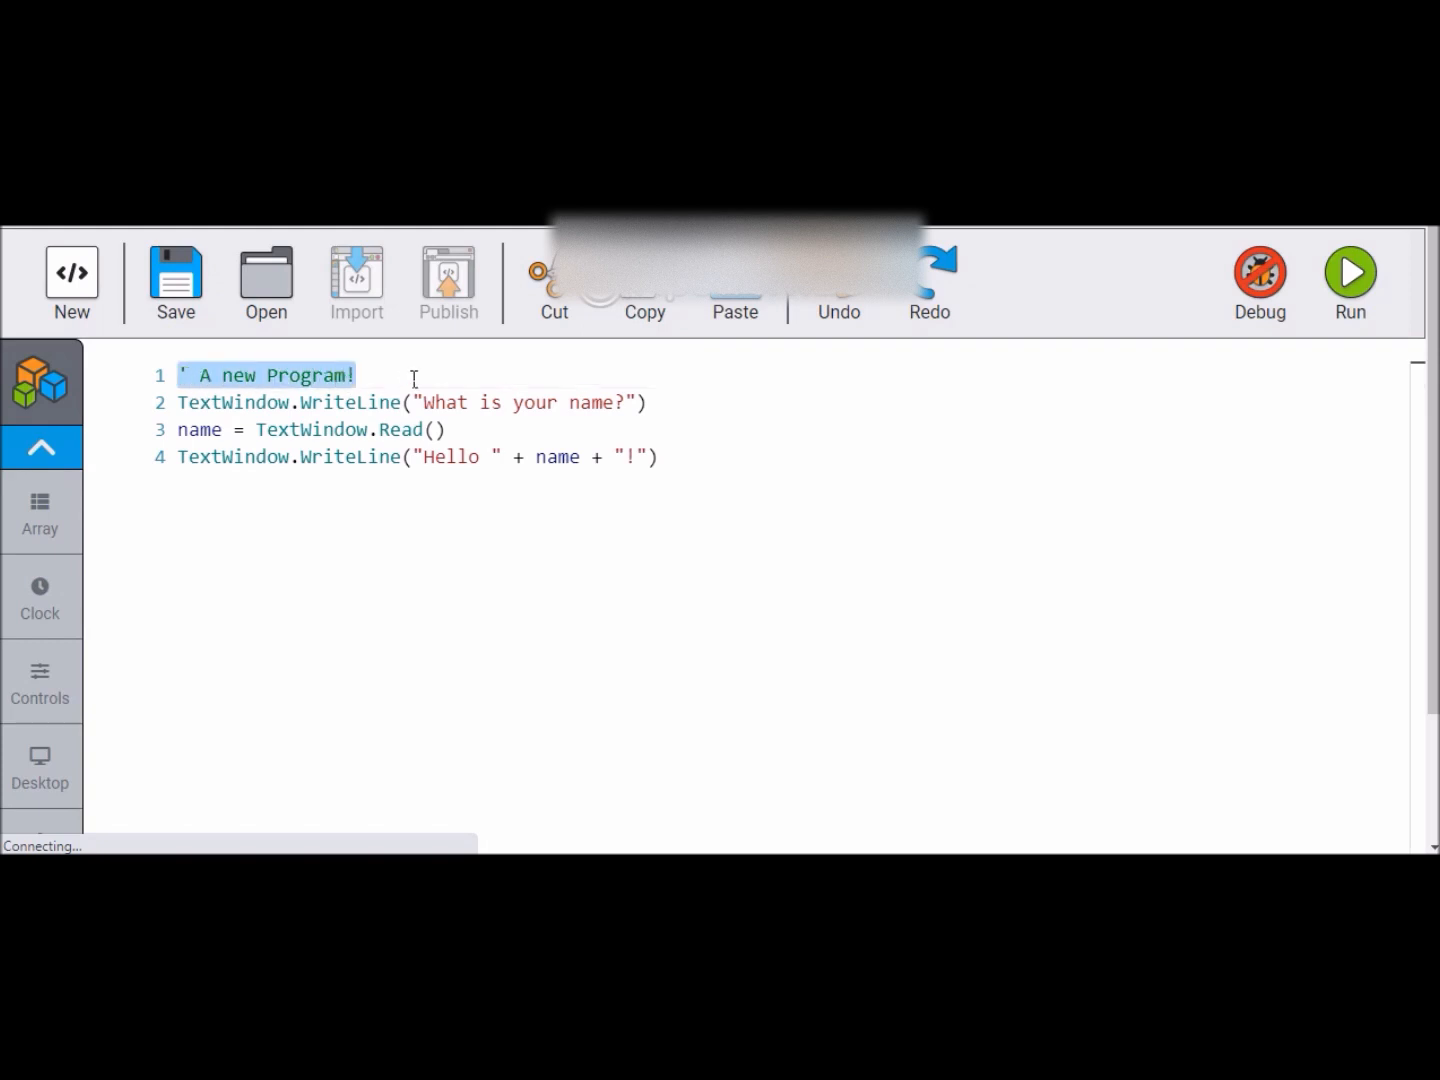
# Step: Delete the ' A new Program! comment line so line 1 is blank
pyautogui.press('Delete')
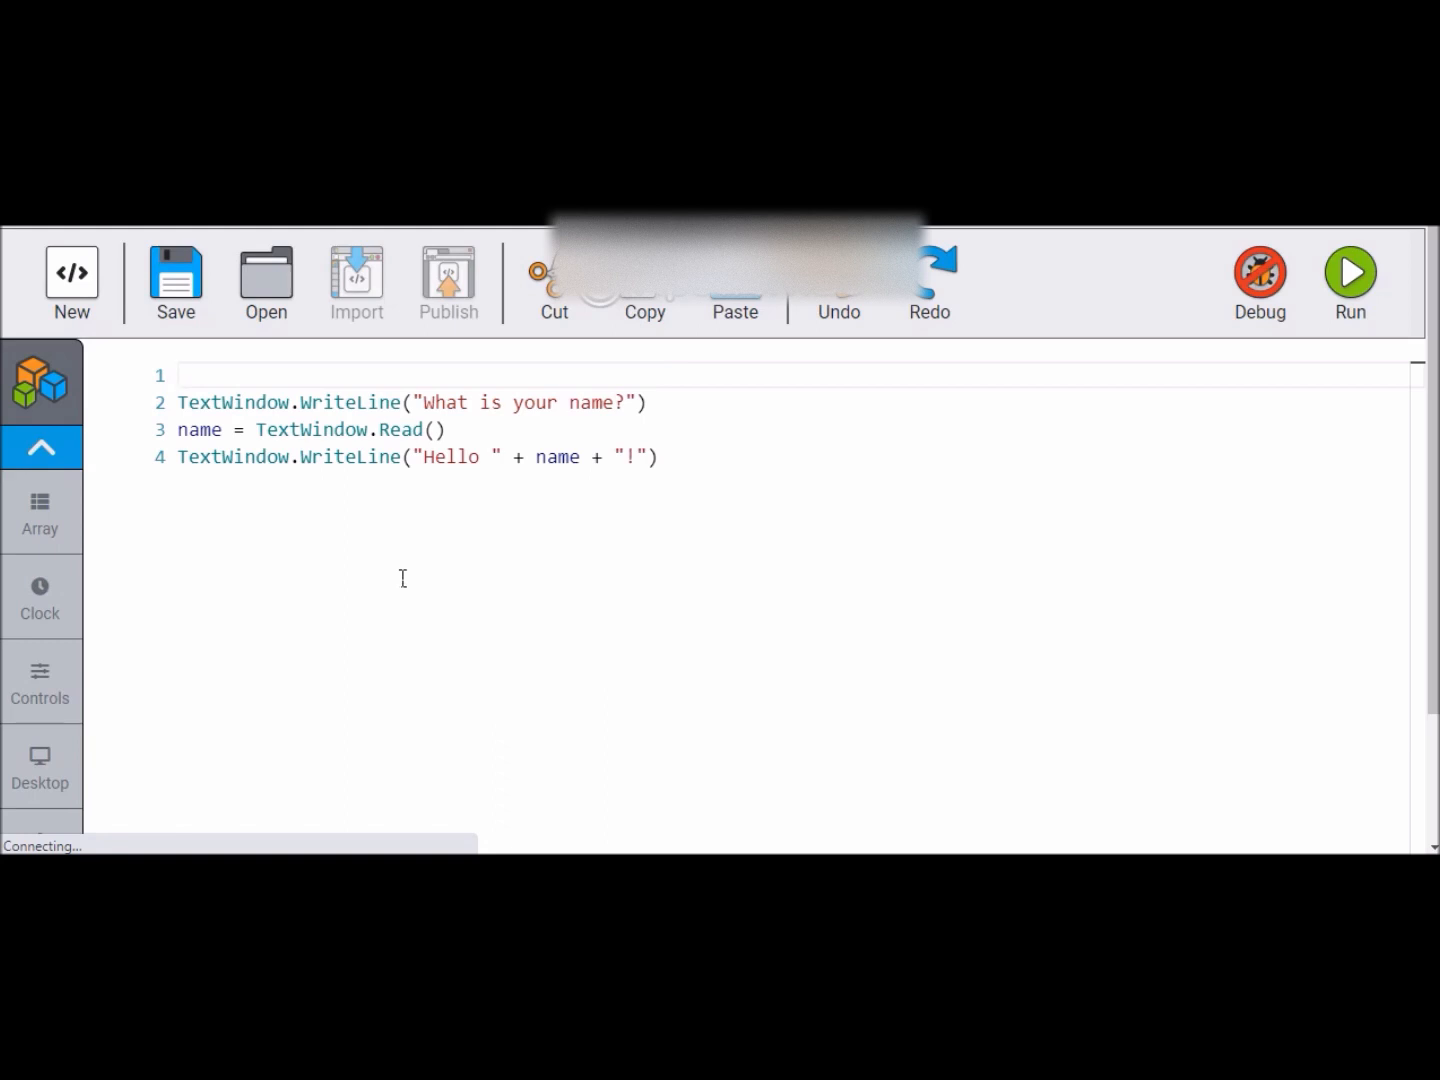
# Step: Write the loop header: i=1 followed by While i<=4
pyautogui.write('i=')
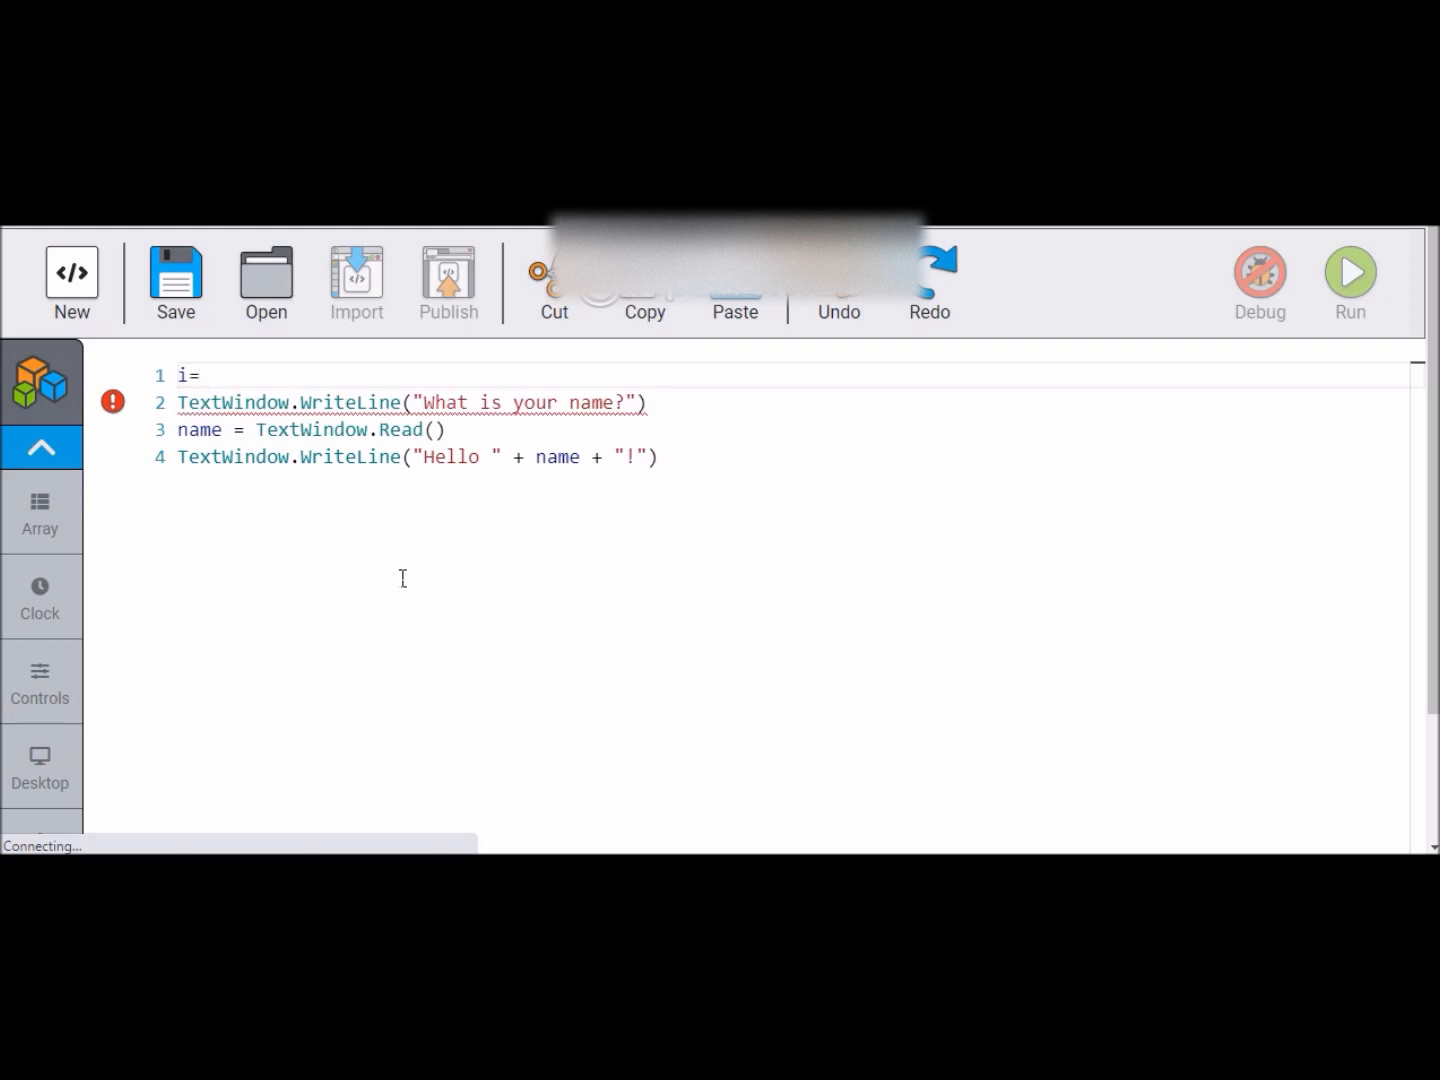
pyautogui.write('1')
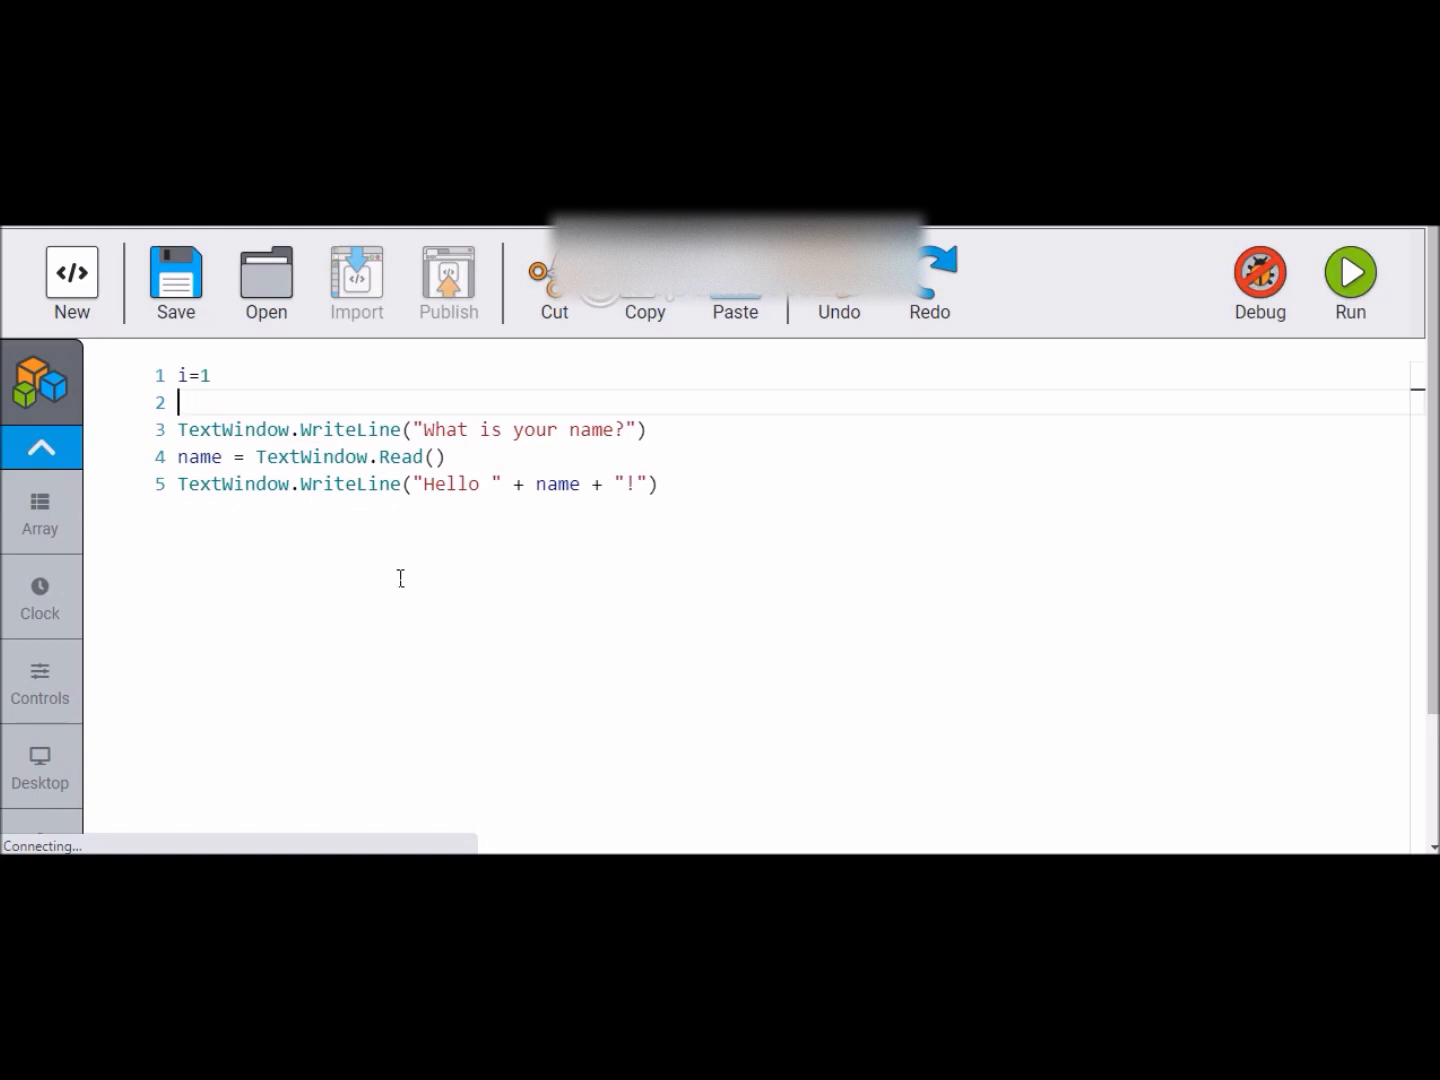
pyautogui.write('While')
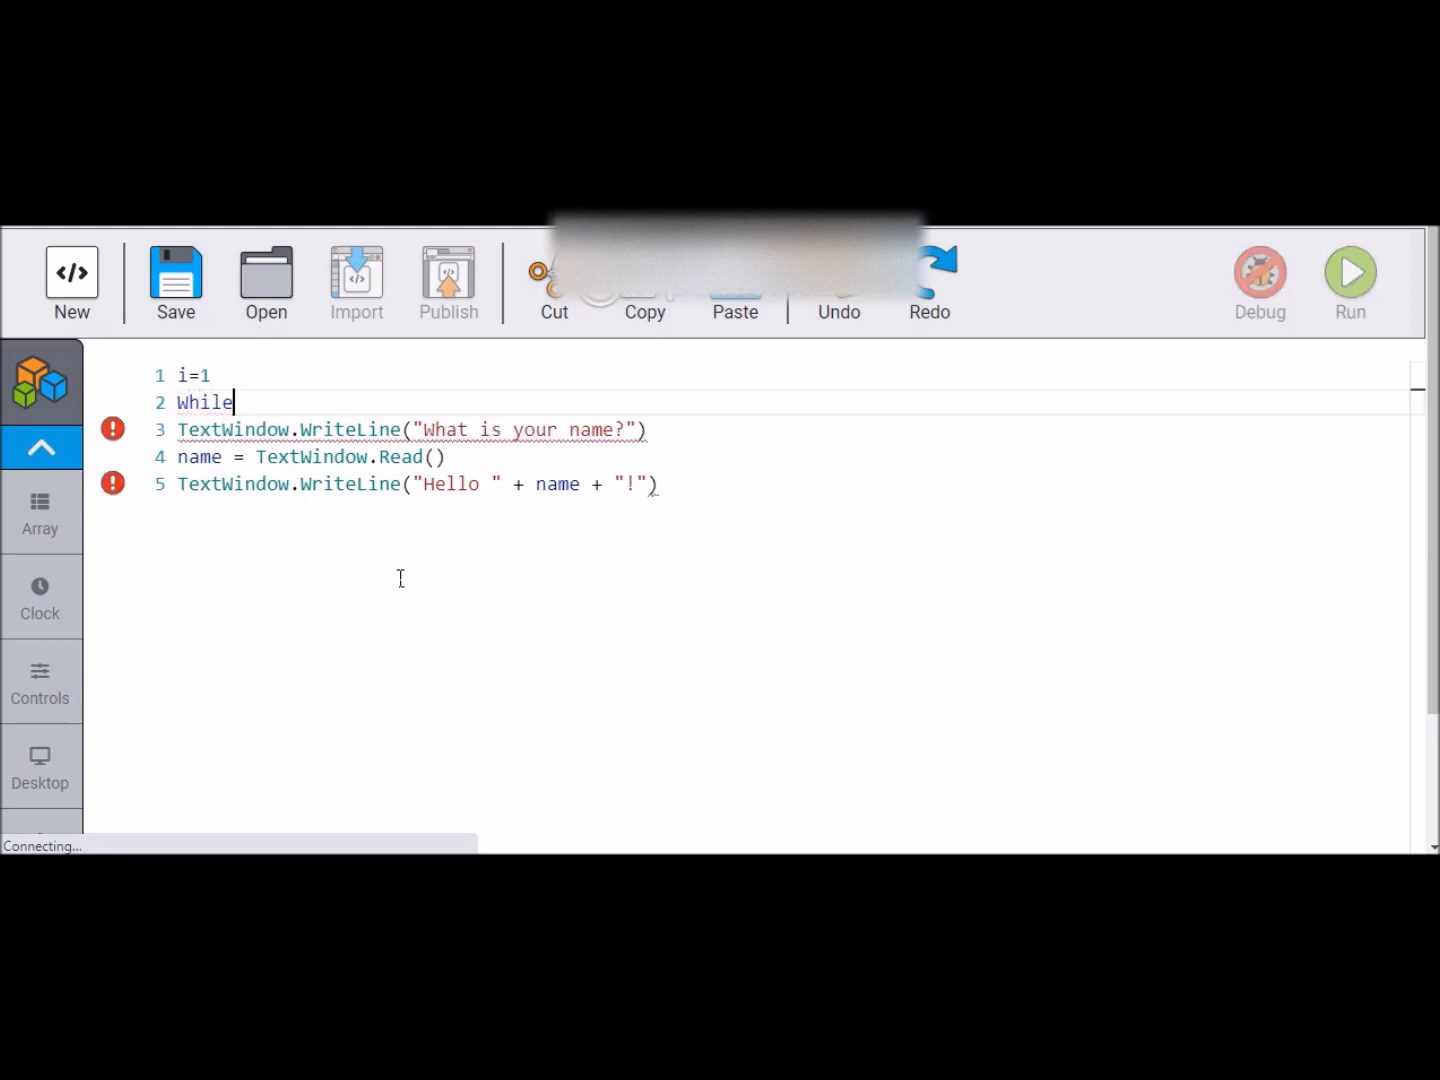
pyautogui.write('" "')
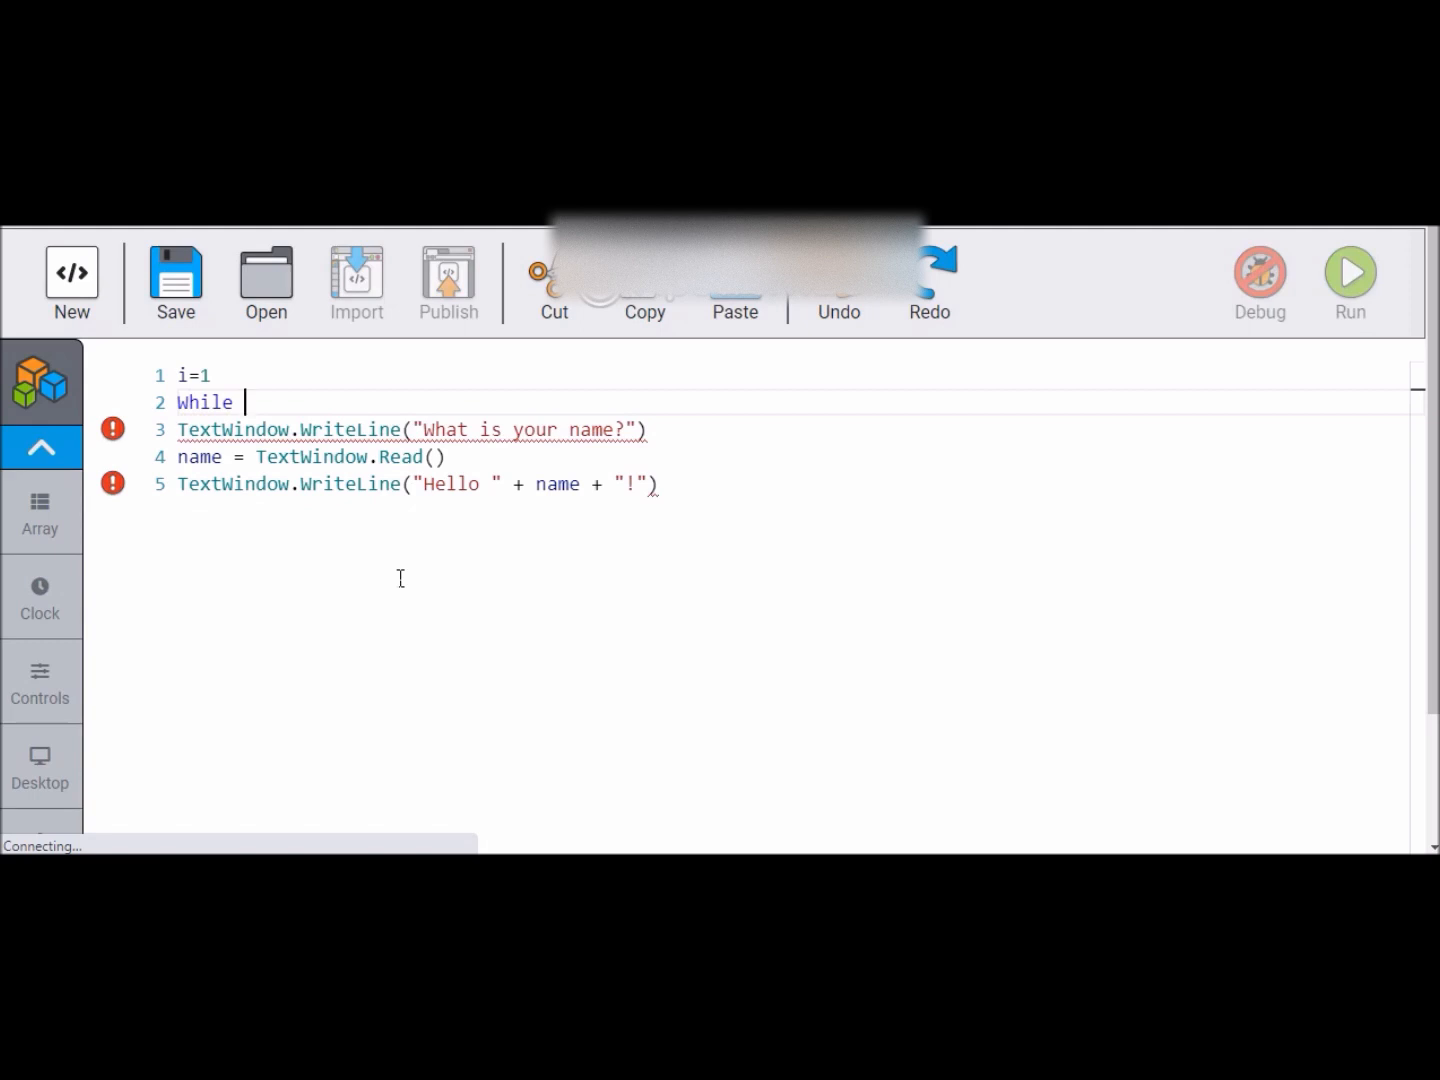
pyautogui.write('i')
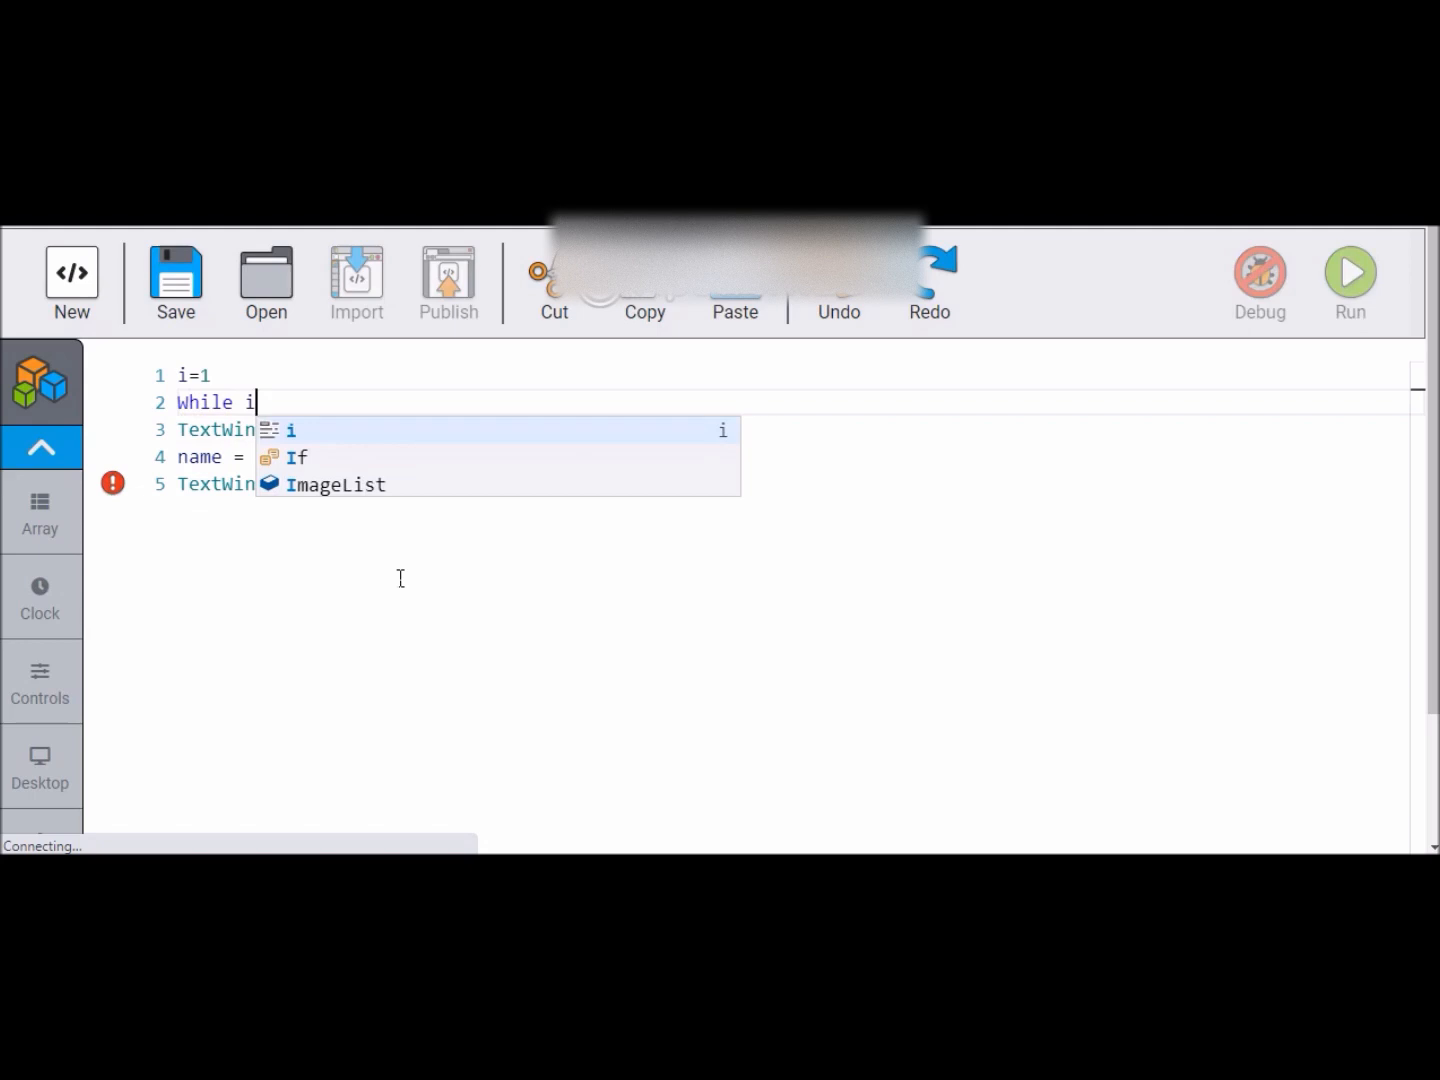
pyautogui.write('<')
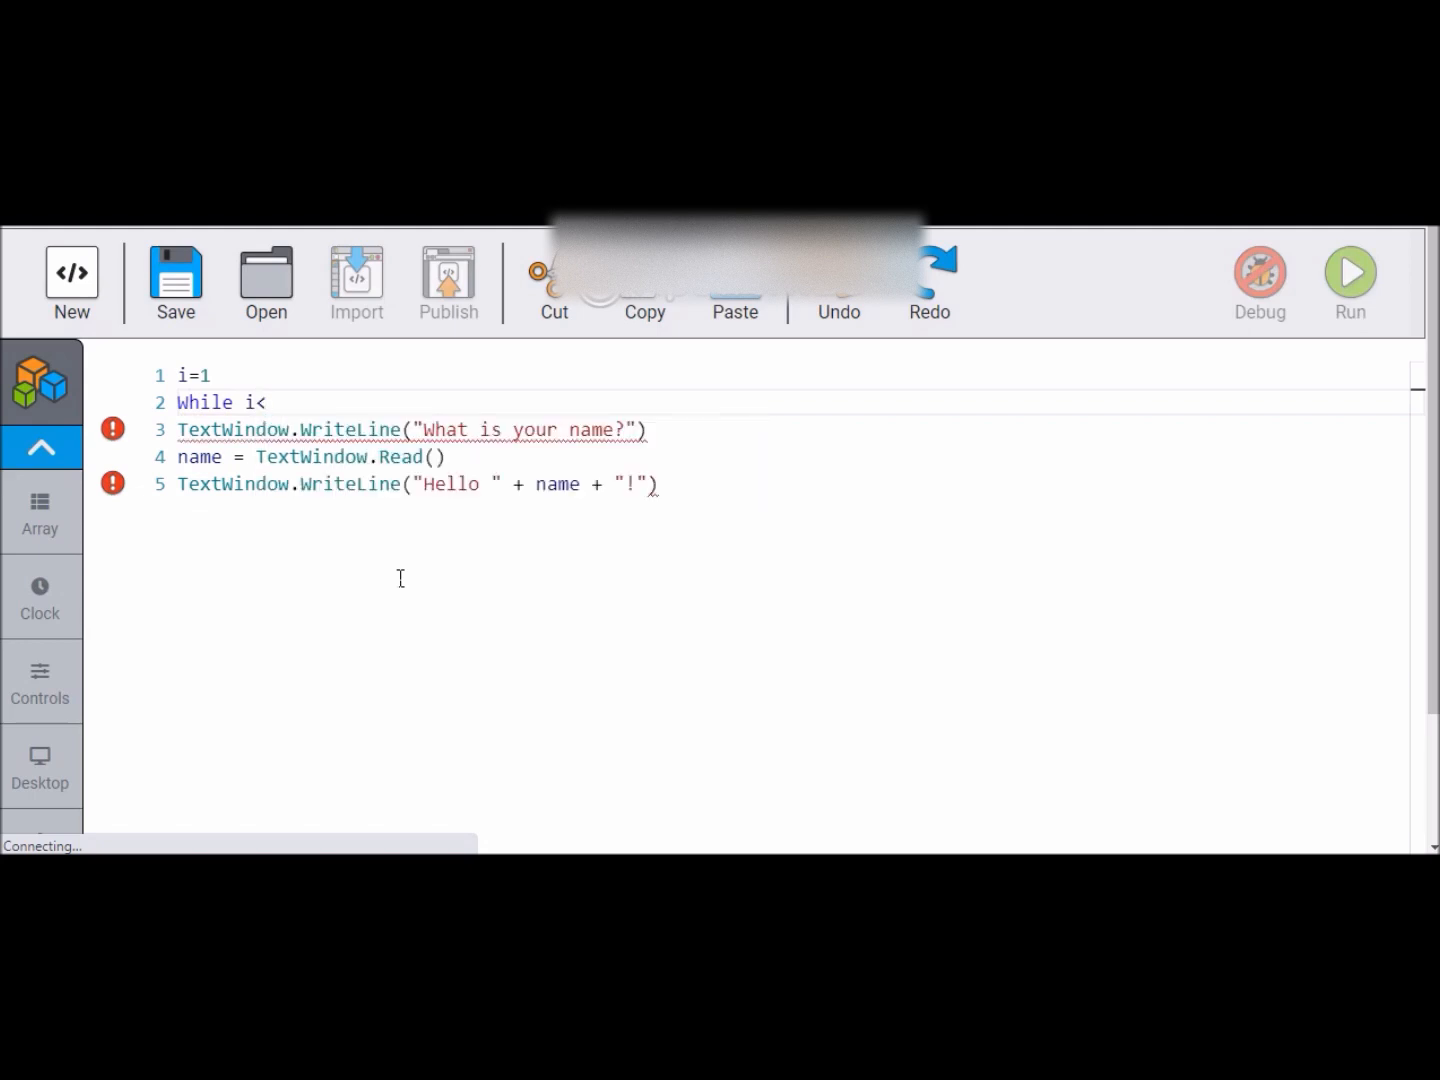
pyautogui.write('=')
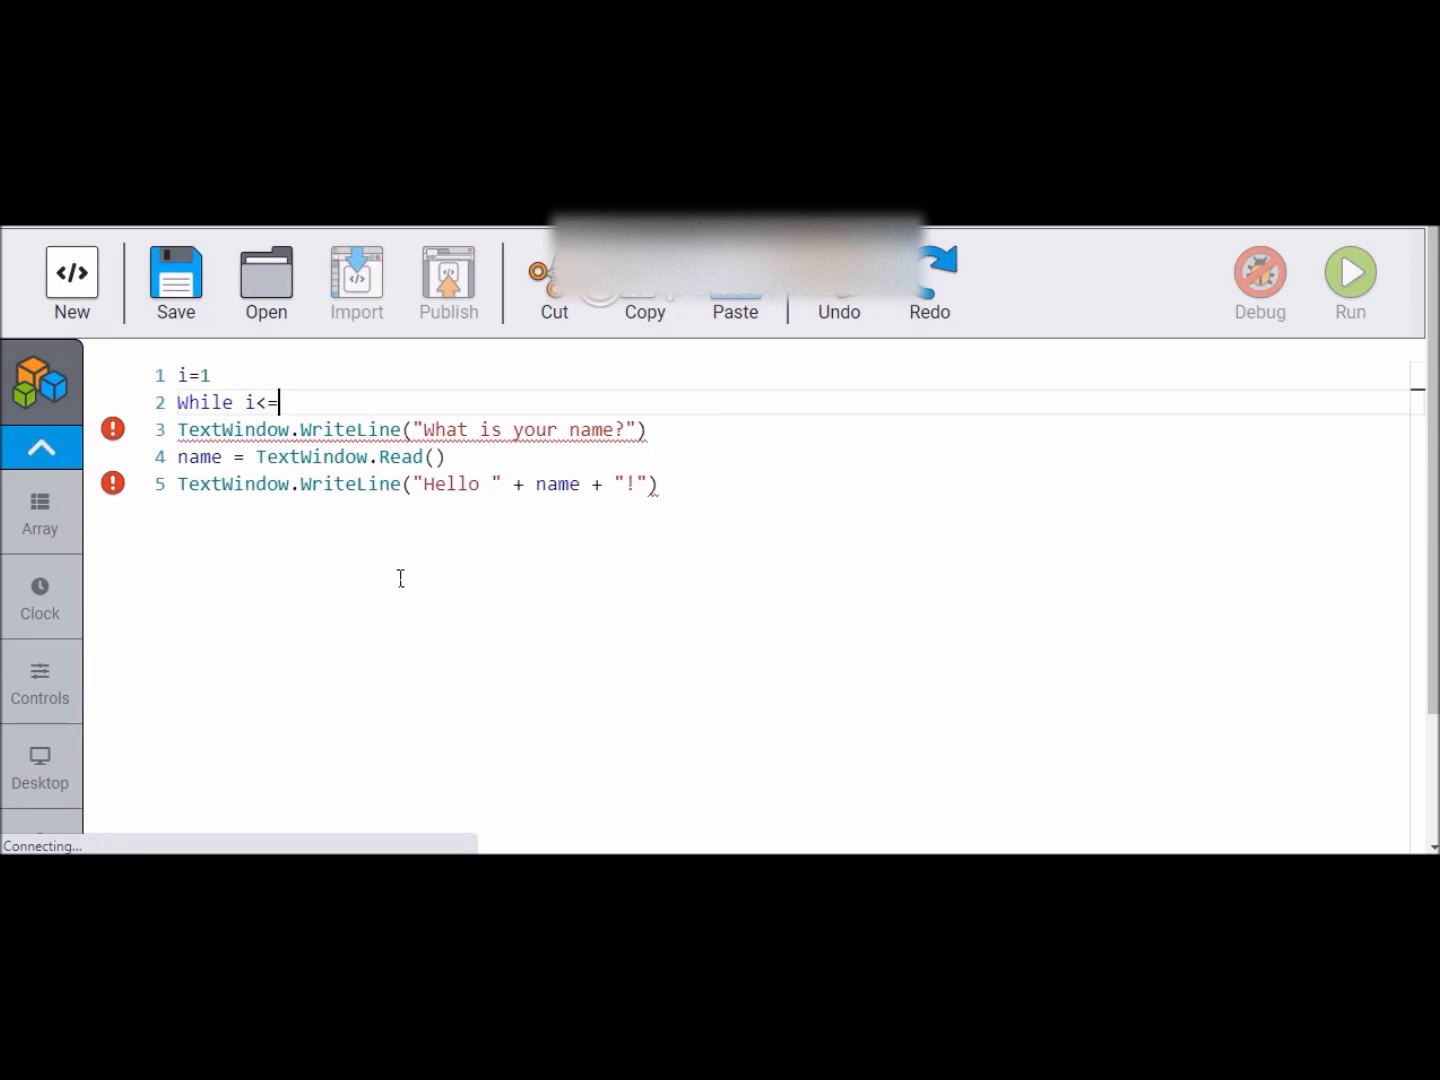
pyautogui.write('4')
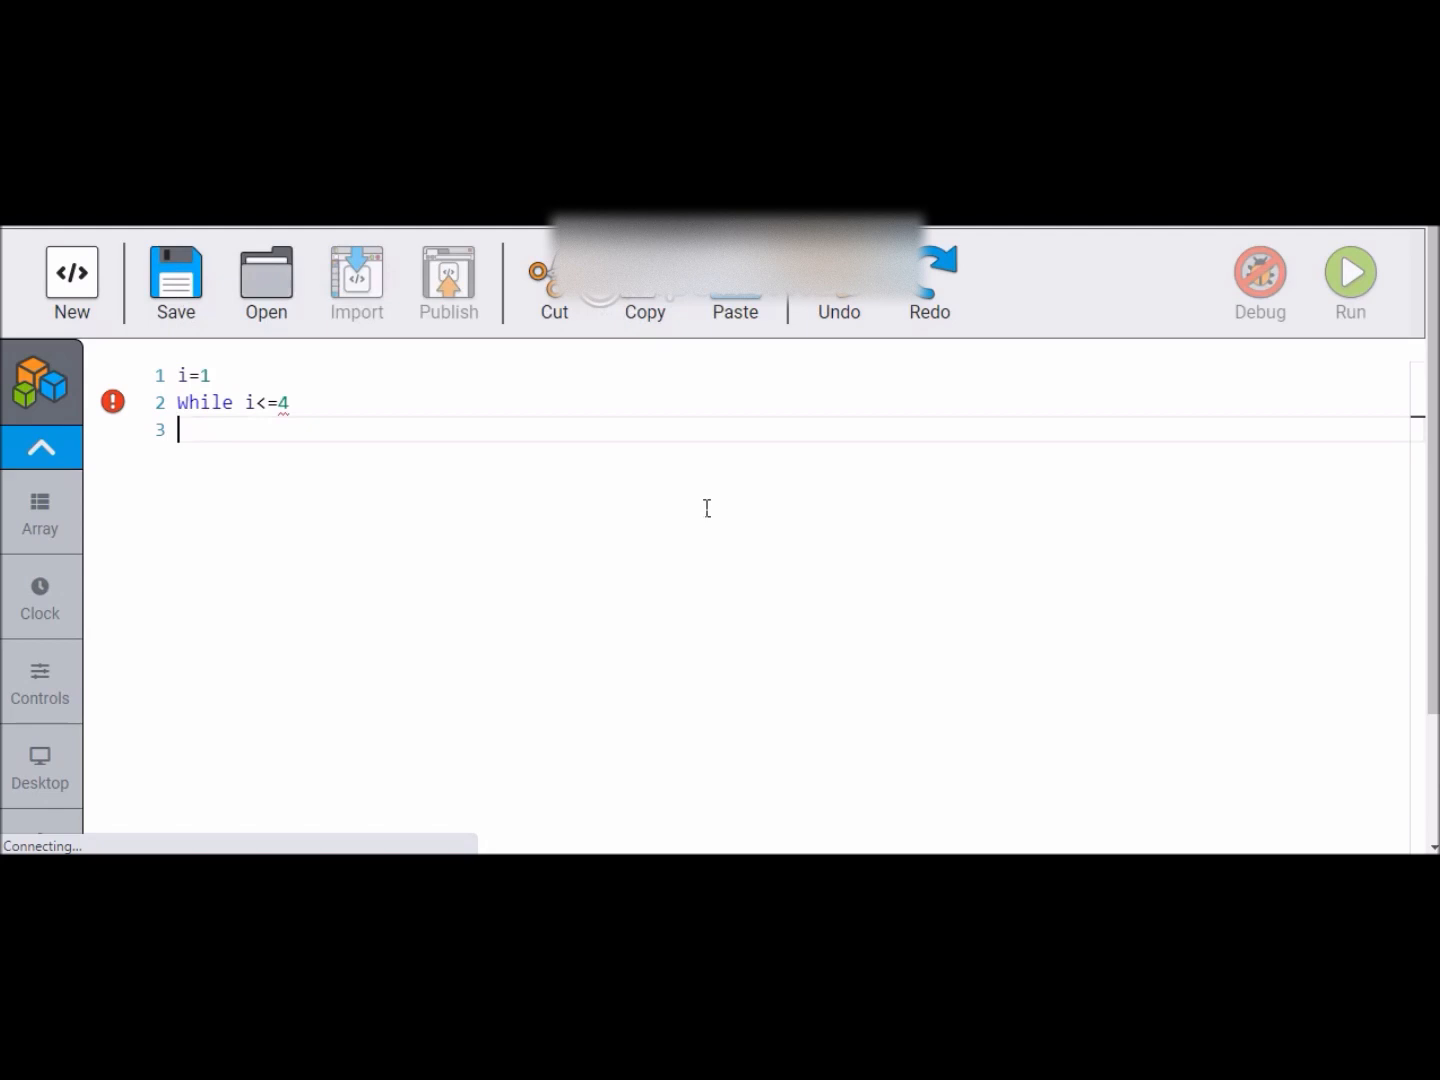
# Step: Add Turtle.Move(100) inside the loop and close it with EndWhile
pyautogui.write('Turtle.Move(100)')
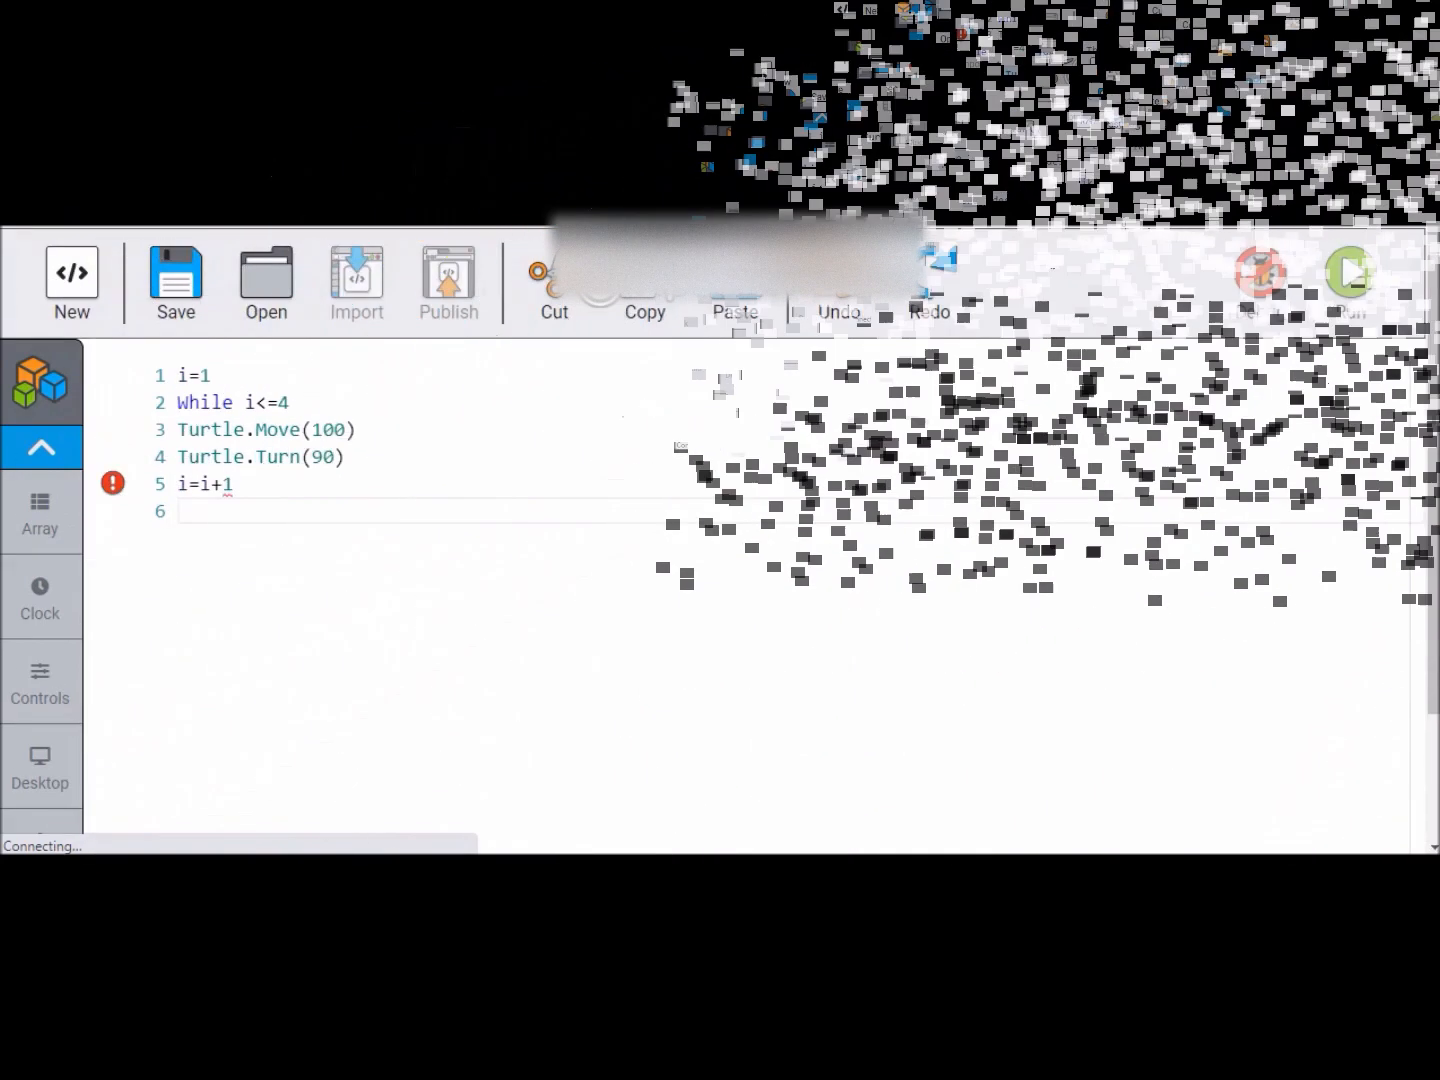
pyautogui.write('E')
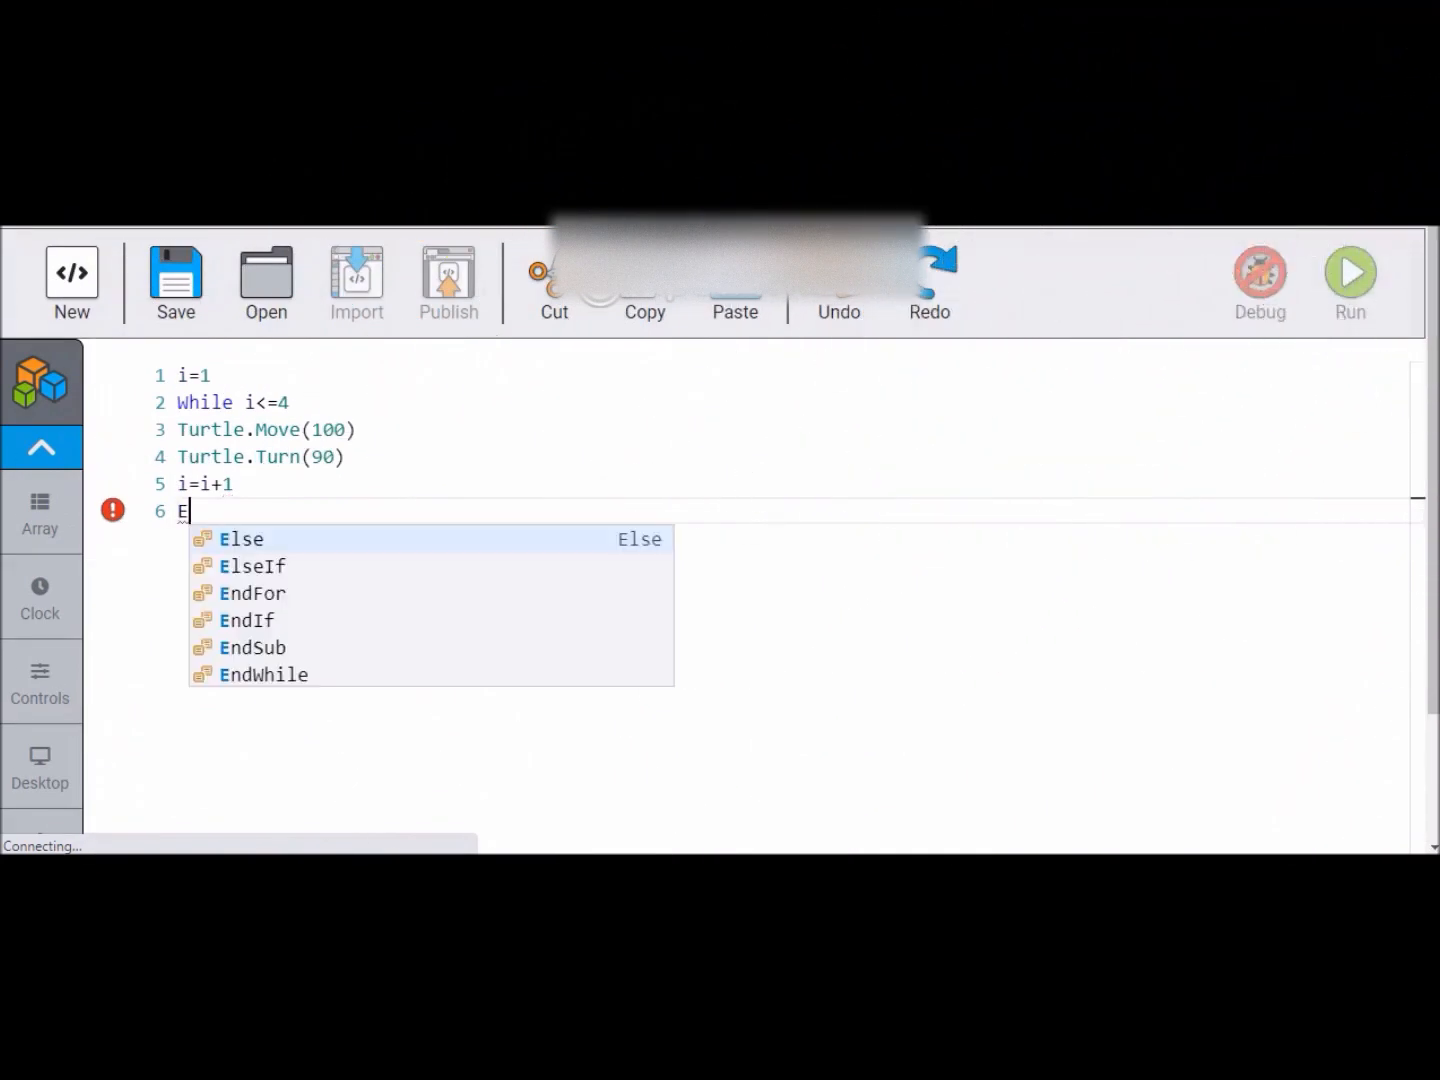
pyautogui.write('nd')
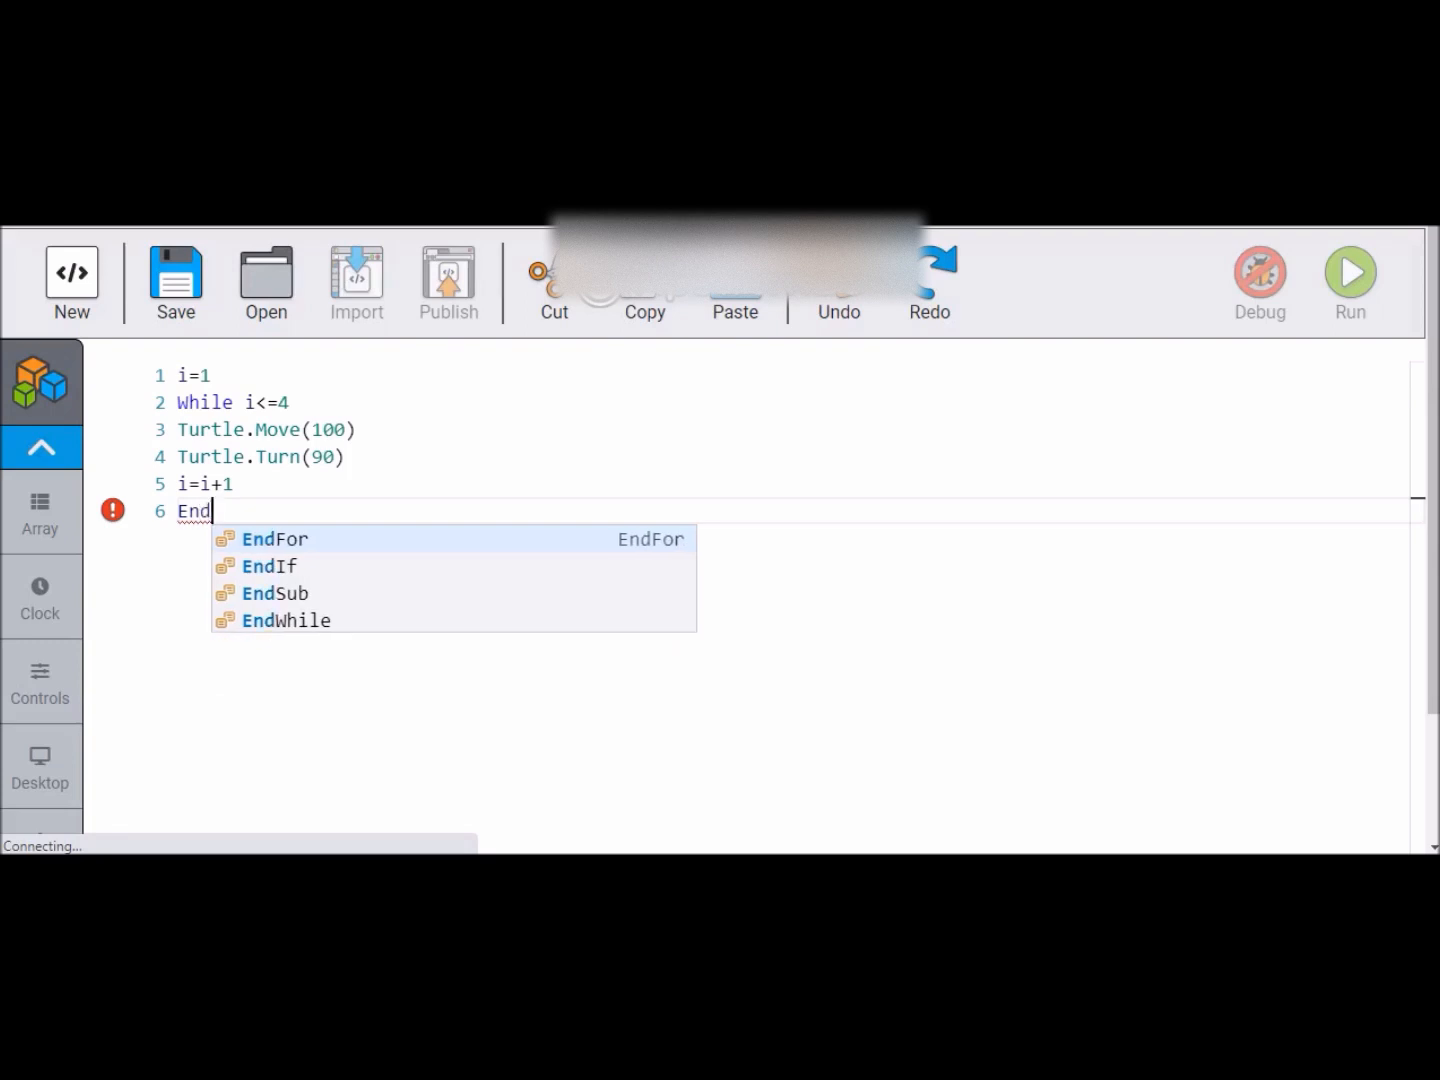
pyautogui.write('While')
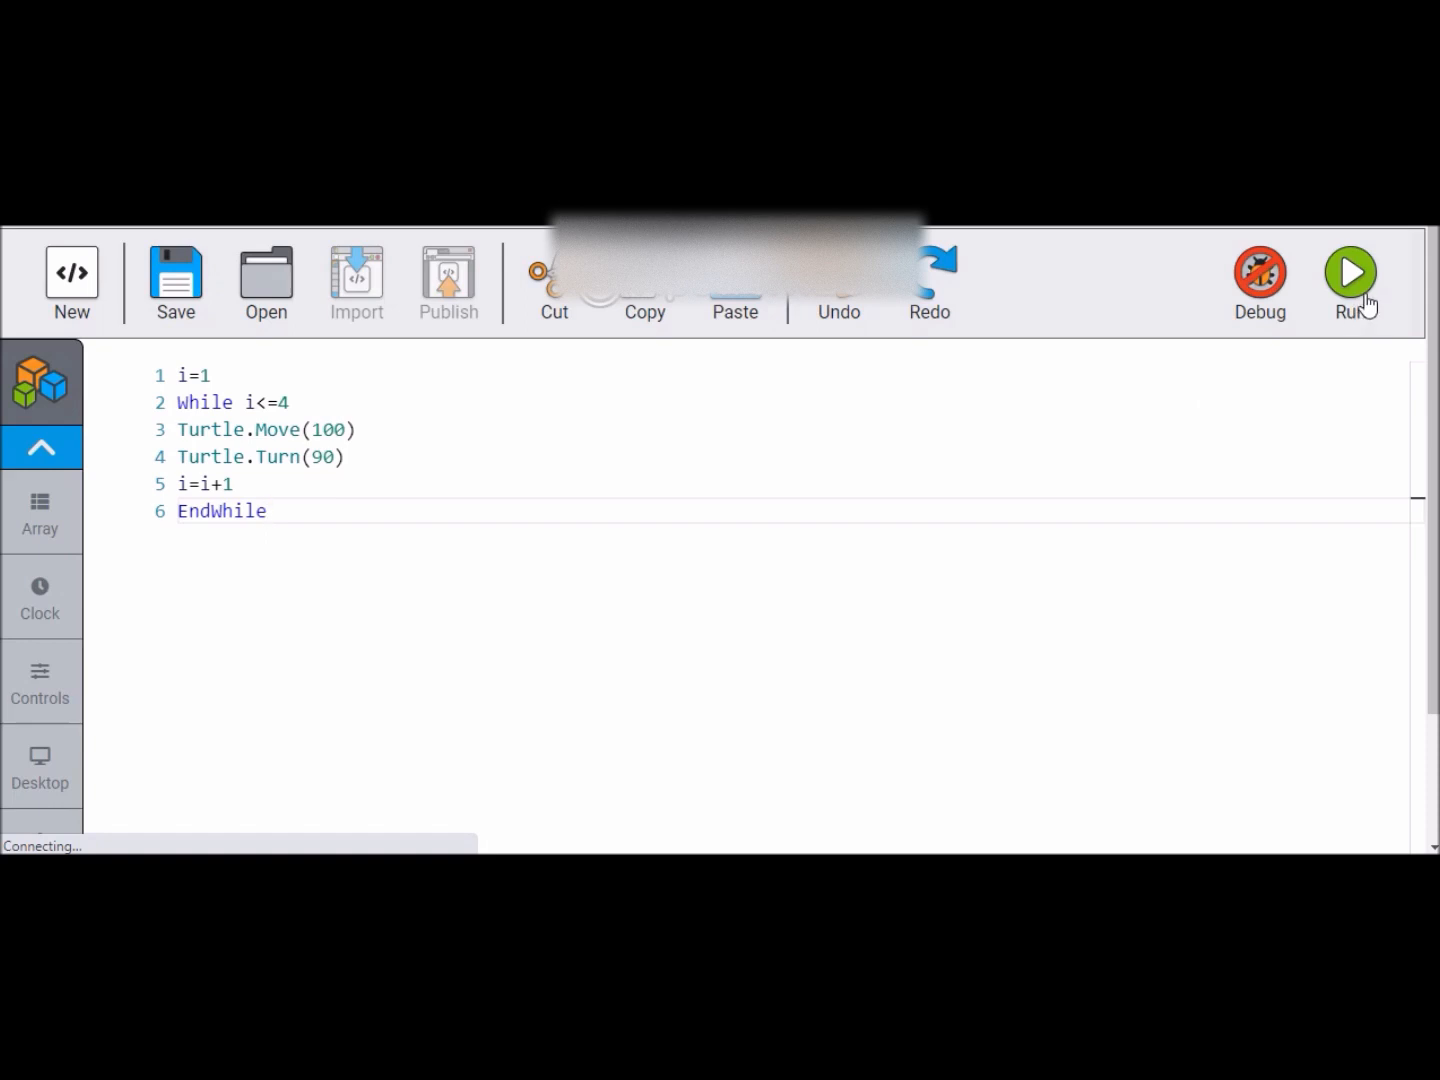
# Step: Run the program so the turtle draws a square, then return to the editor
pyautogui.click(1350, 272)
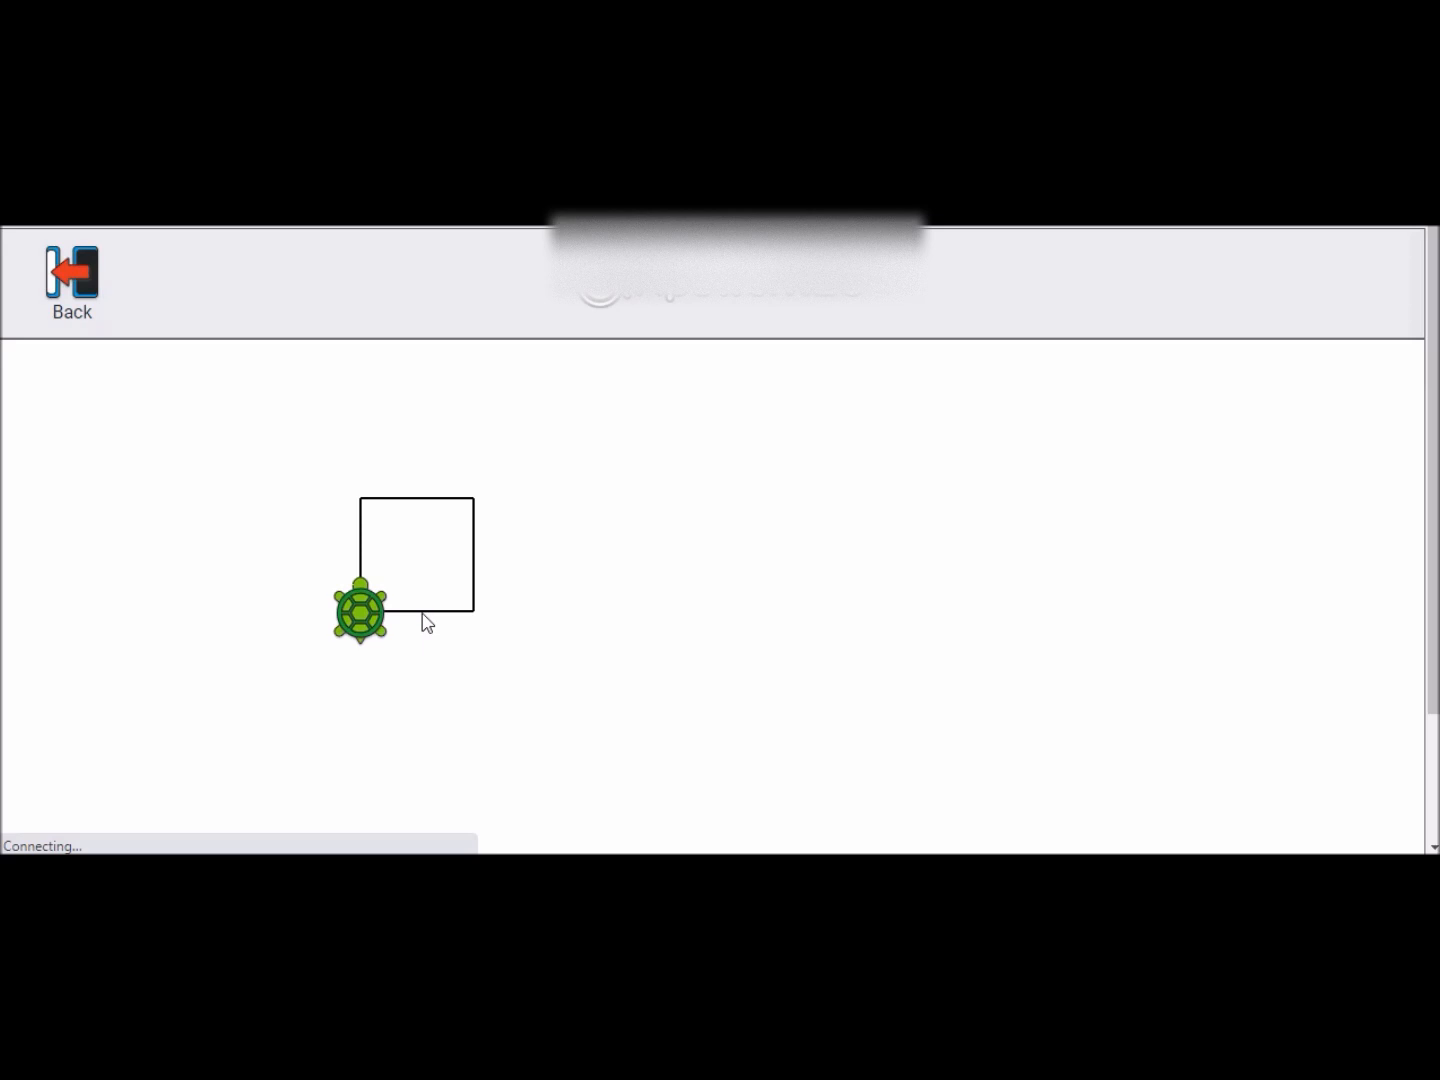
pyautogui.click(72, 280)
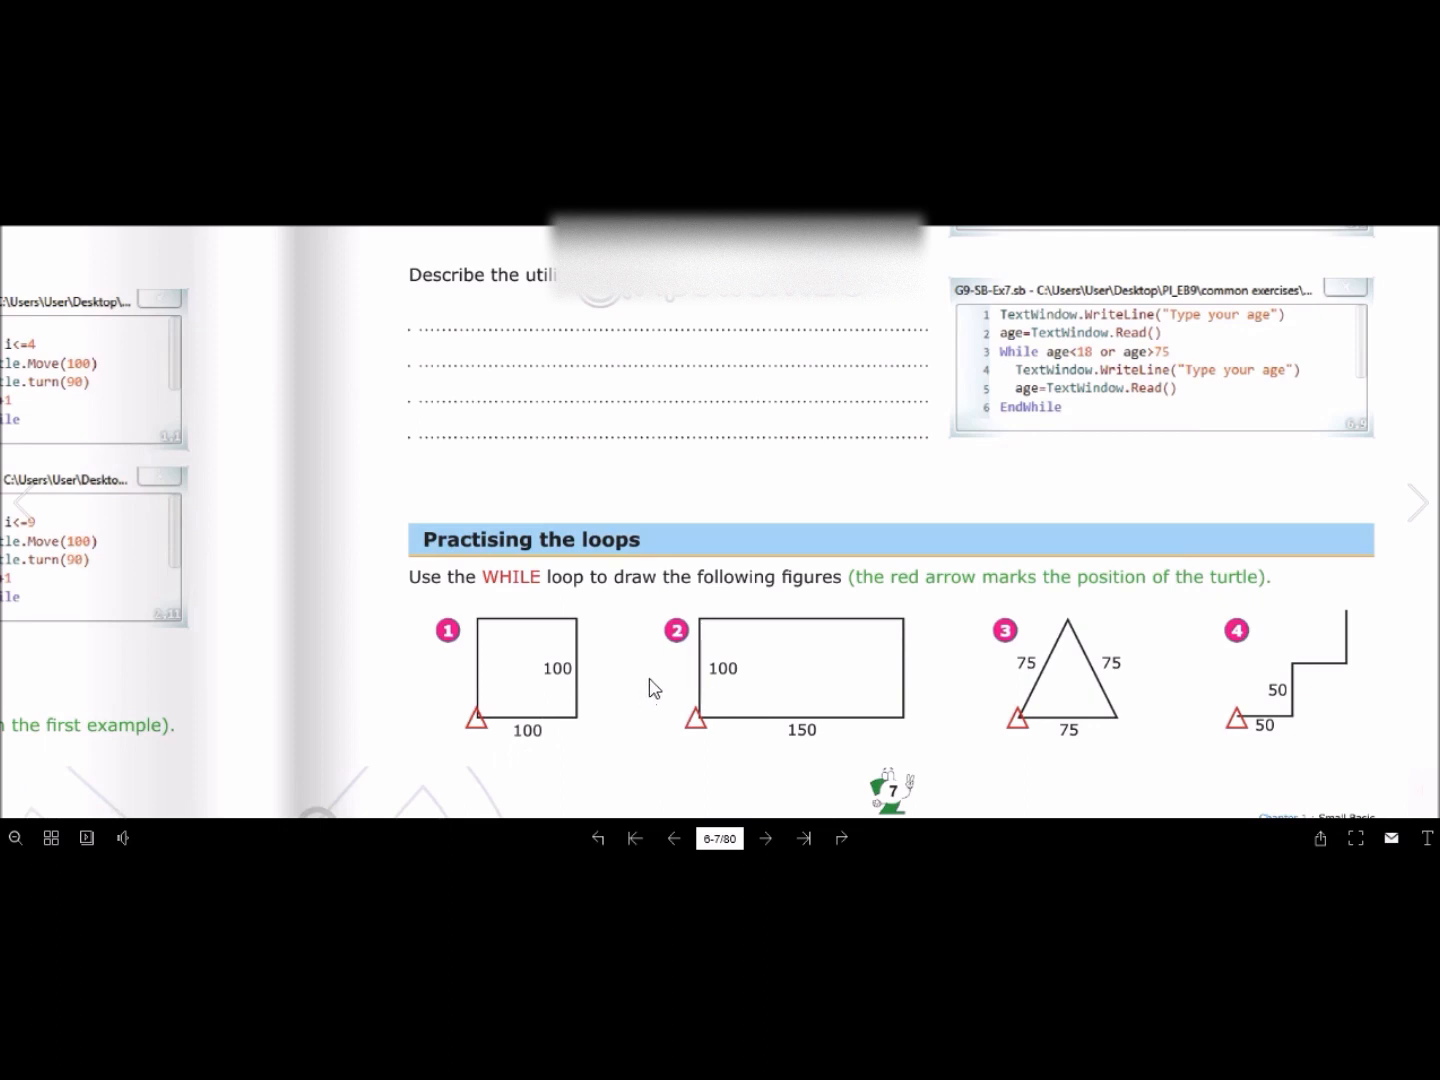
pyautogui.moveTo(844, 700)
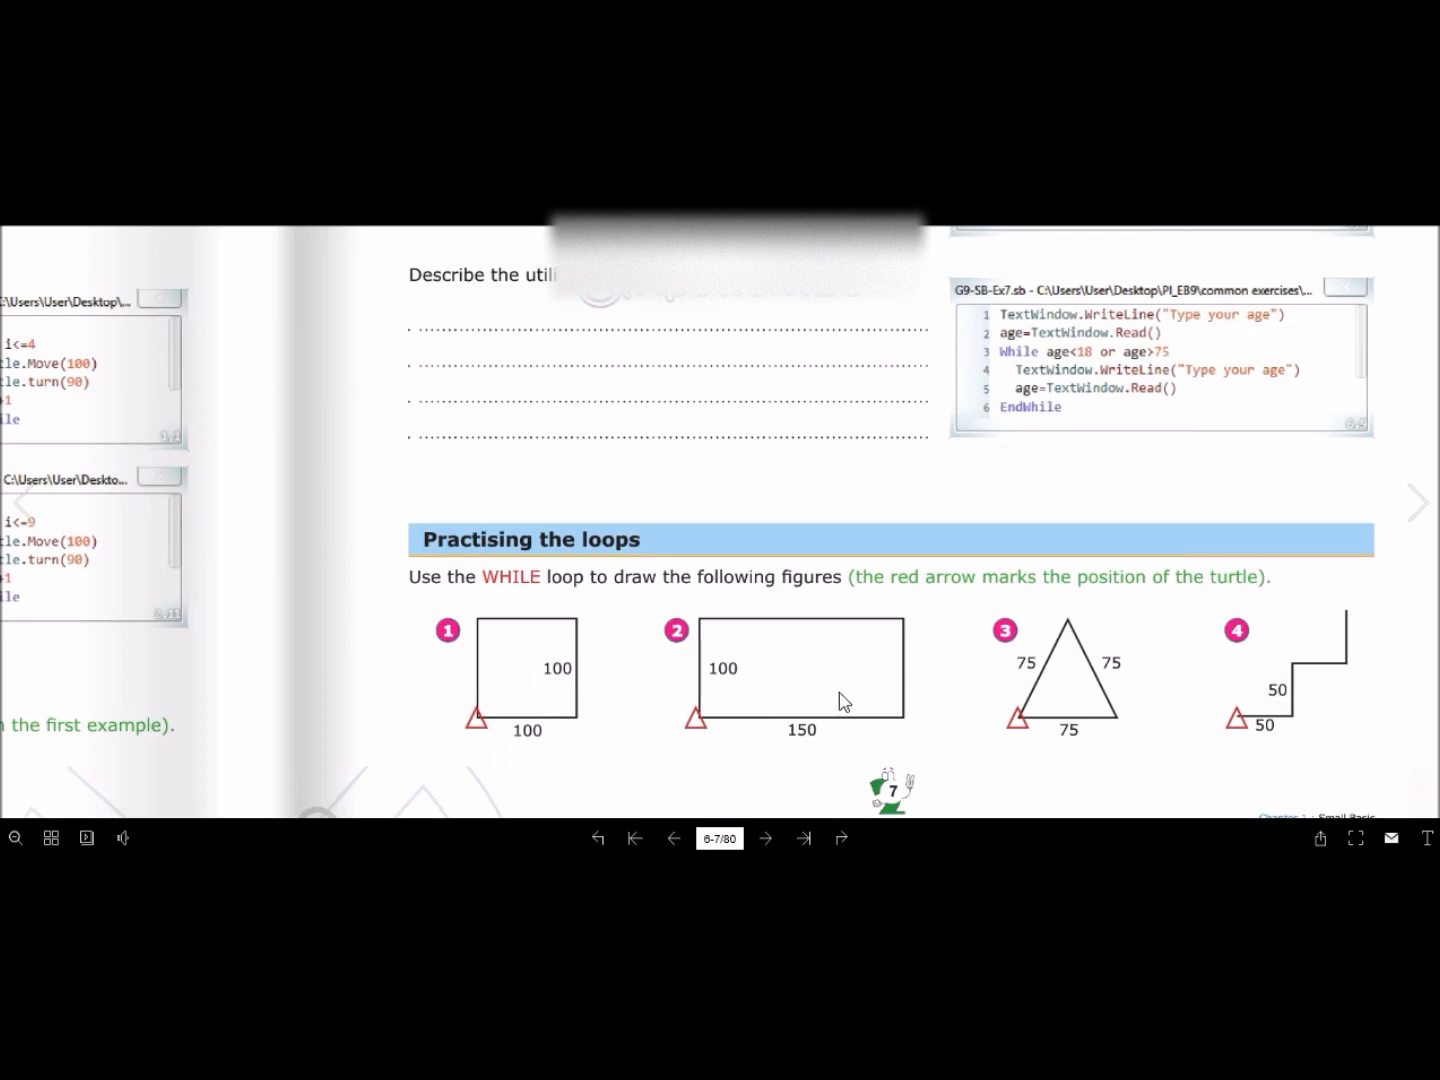
pyautogui.moveTo(870, 776)
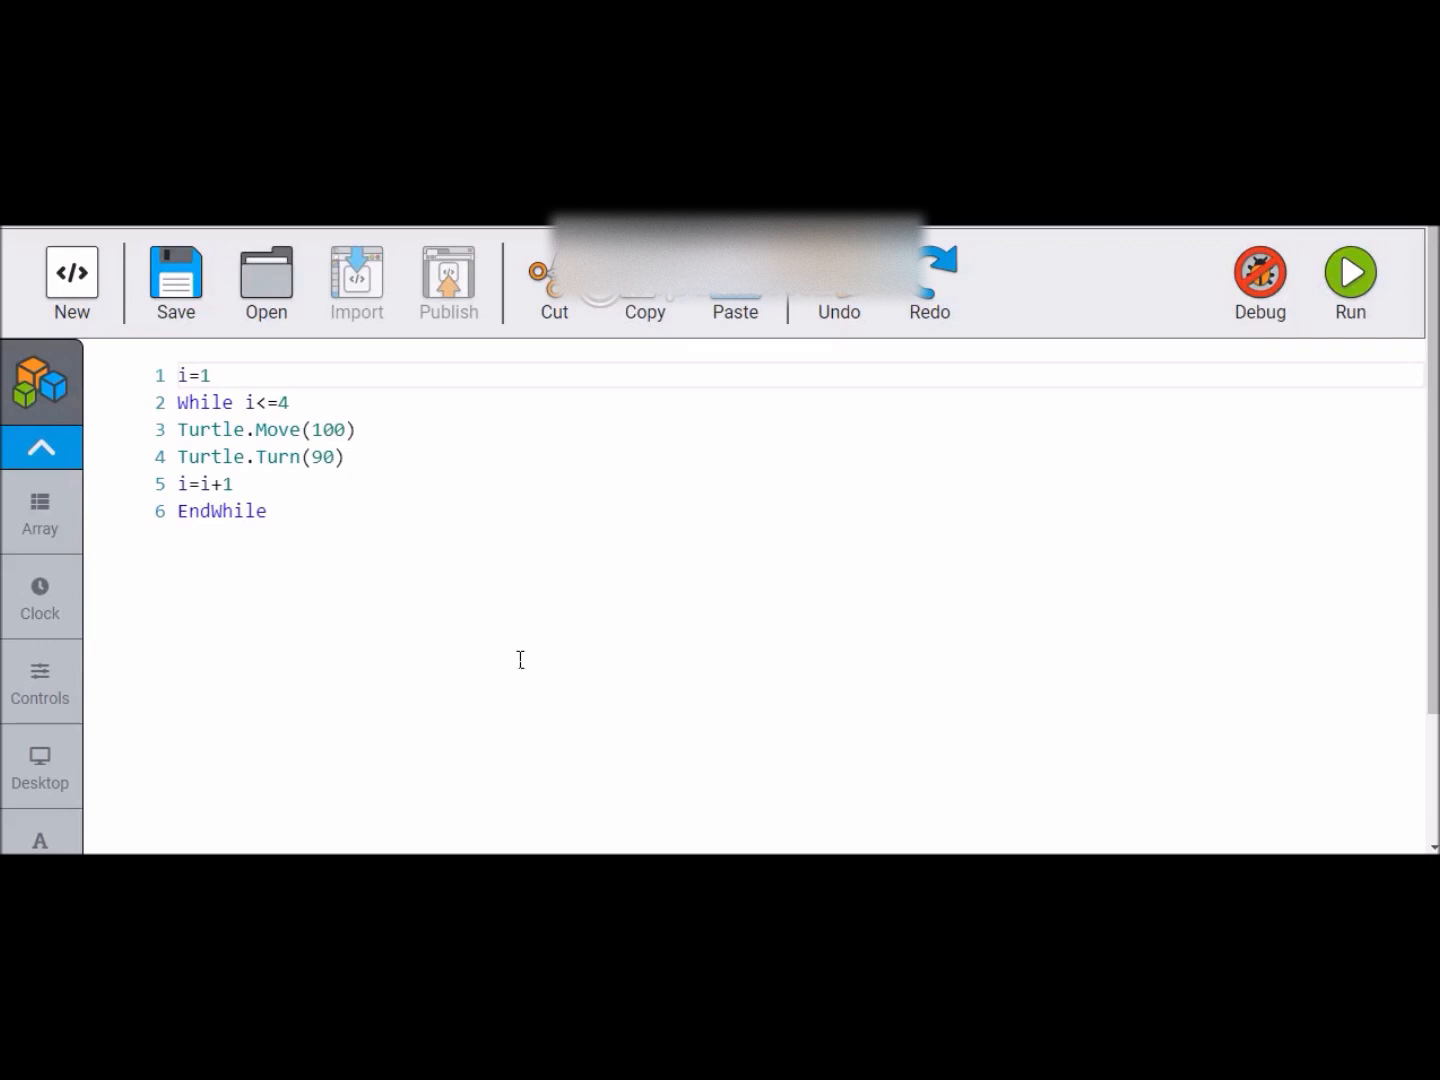
pyautogui.moveTo(464, 630)
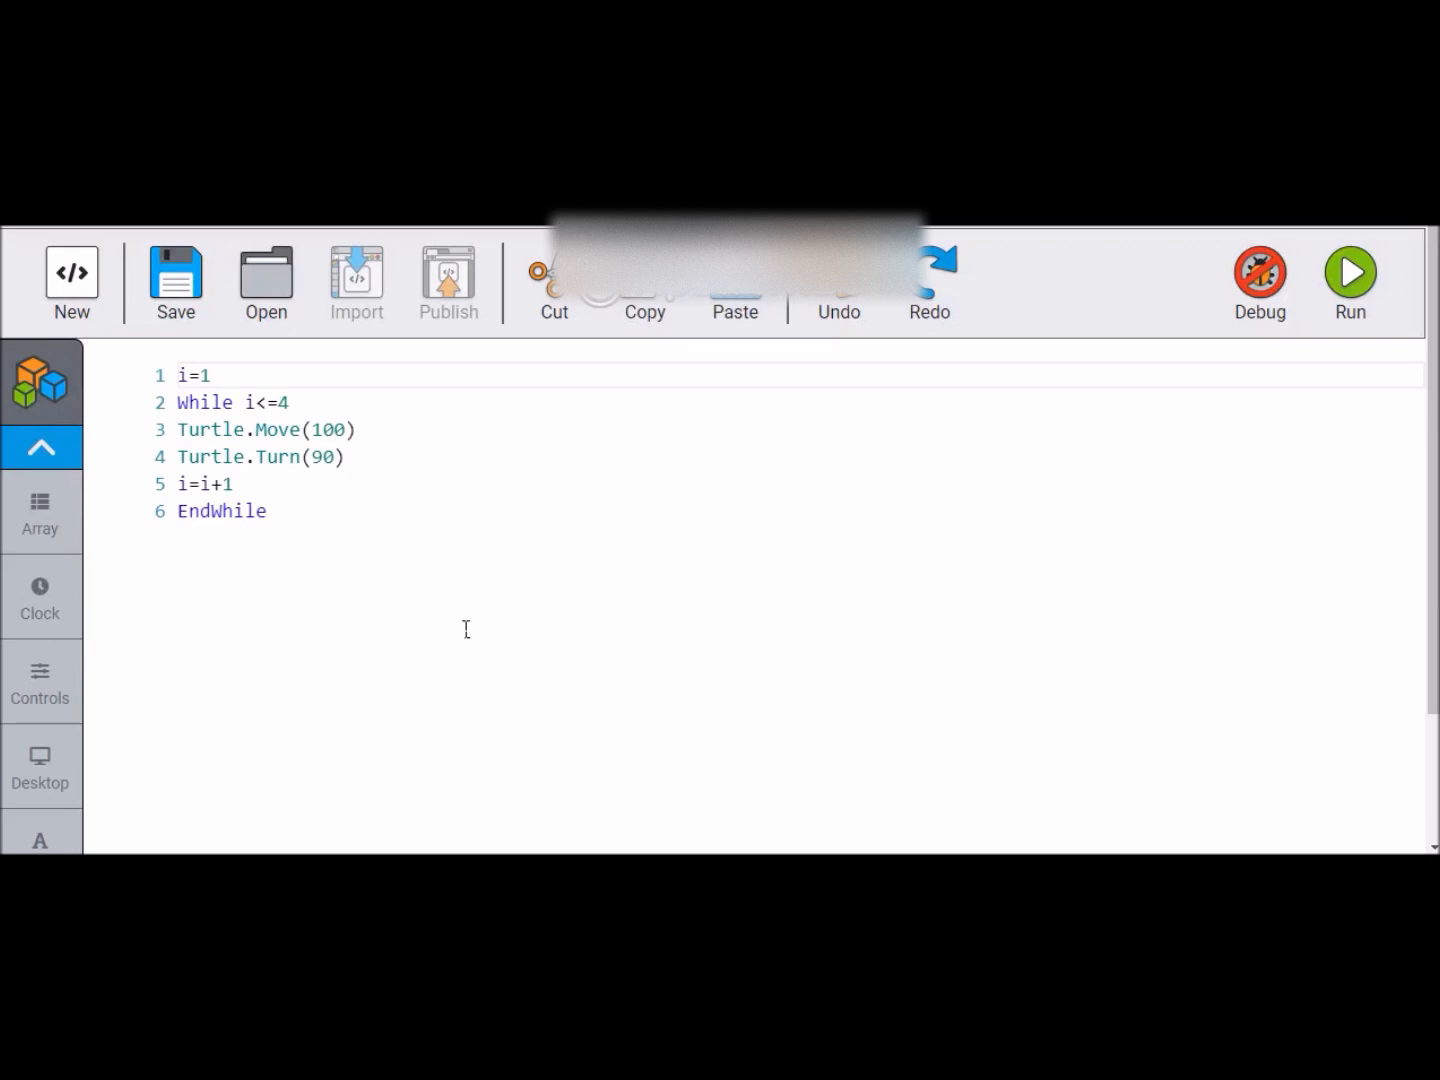
pyautogui.moveTo(334, 532)
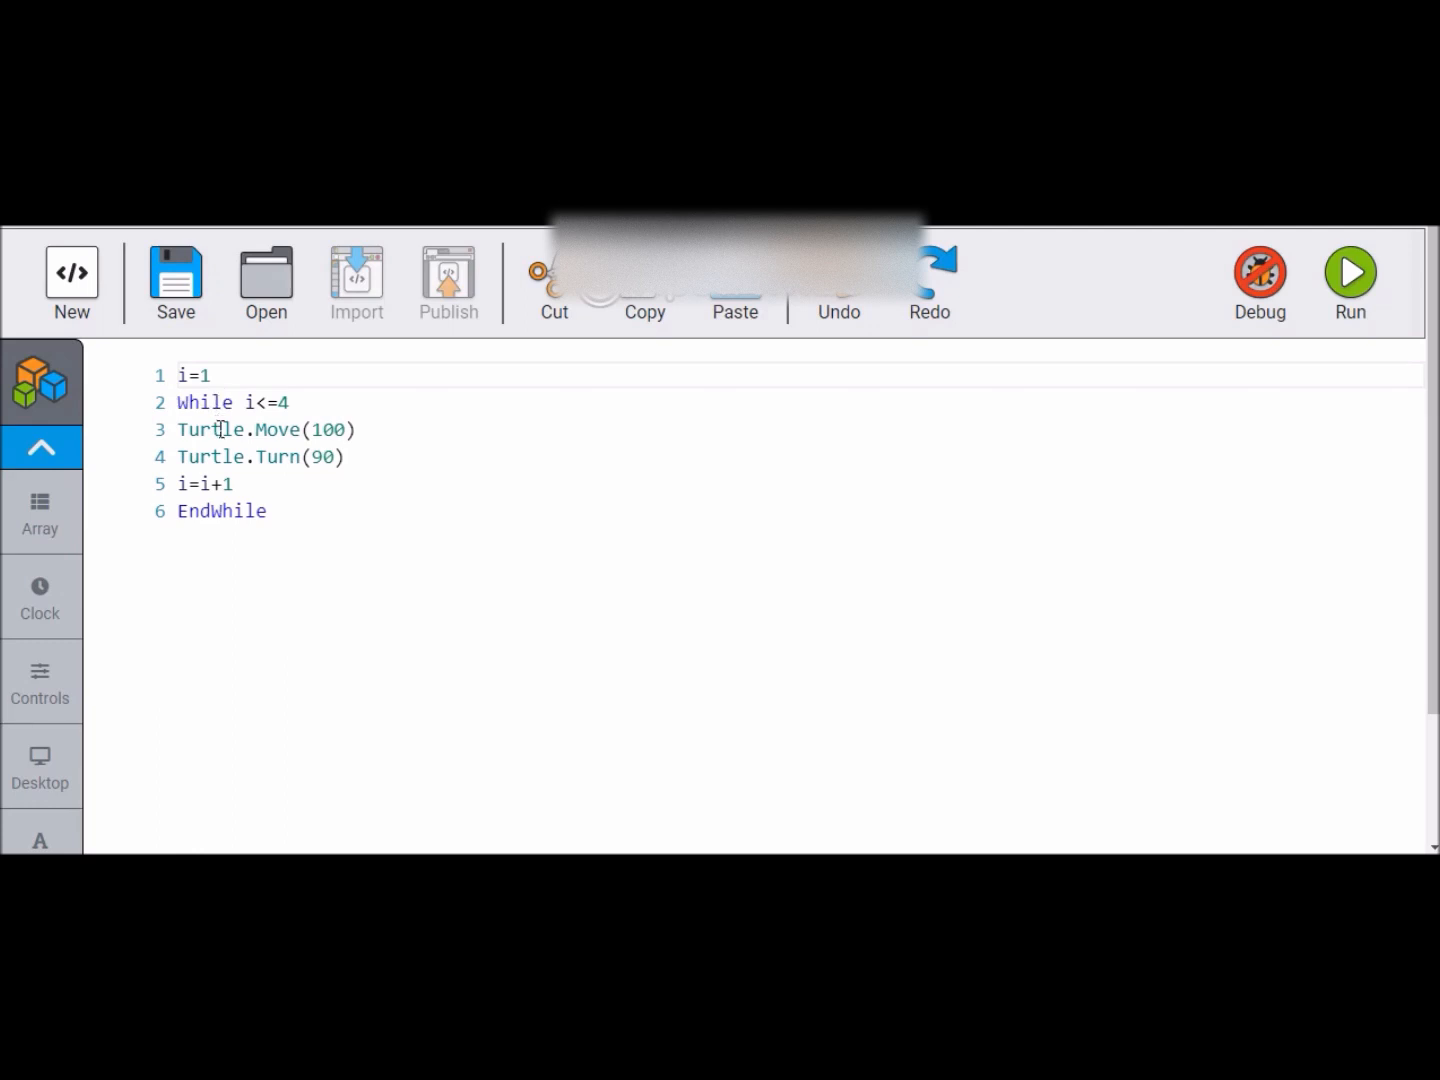
pyautogui.moveTo(280, 428)
pyautogui.write('2')
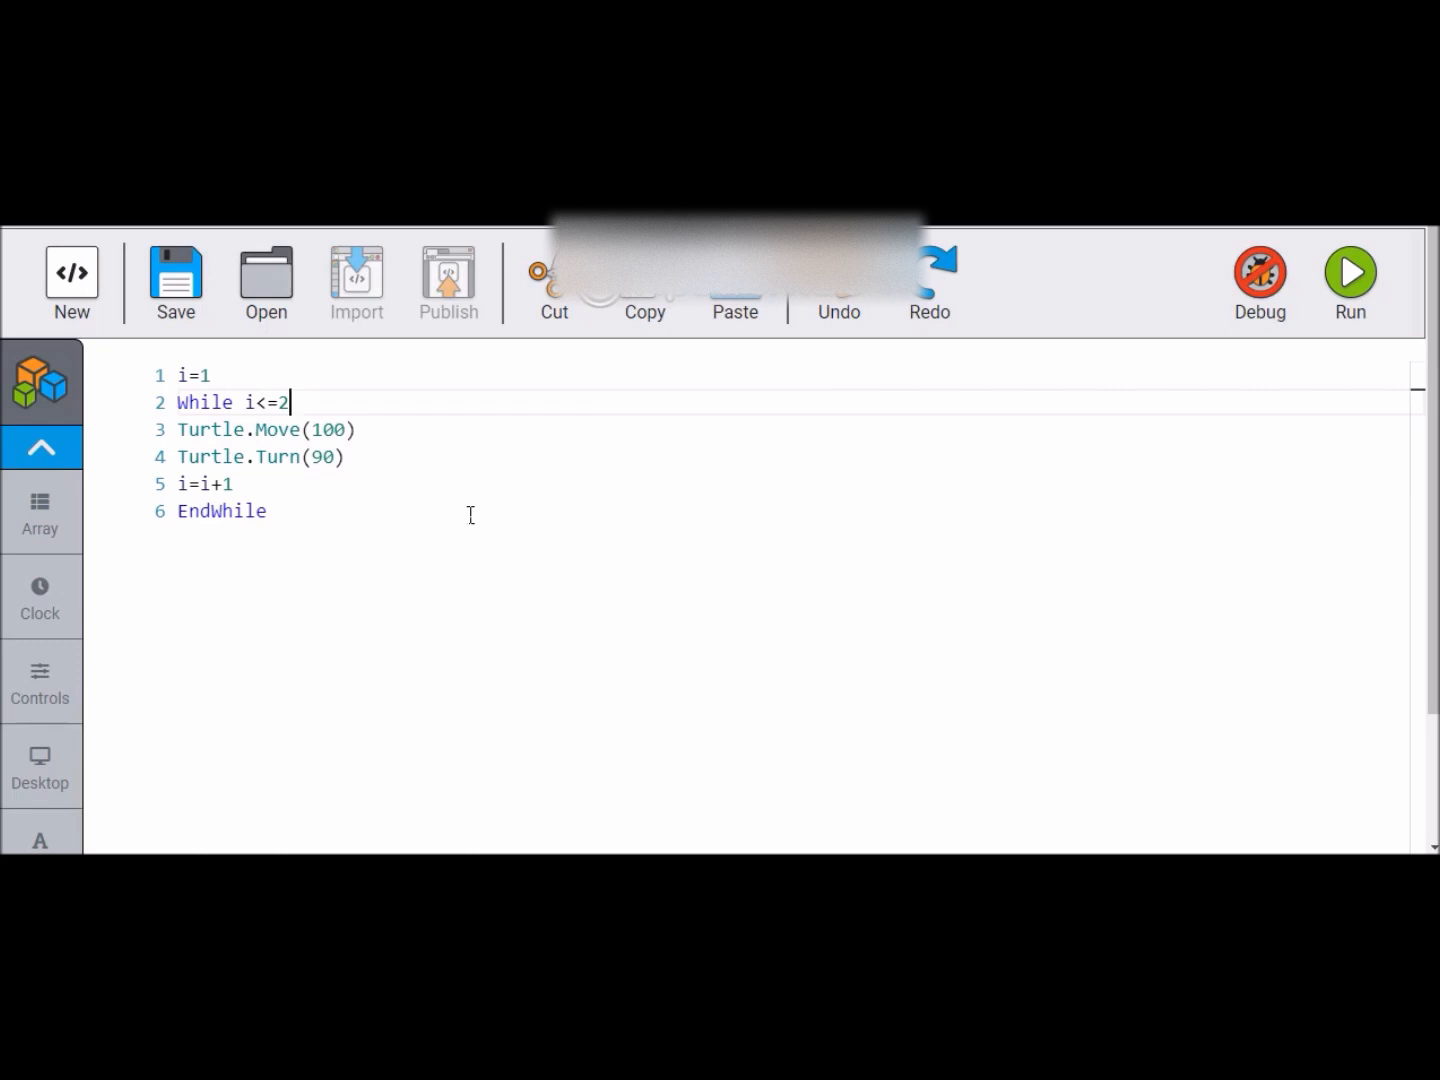
pyautogui.moveTo(328, 484)
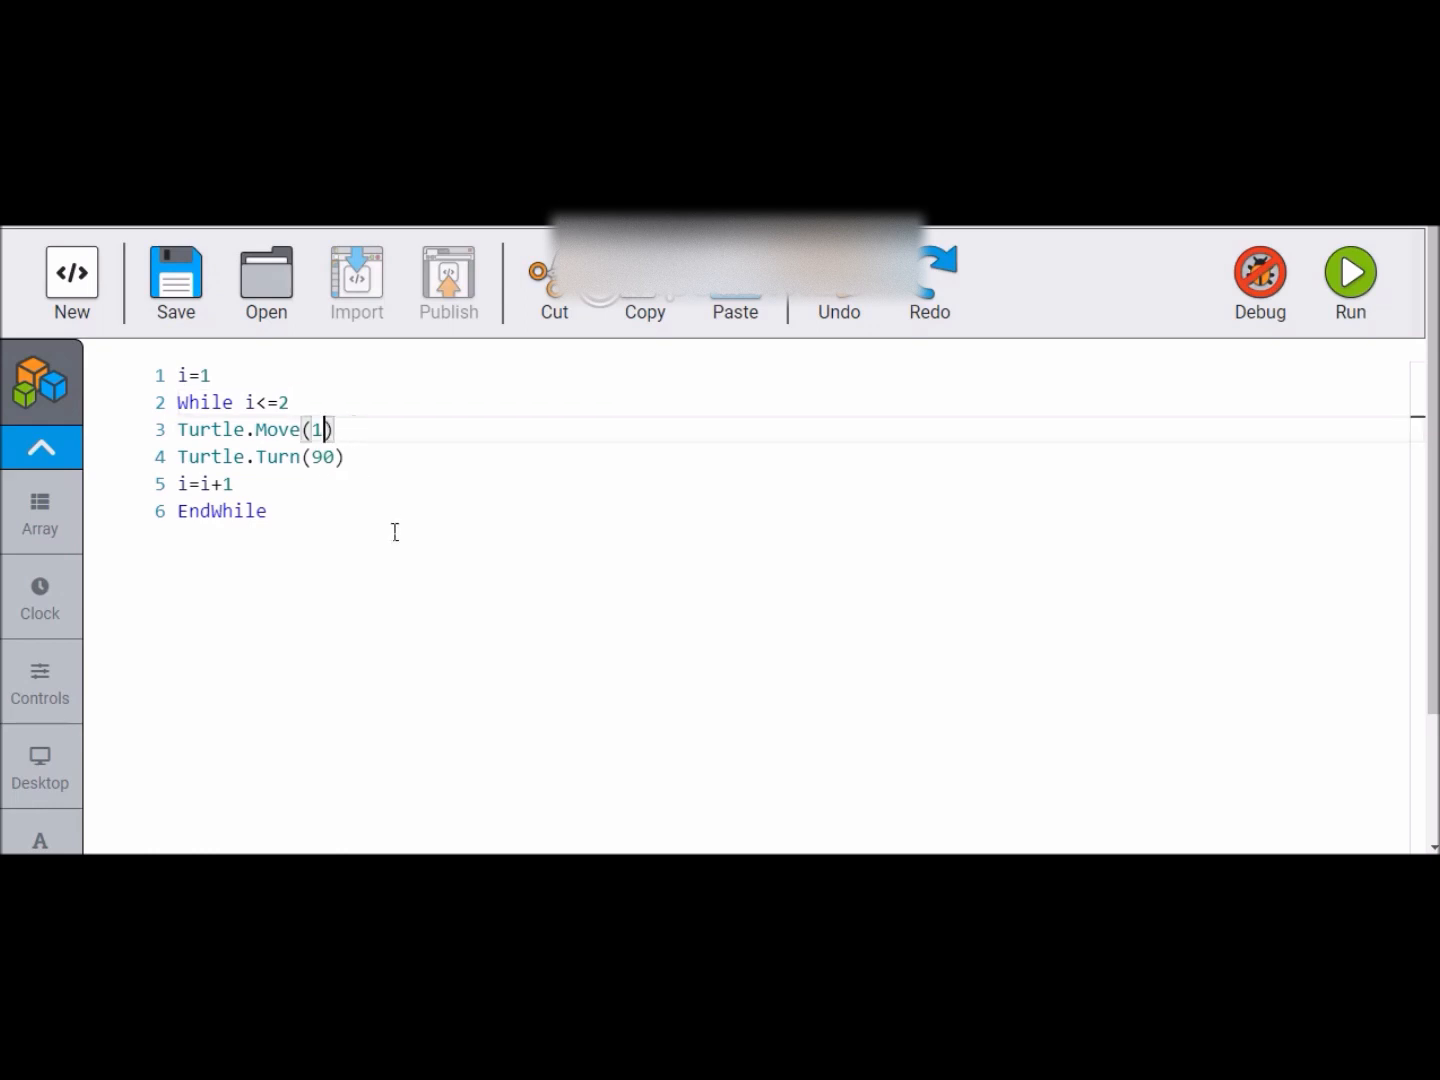
# Step: Change the move to 50, copy the Move and Turn lines, and place the cursor after the Turn line
pyautogui.write('50')
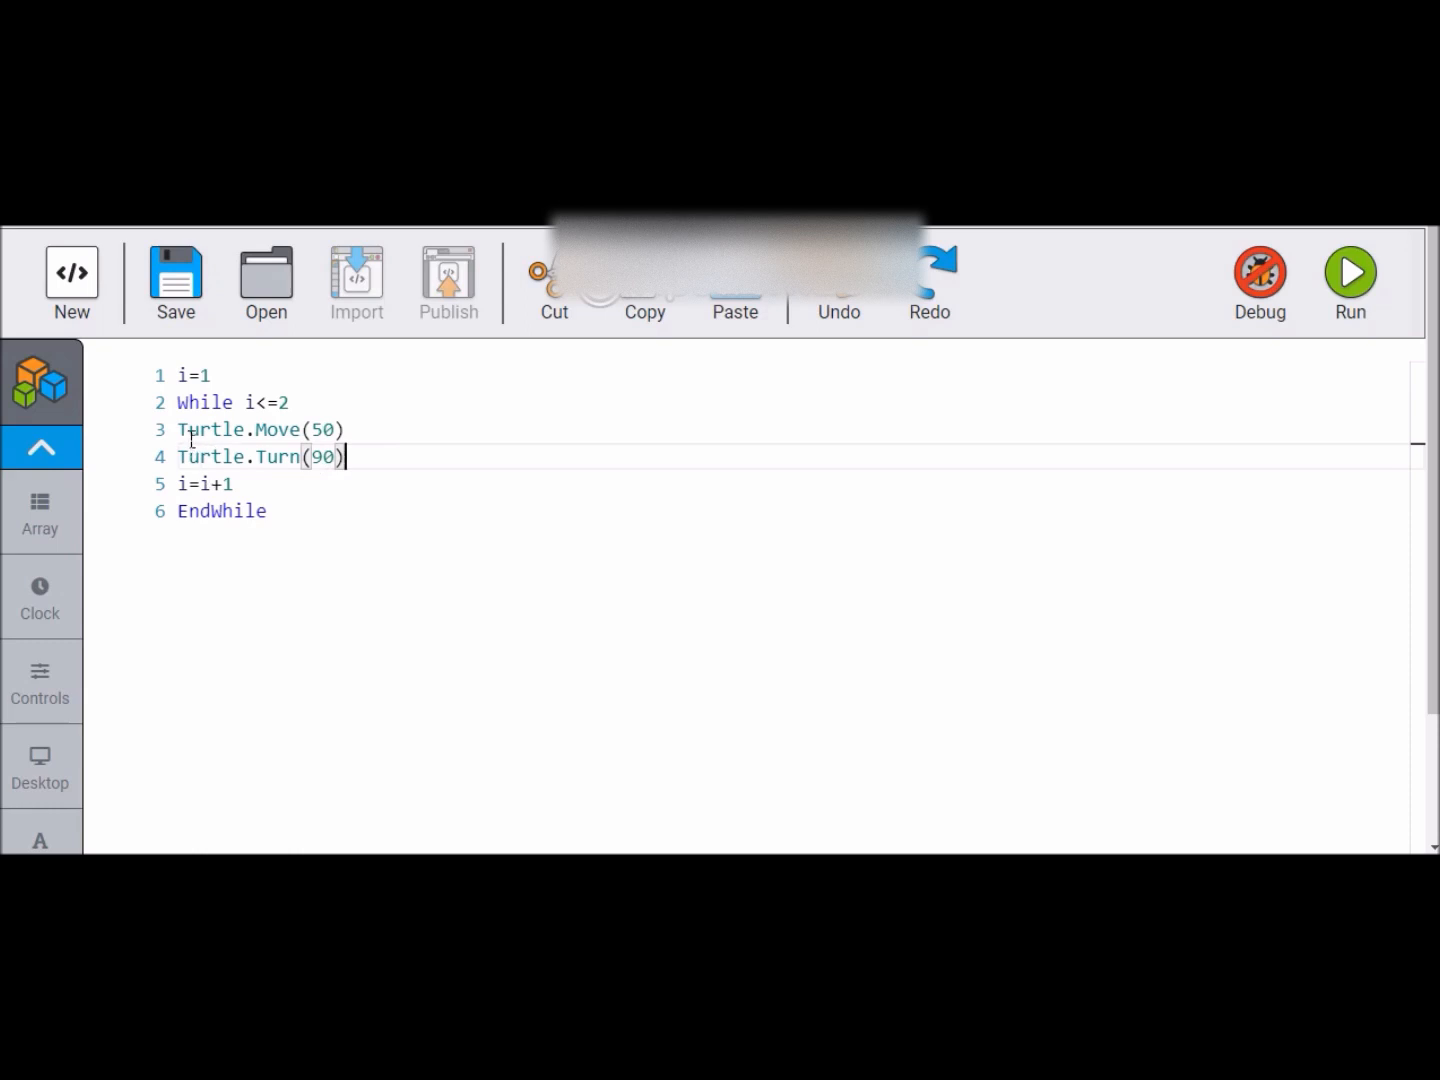
pyautogui.moveTo(178, 430); pyautogui.dragTo(344, 456)
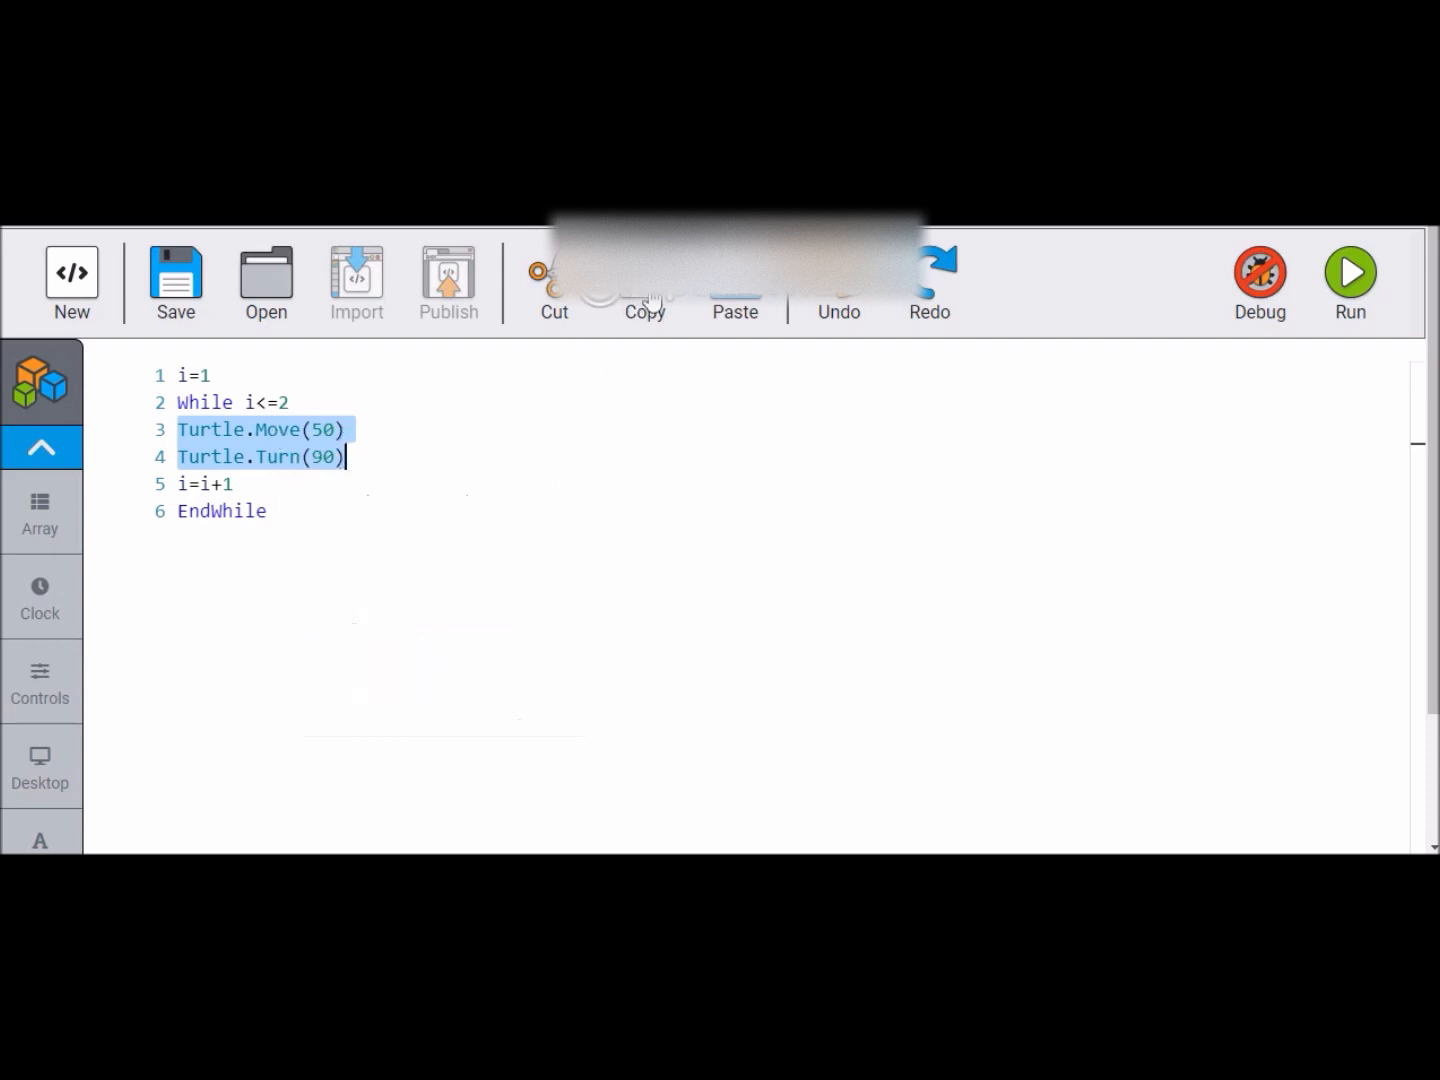
pyautogui.click(480, 416)
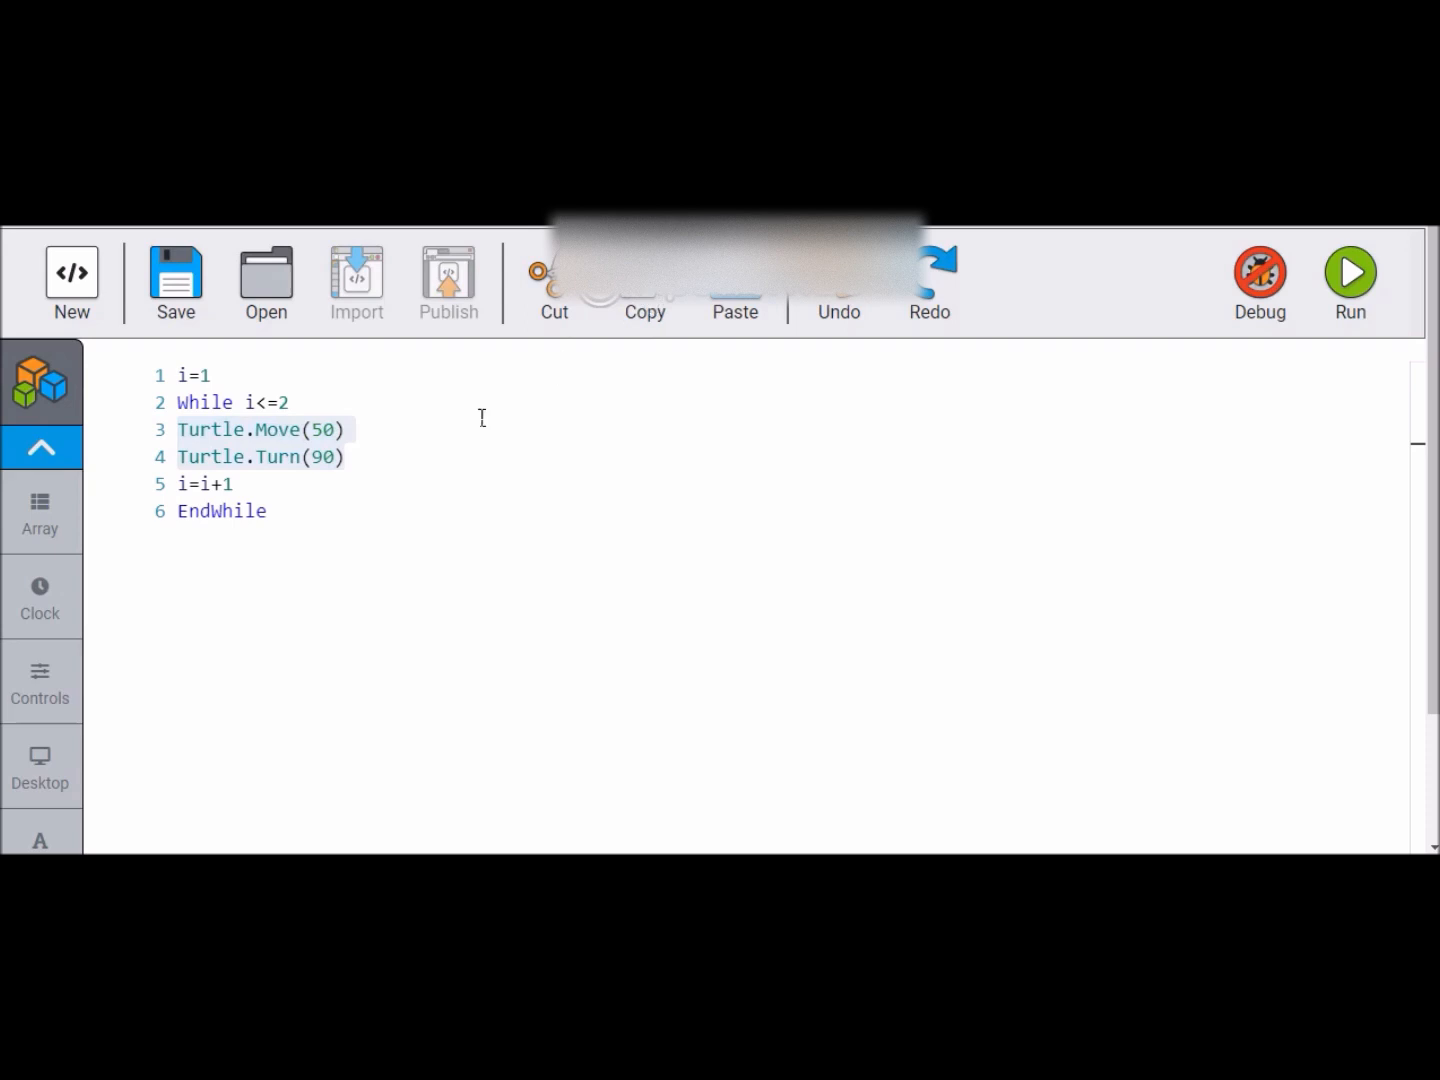
pyautogui.click(344, 456)
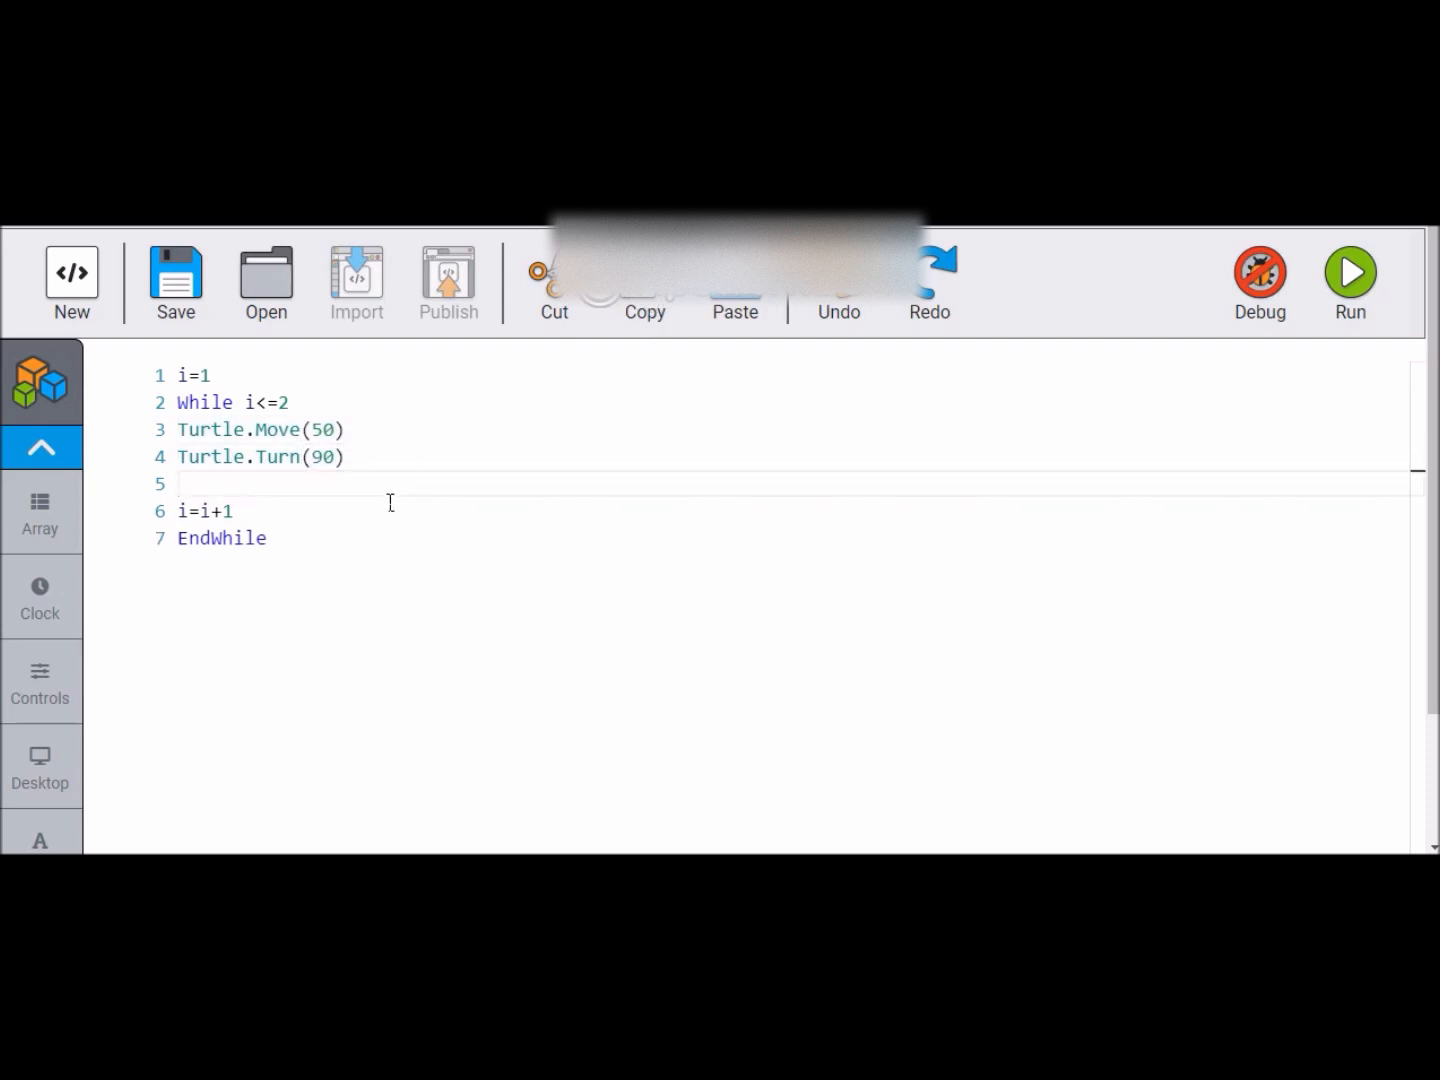
pyautogui.moveTo(716, 304)
pyautogui.write('Turtle.T')
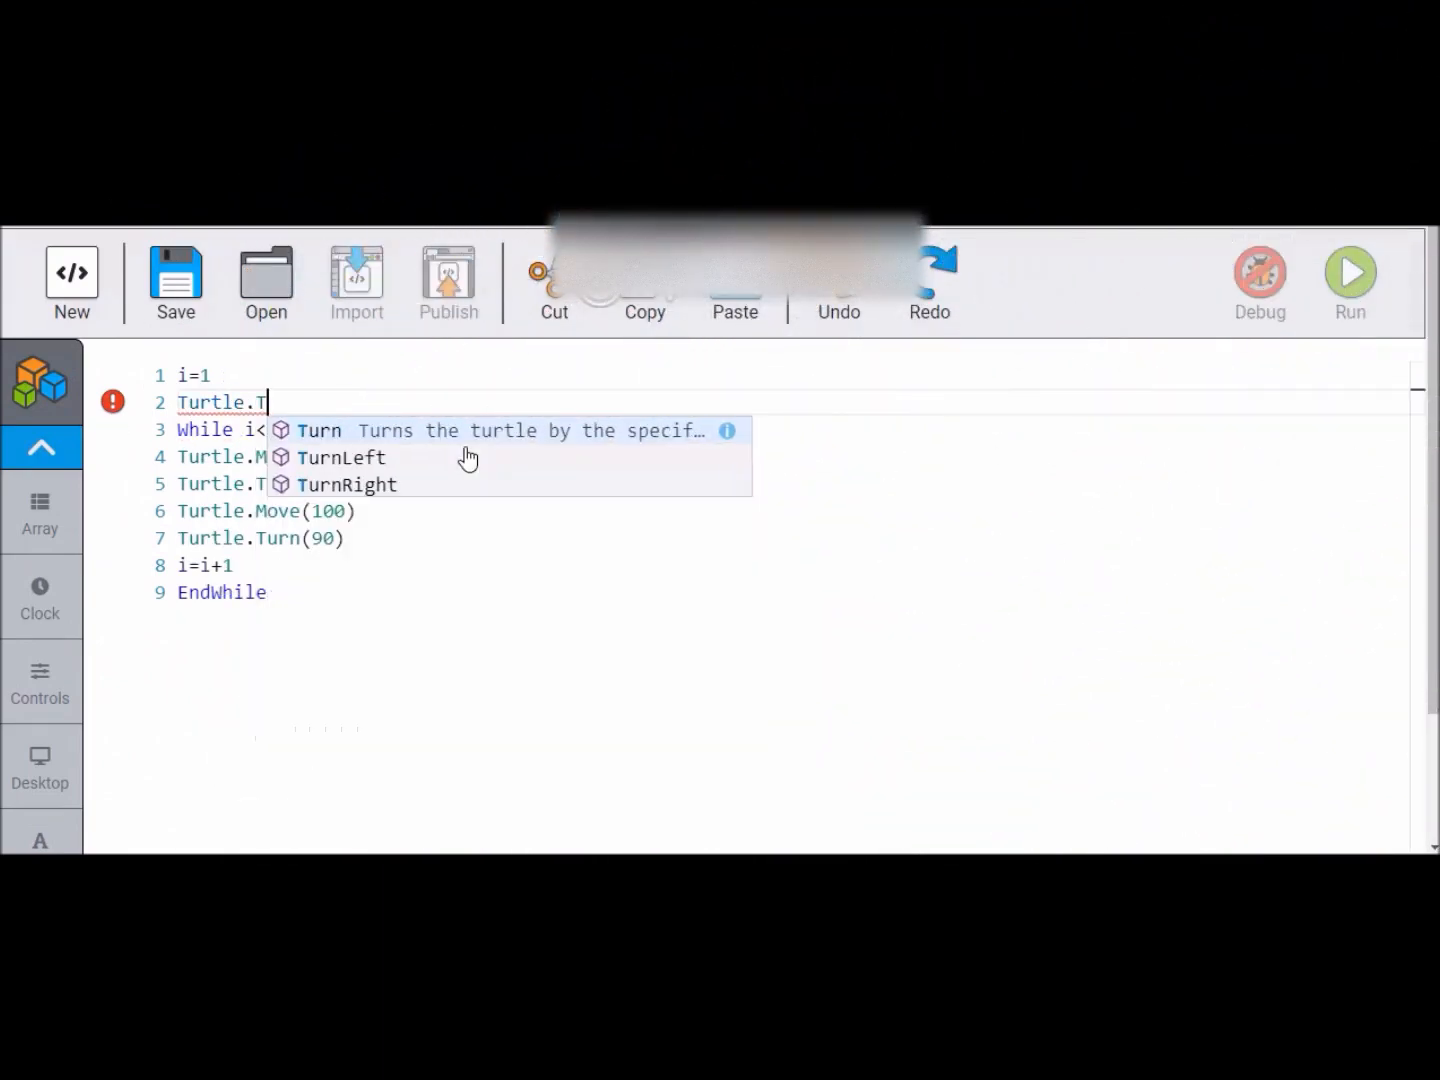
# Step: Add Turtle.Turn(30), loop to i<=3 with Move(100) and Turn(120), and delete the leftover lines
pyautogui.write('urn')
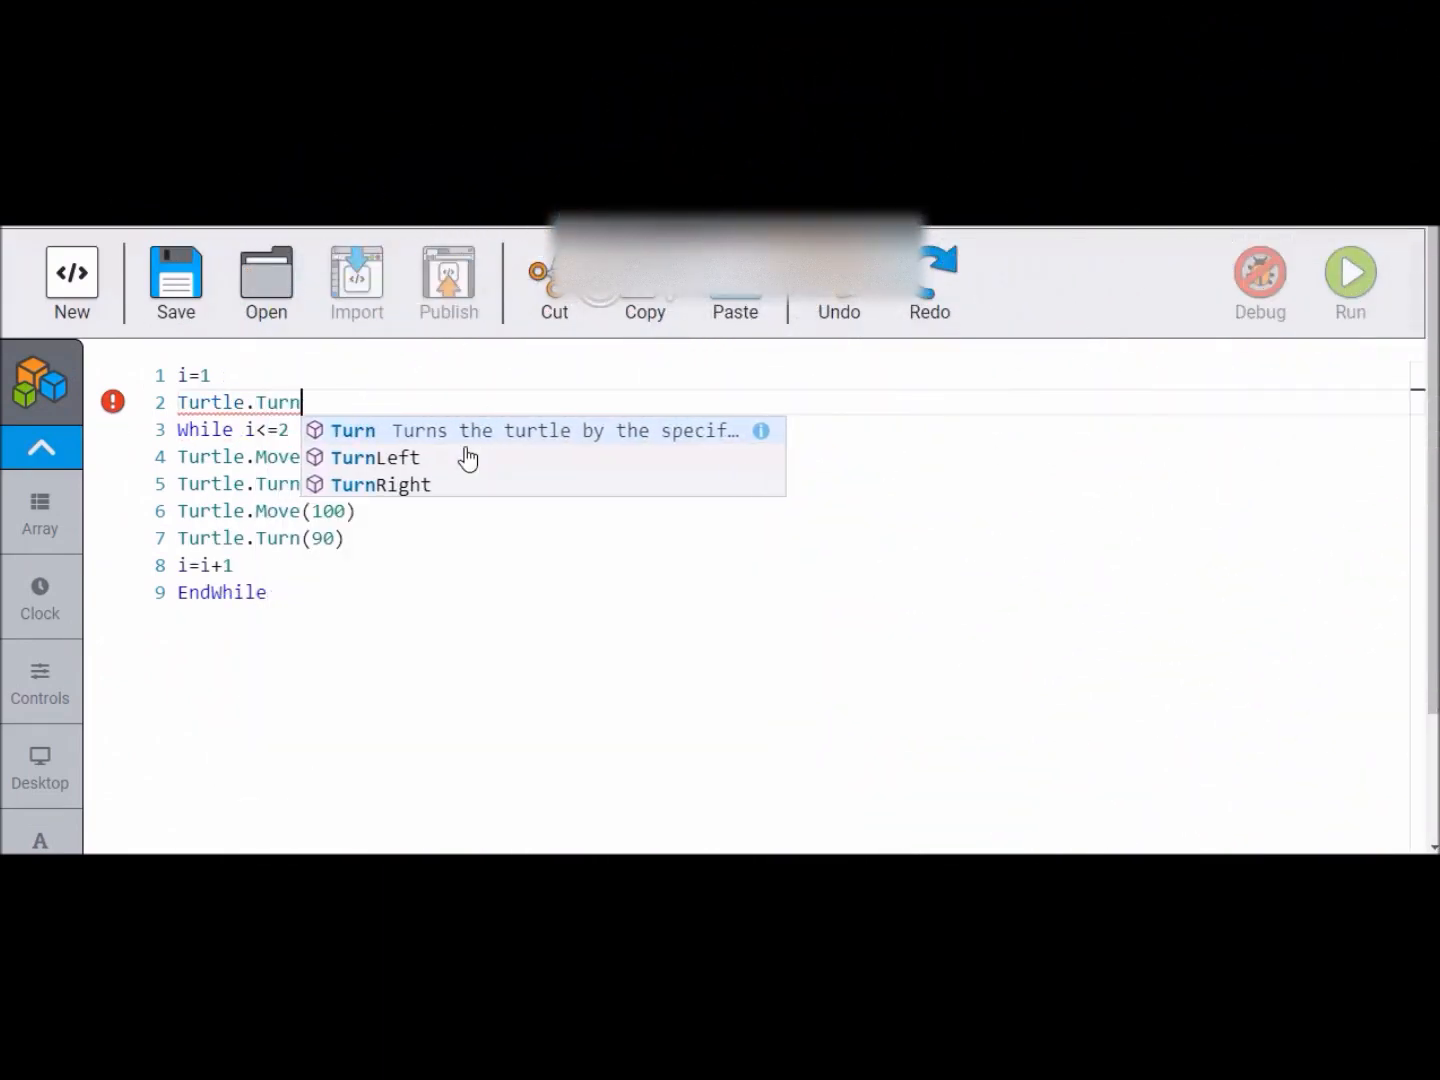
pyautogui.write('(30')
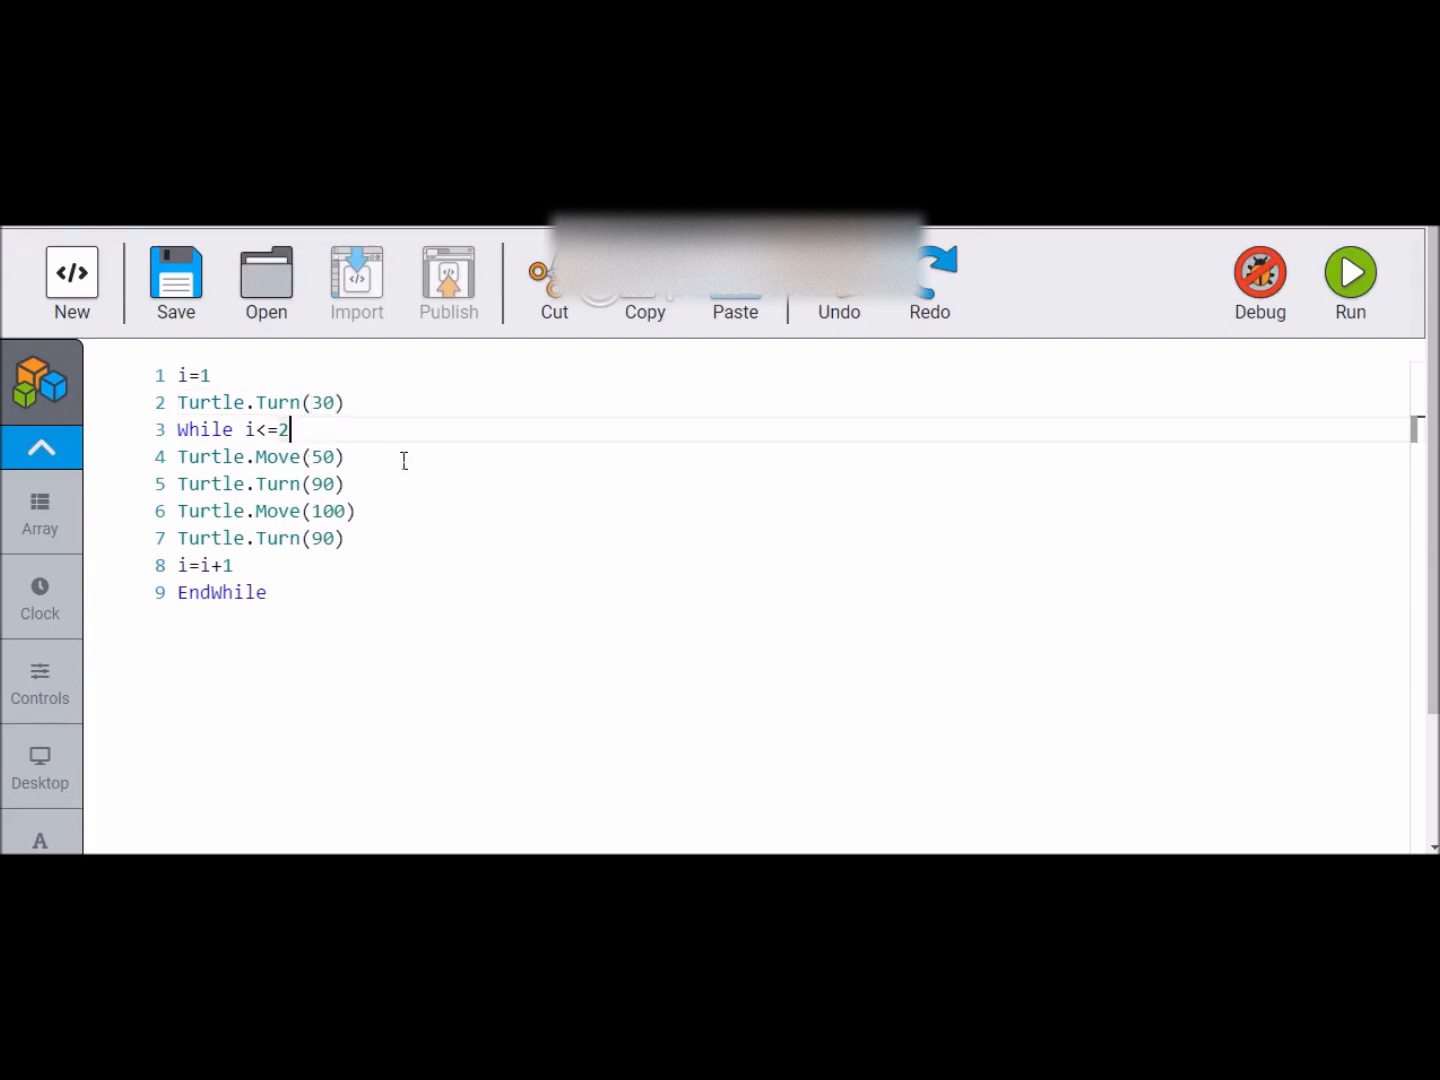
pyautogui.write('3')
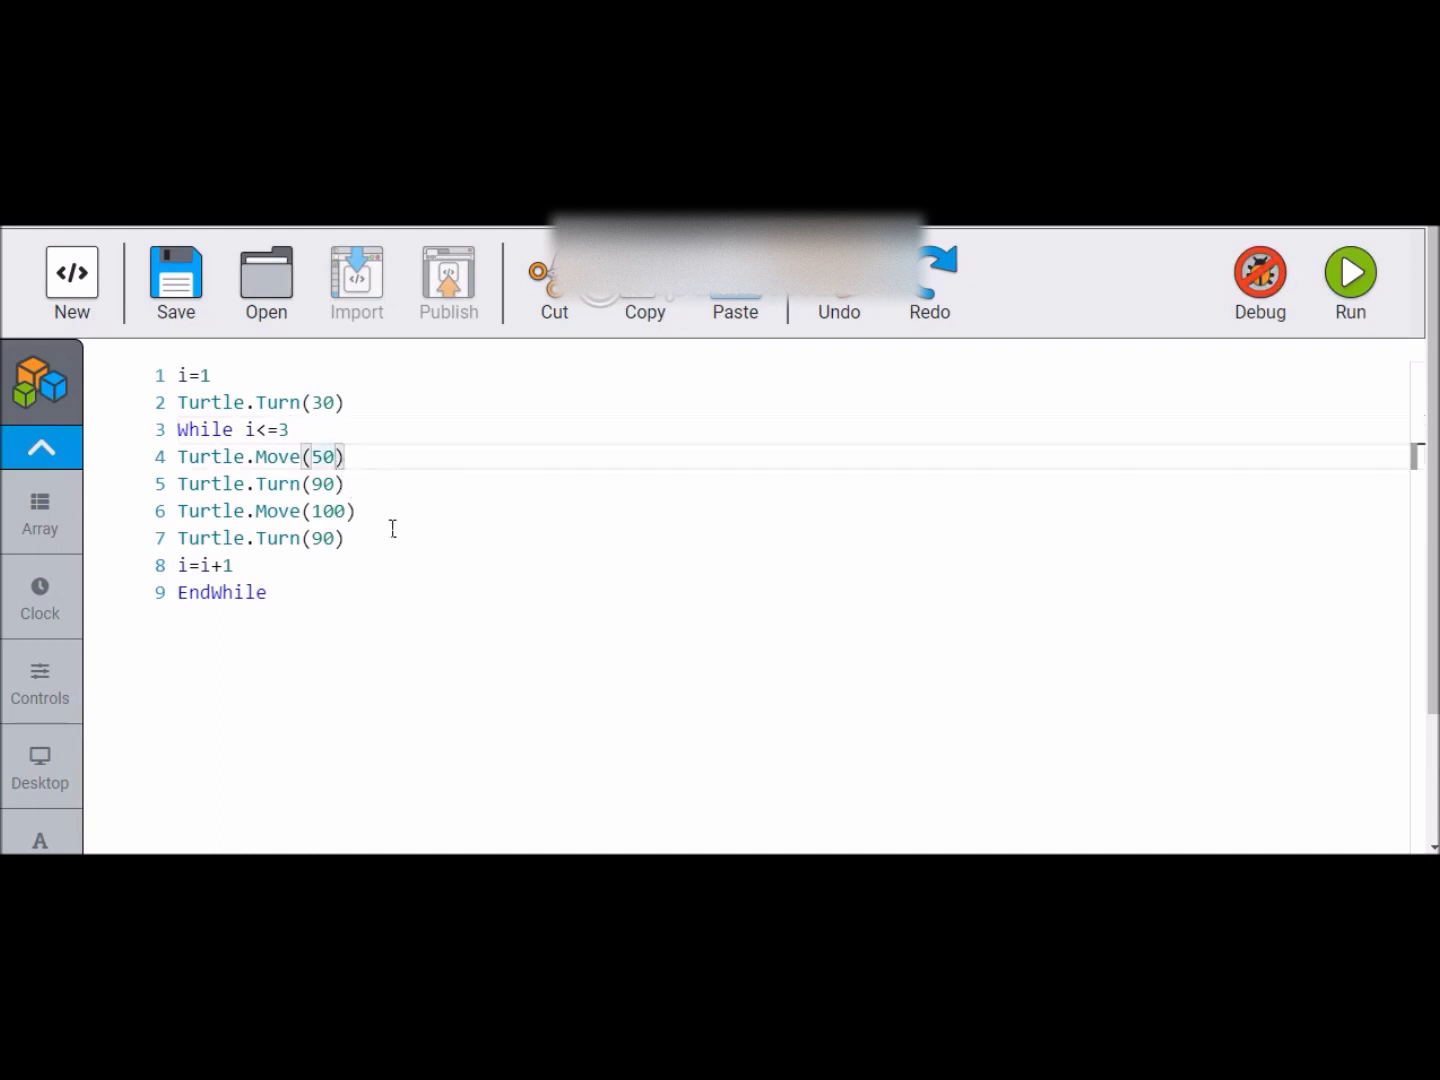
pyautogui.write('1')
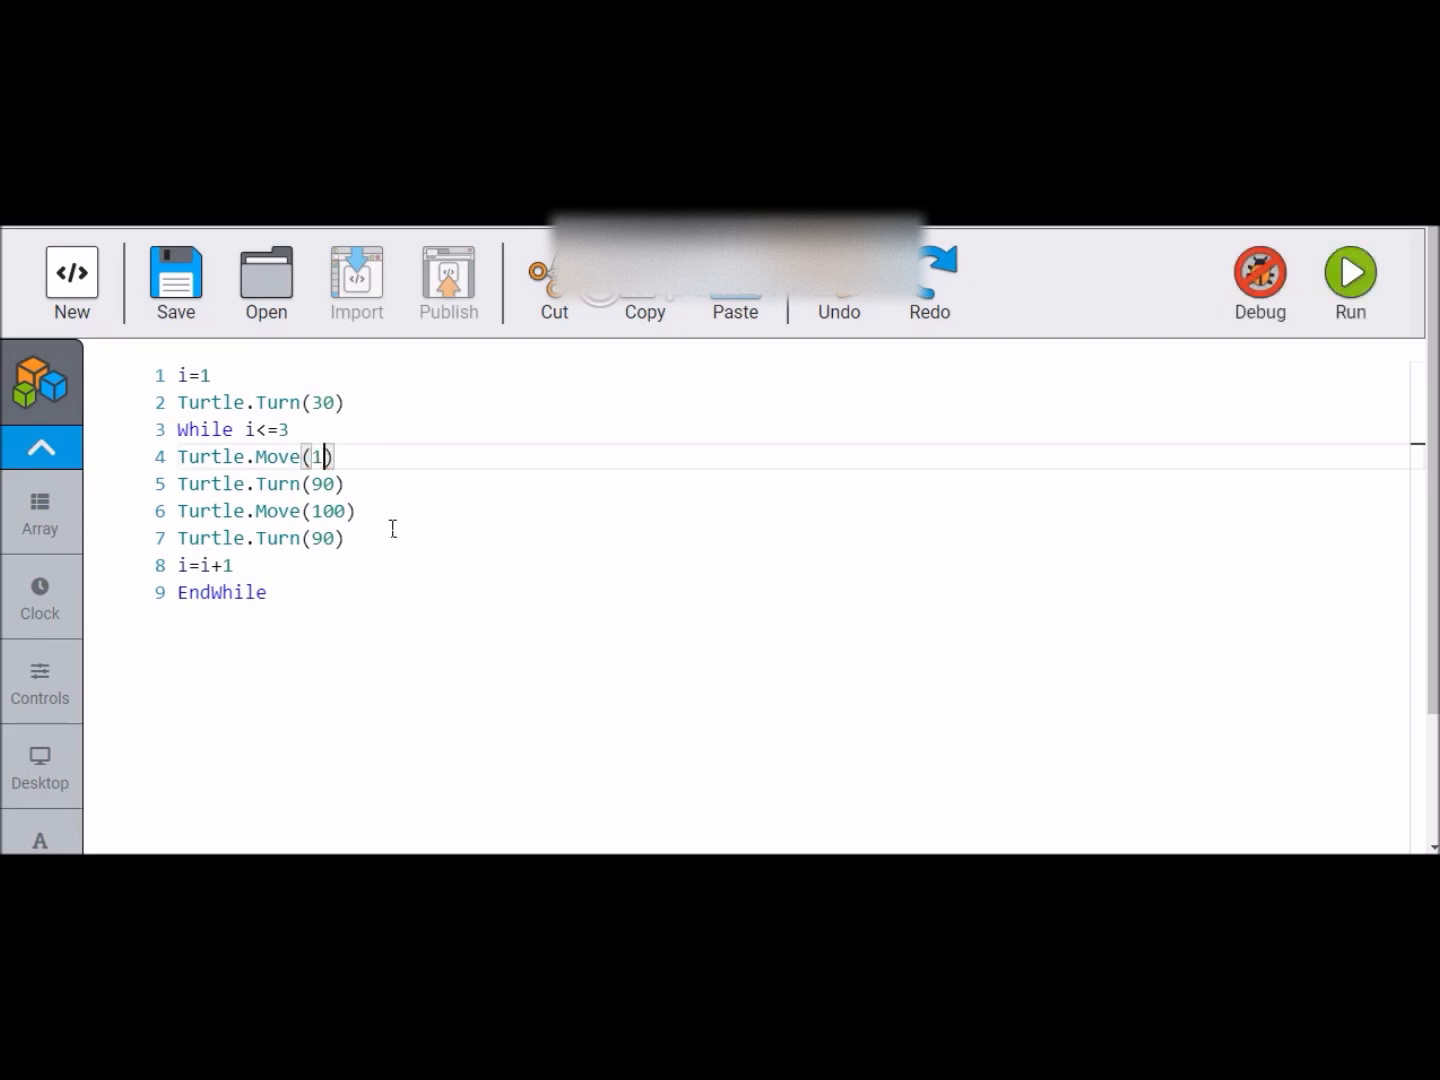
pyautogui.write('00')
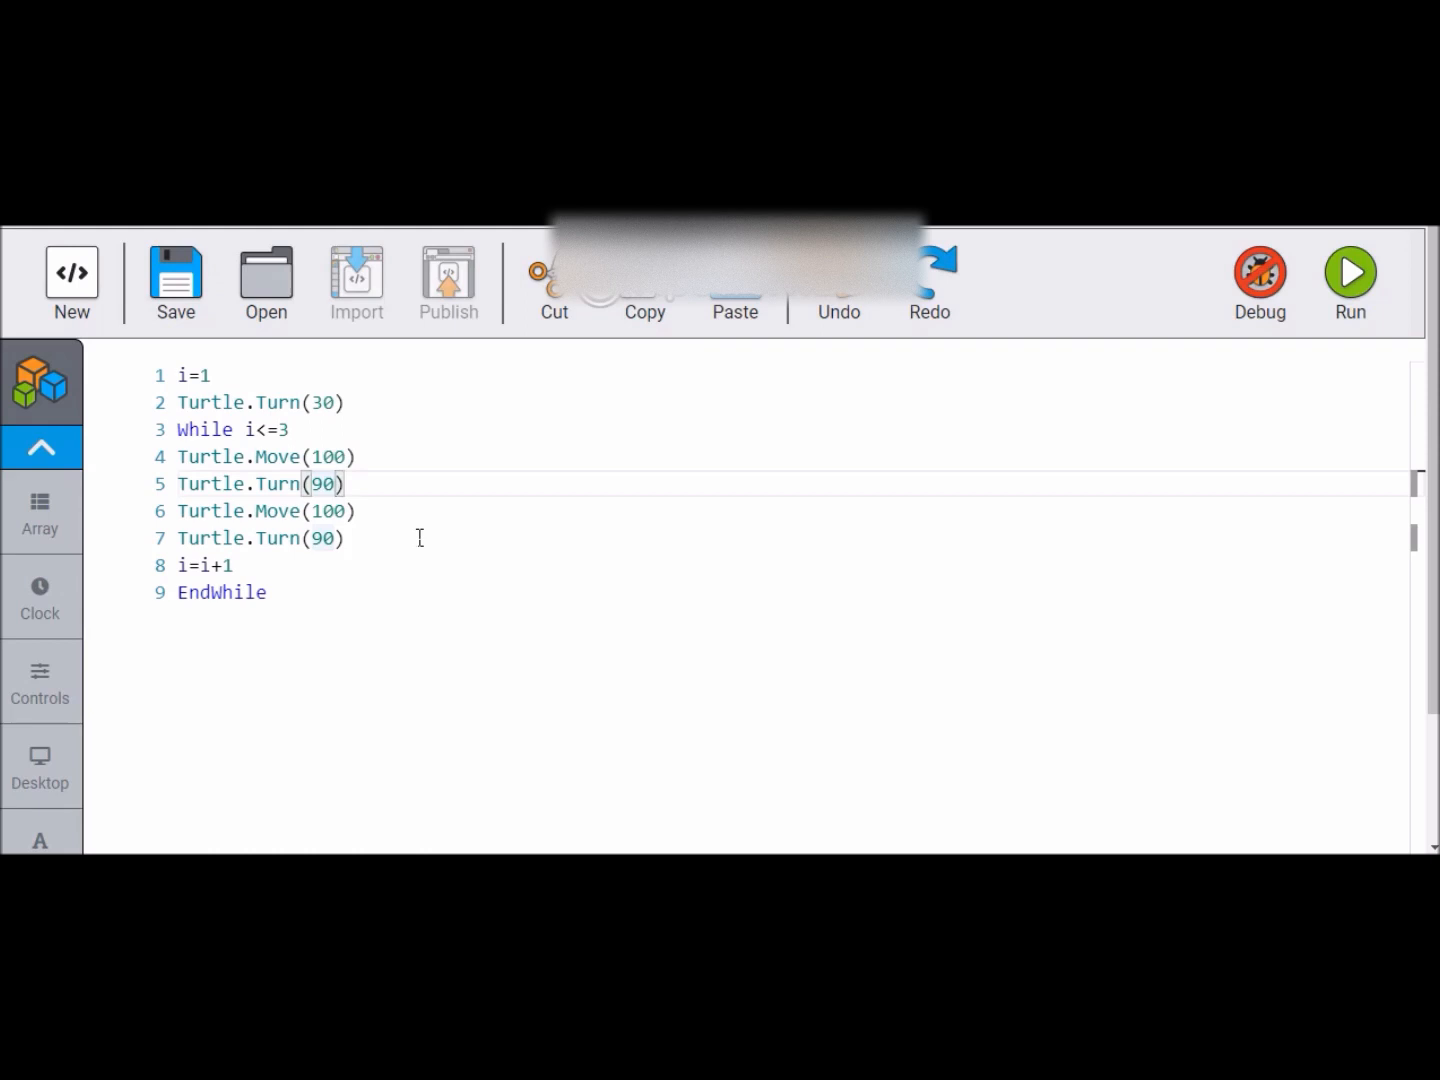
pyautogui.write('120')
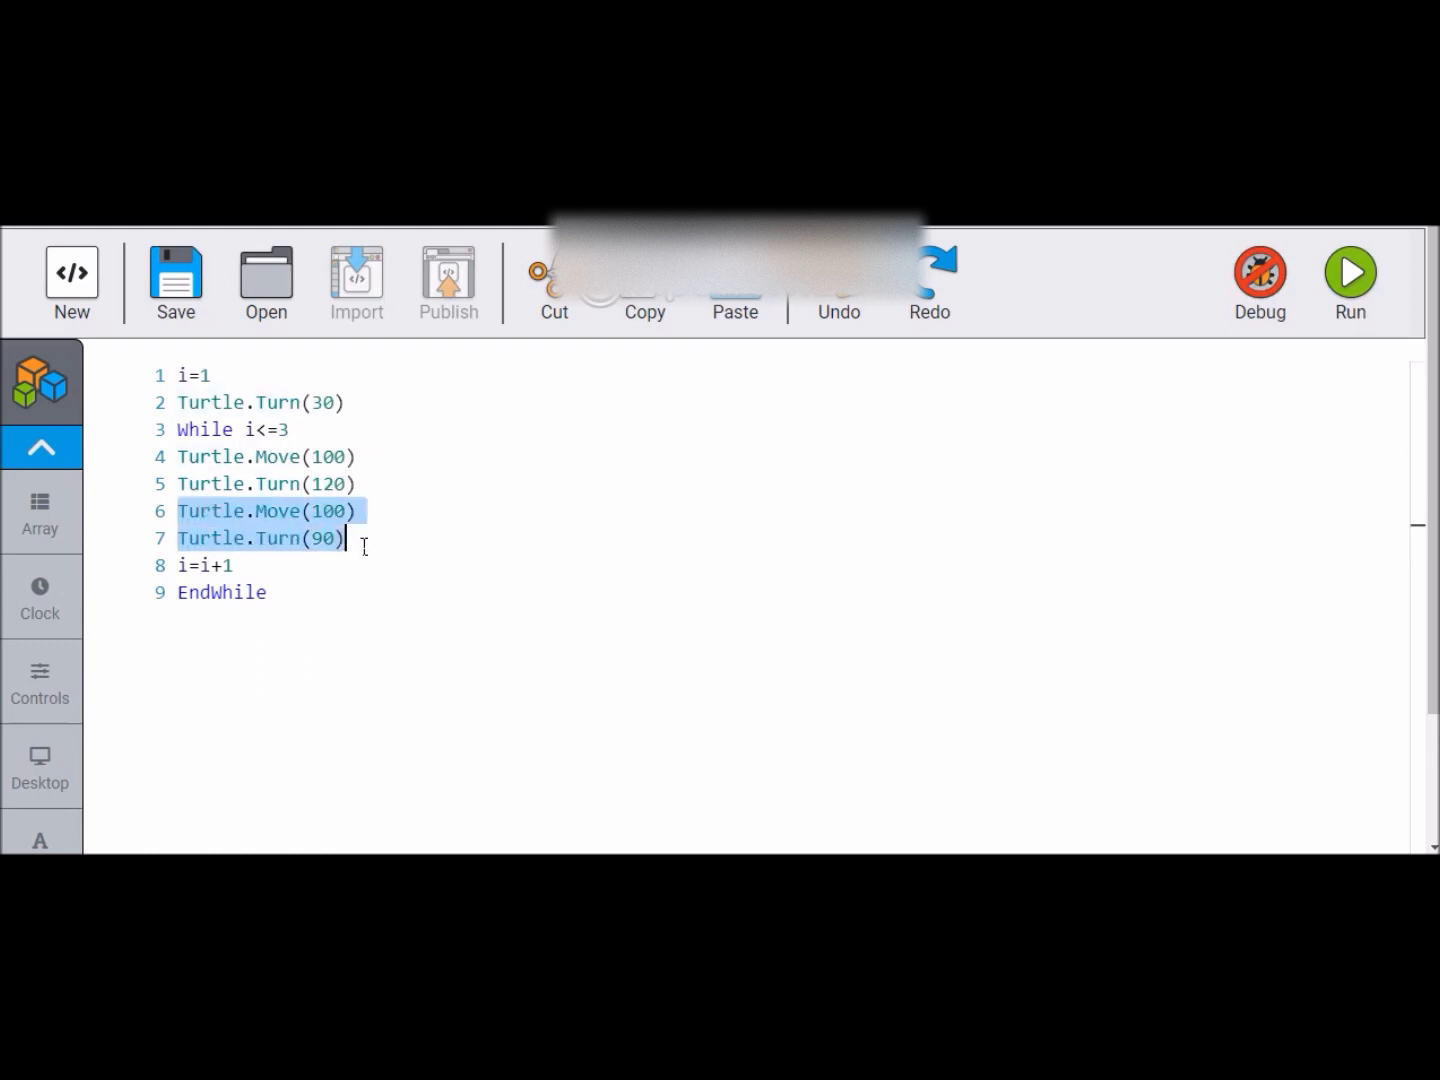
pyautogui.press('Delete')
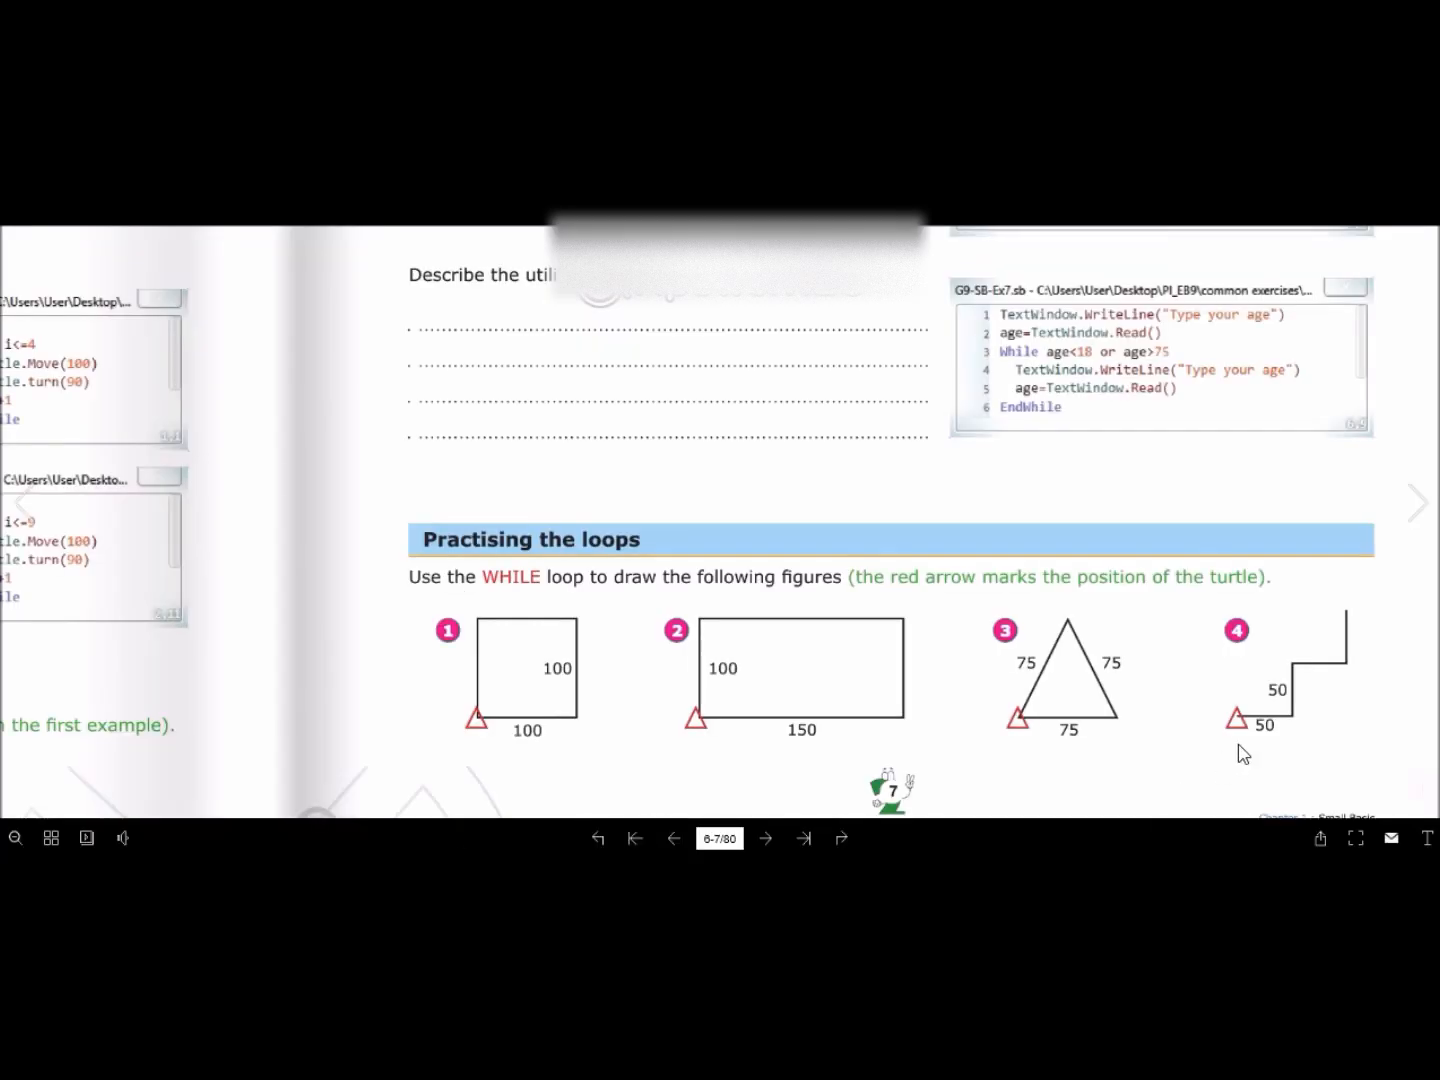
pyautogui.moveTo(1302, 720)
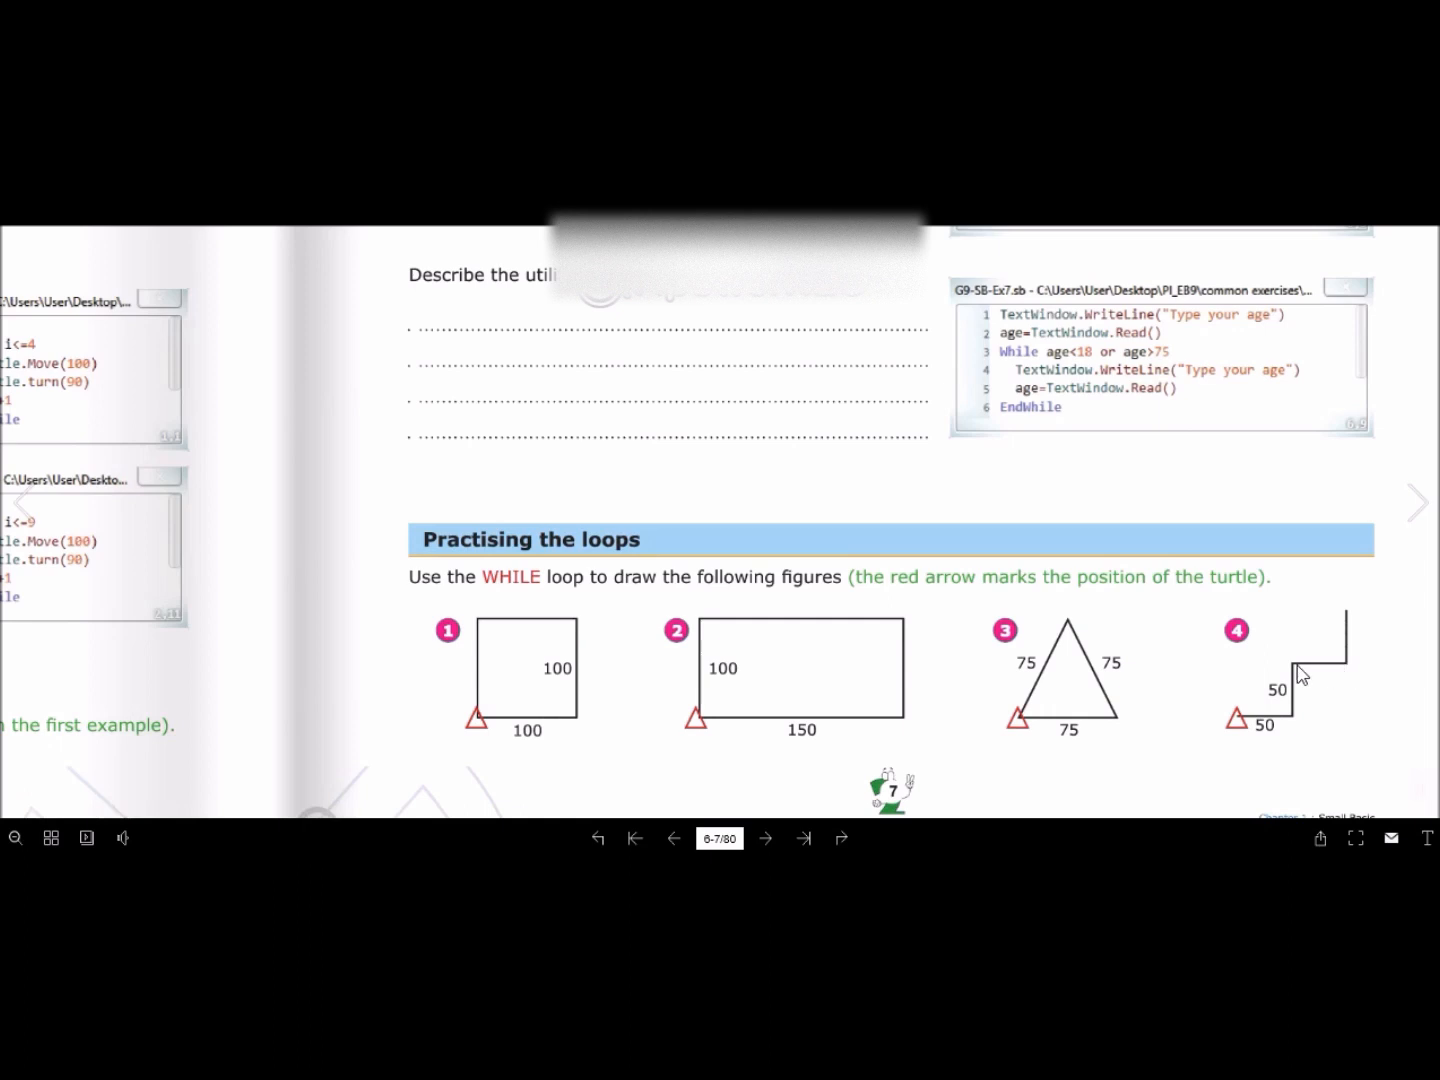
pyautogui.moveTo(1234, 730)
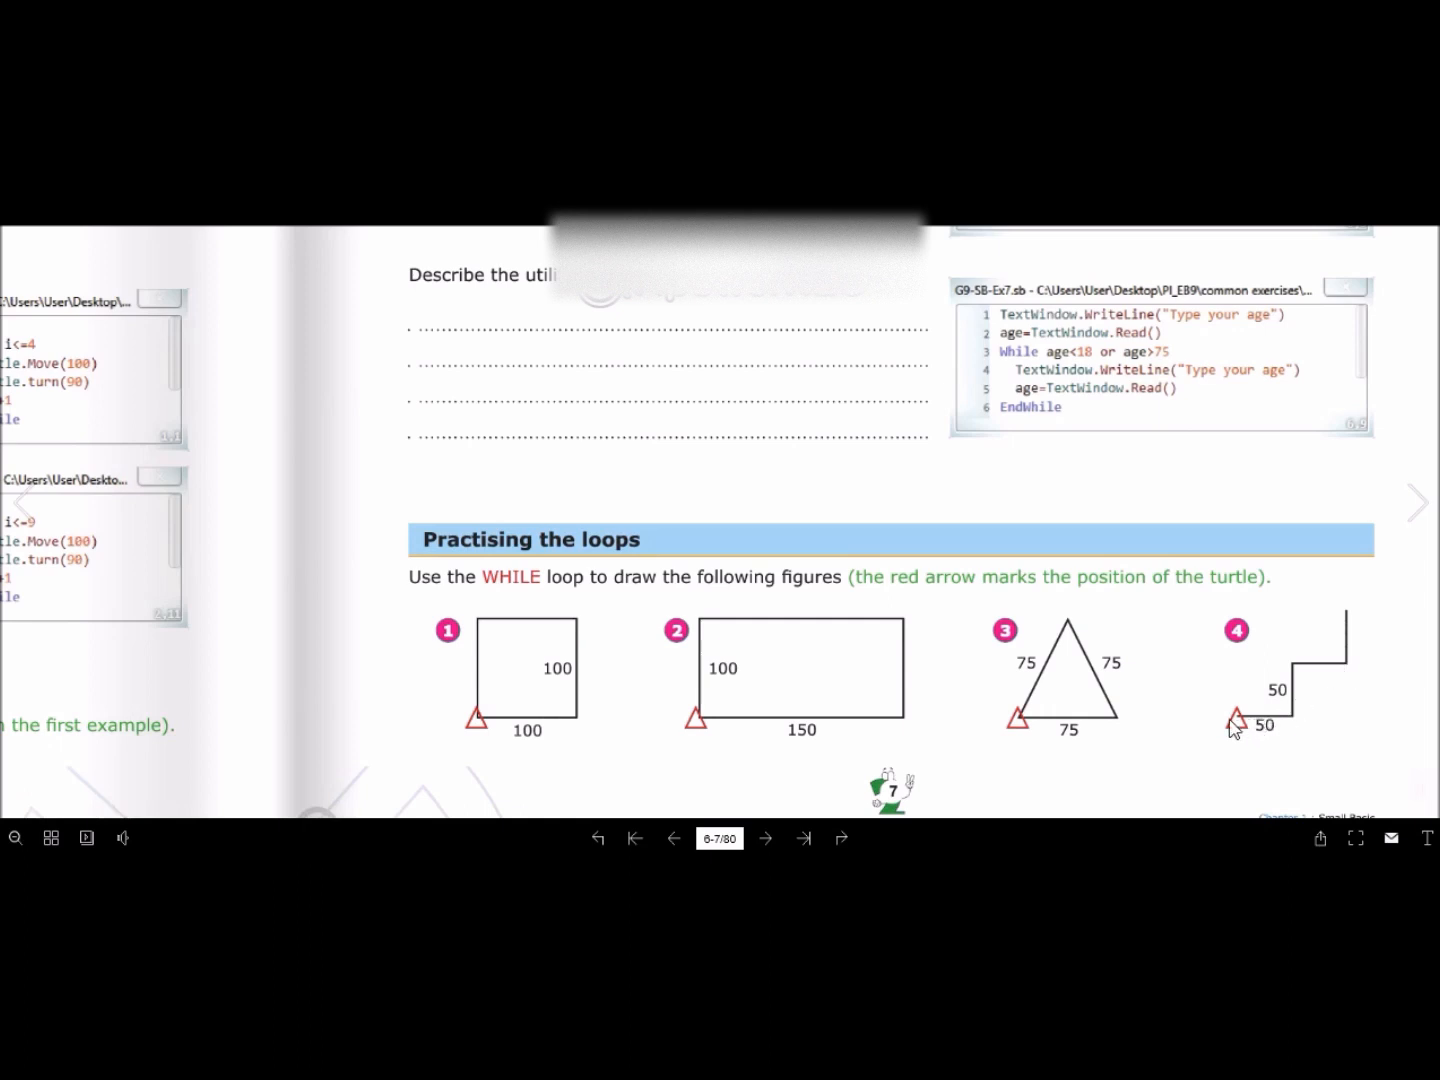
pyautogui.moveTo(338, 600)
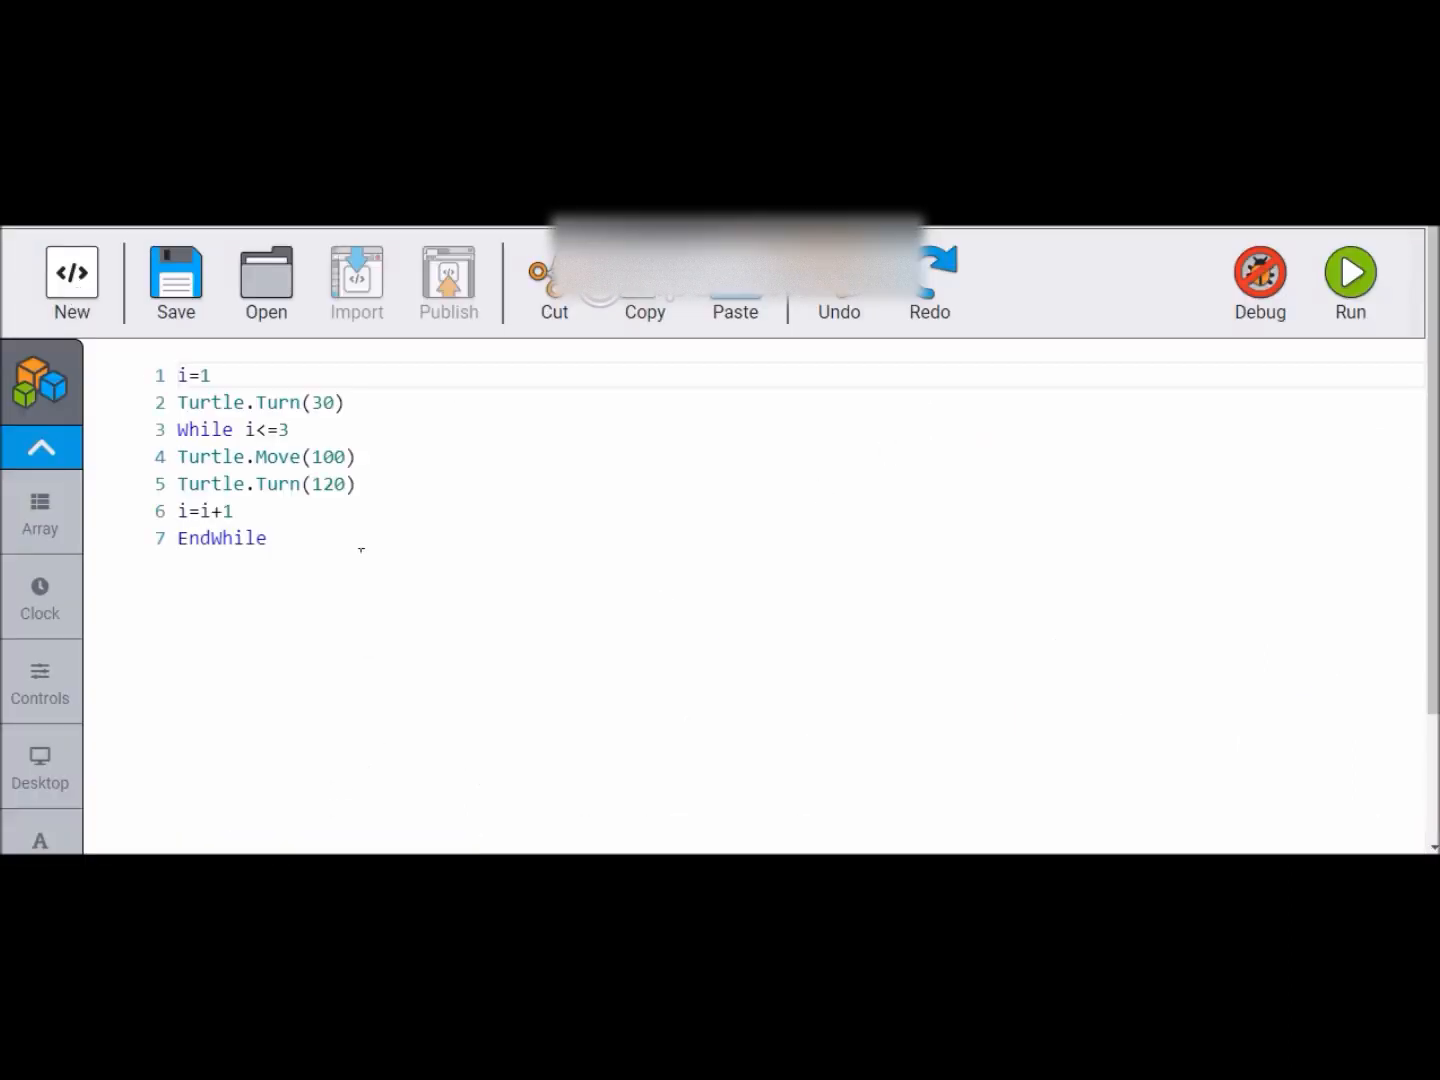
pyautogui.moveTo(276, 456)
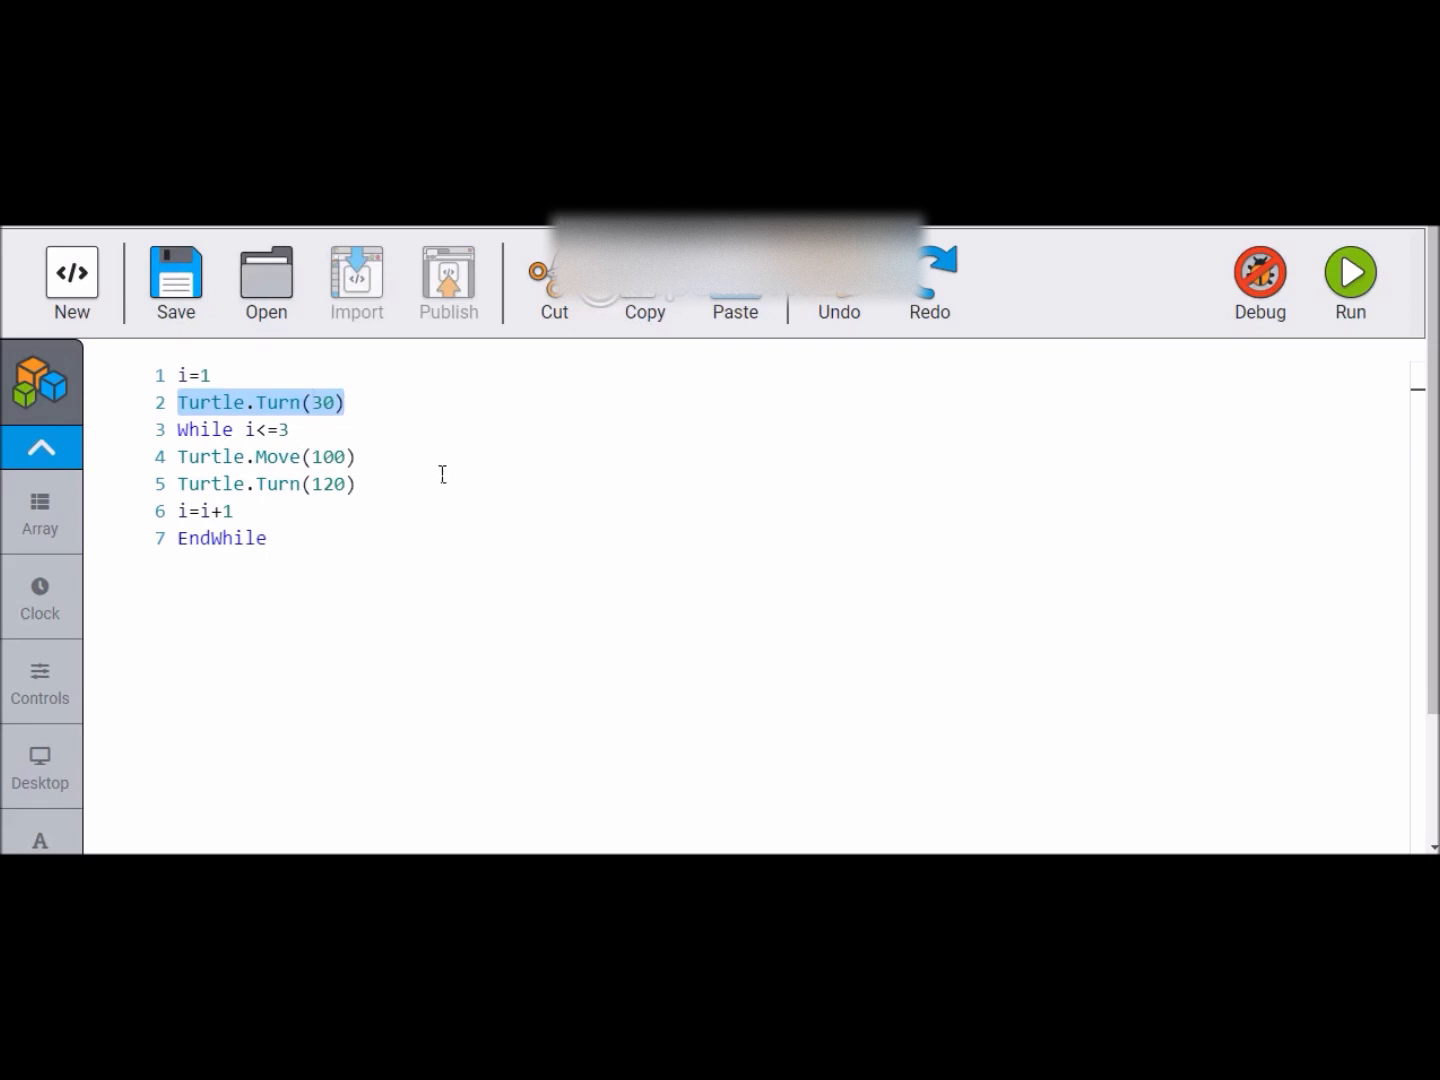
# Step: Remove the Turn(30) line and set the loop to i<=4 with Move(50) and Turn(90) for the staircase
pyautogui.press('Delete')
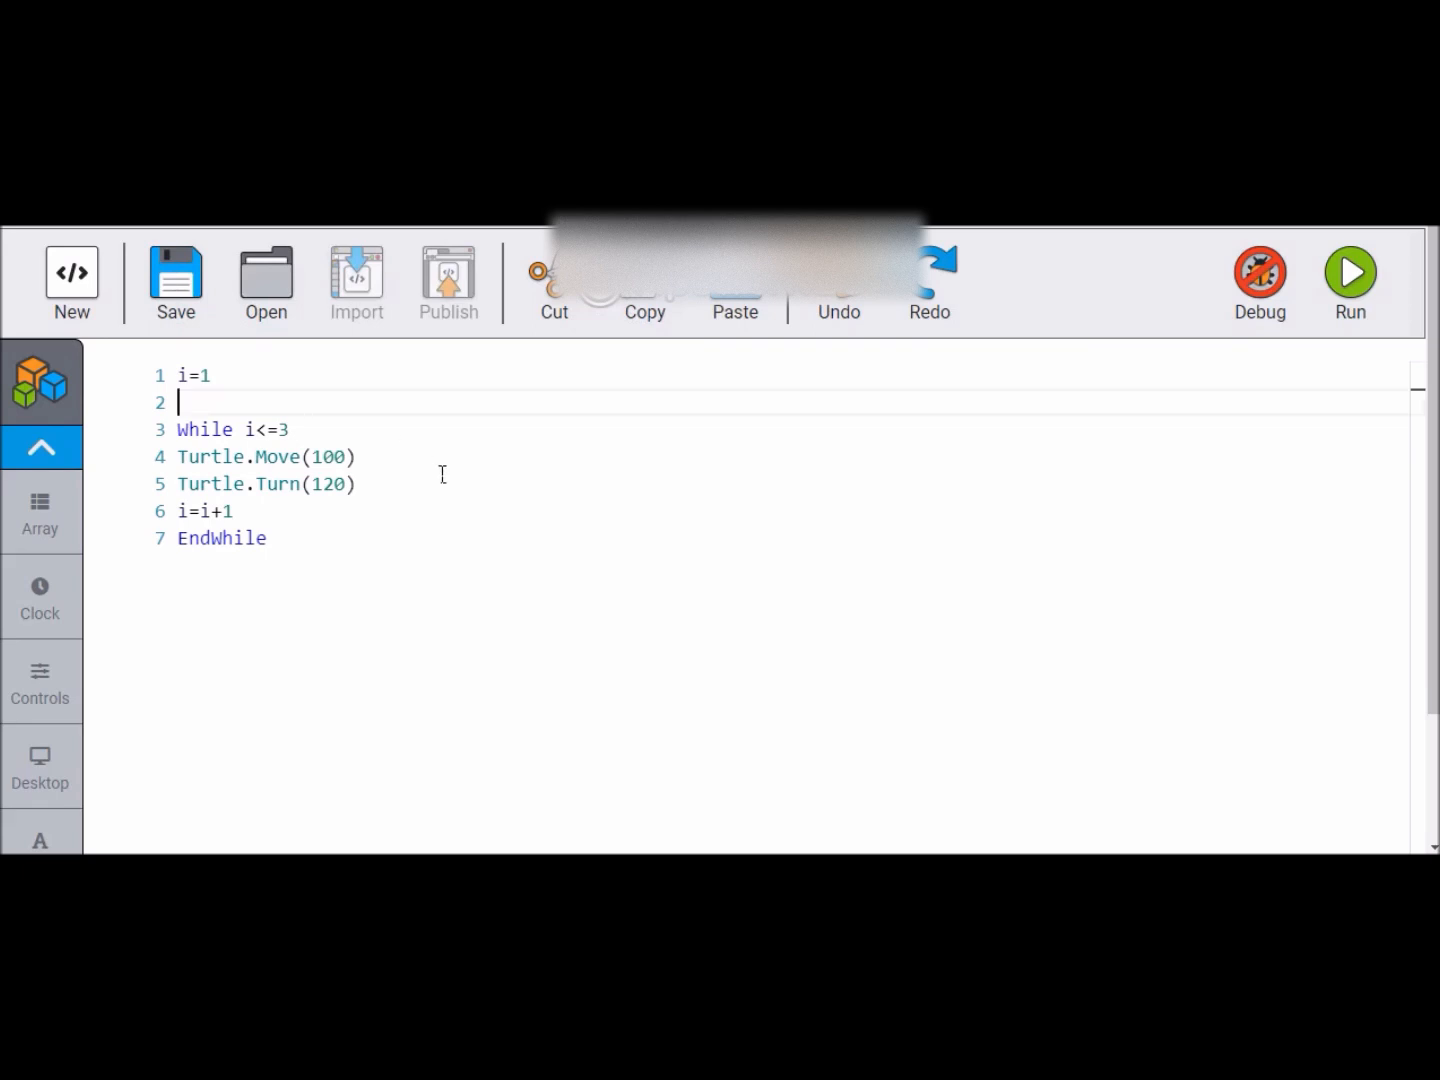
pyautogui.press('Backspace')
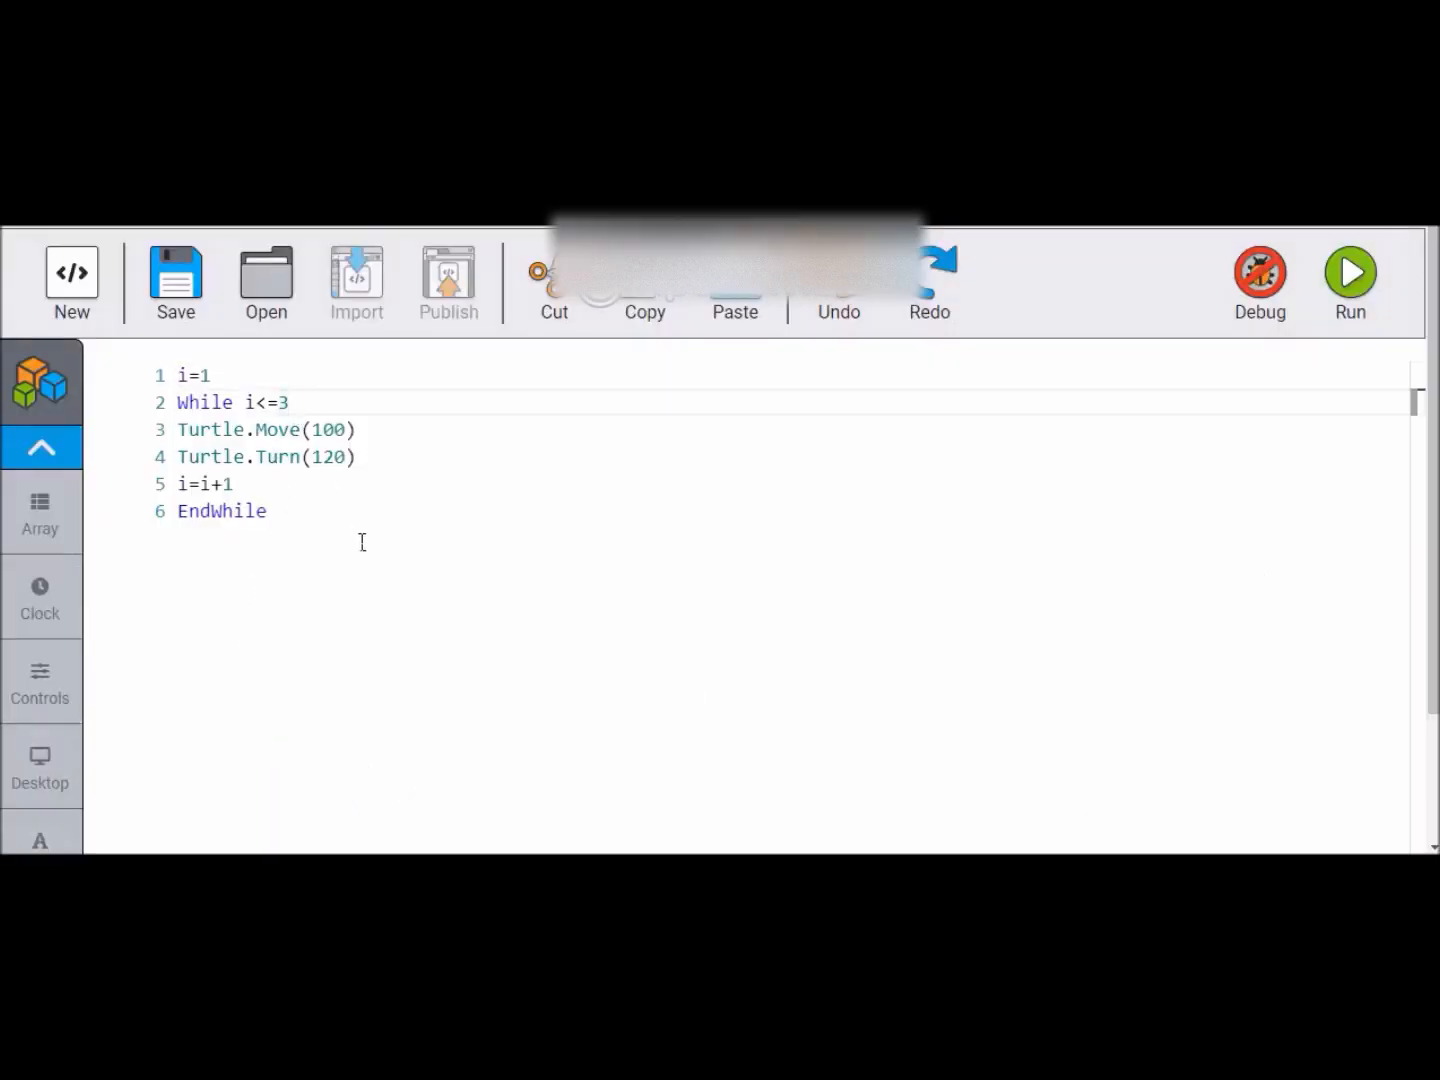
pyautogui.write('4')
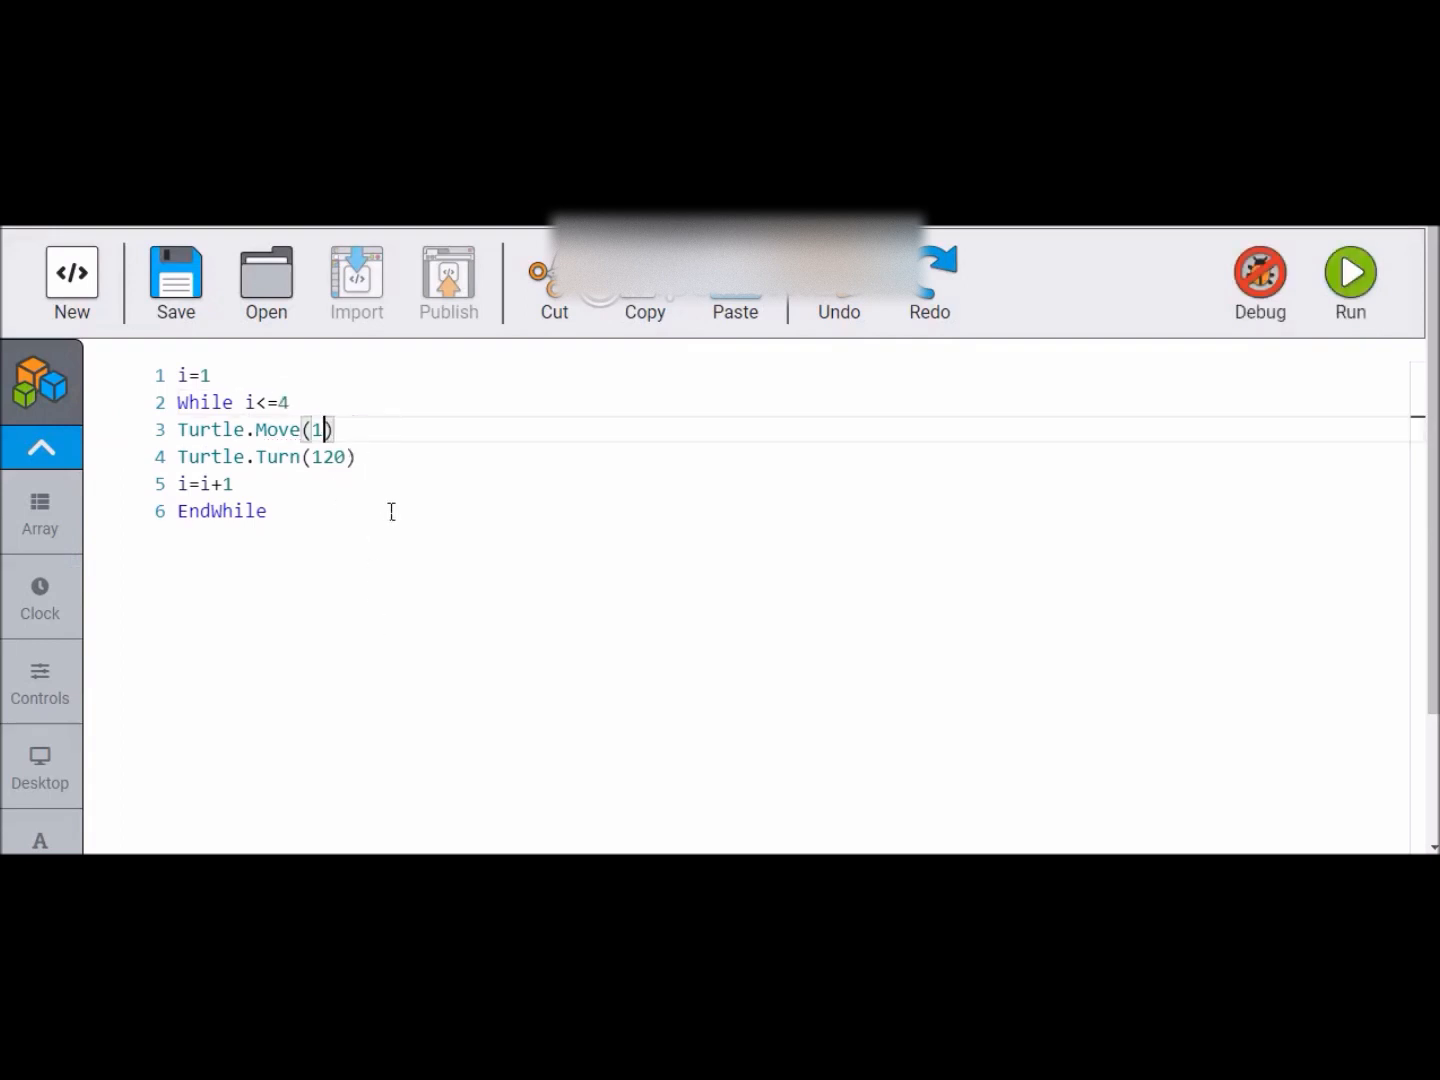
pyautogui.write('50')
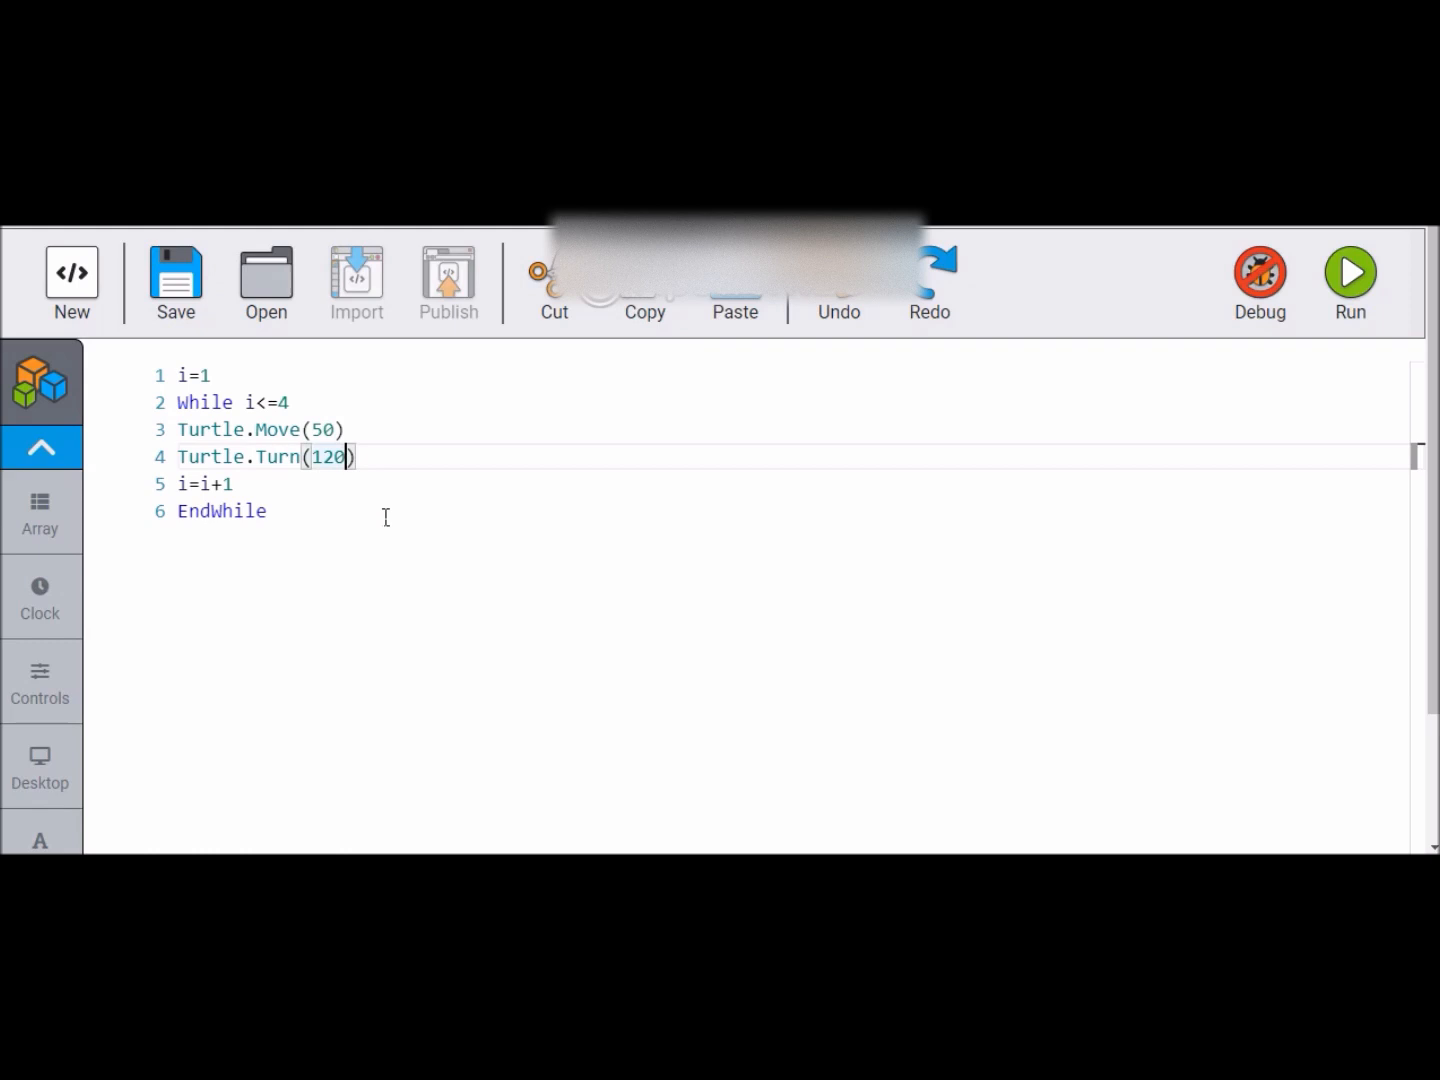
pyautogui.press('Backspace')
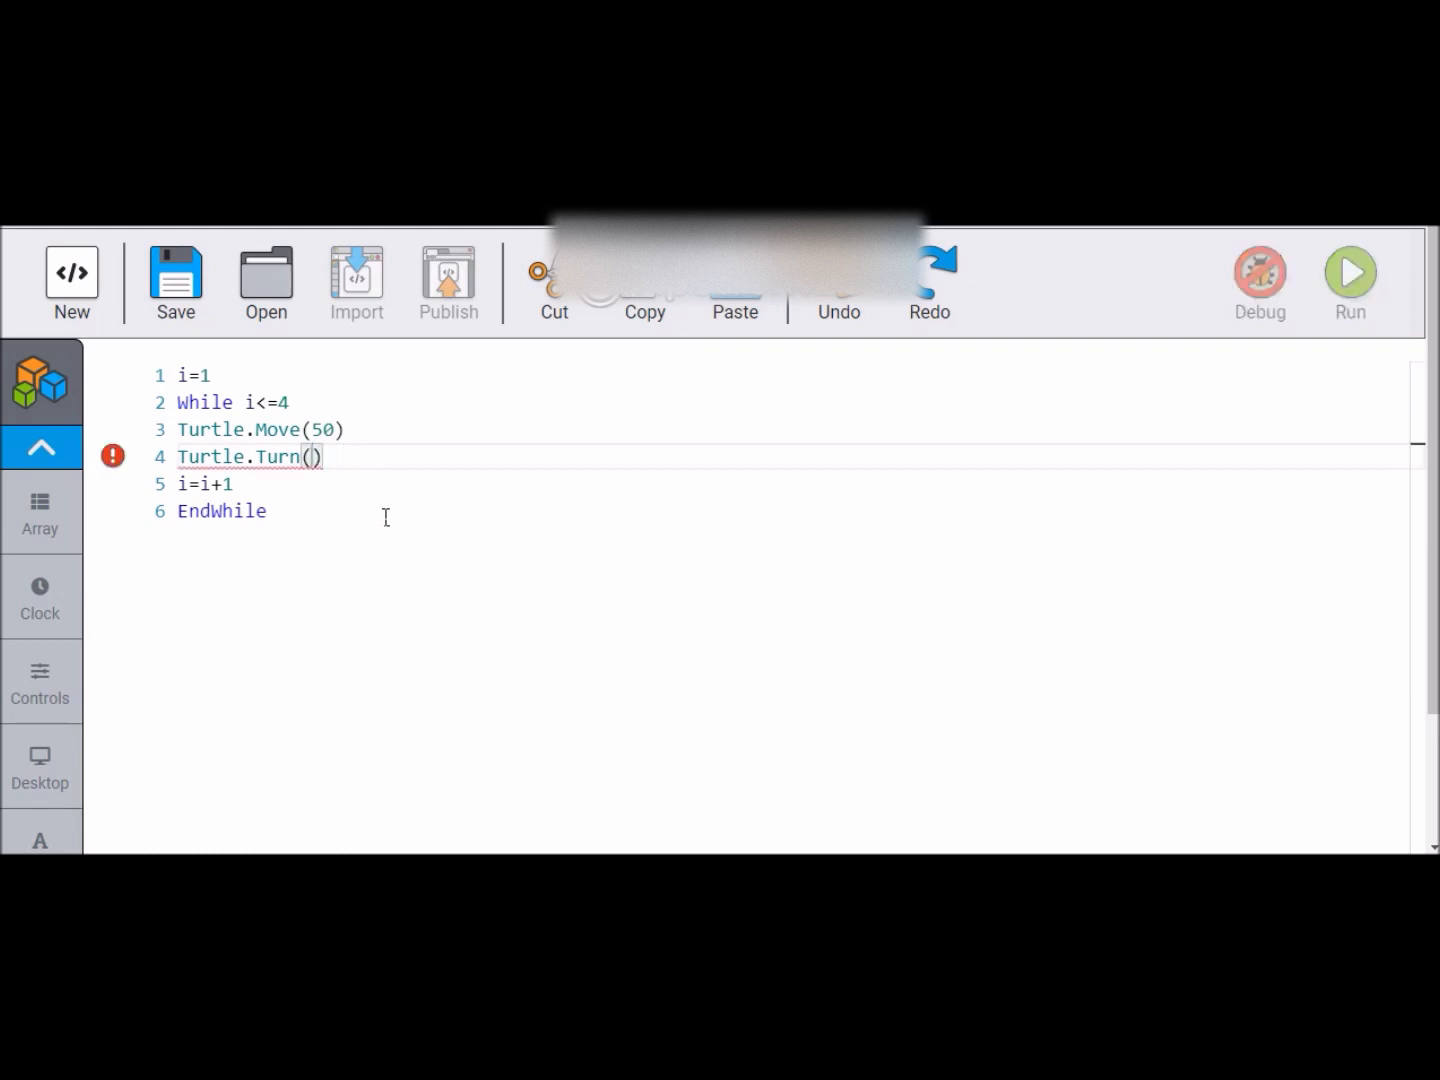
pyautogui.write('90')
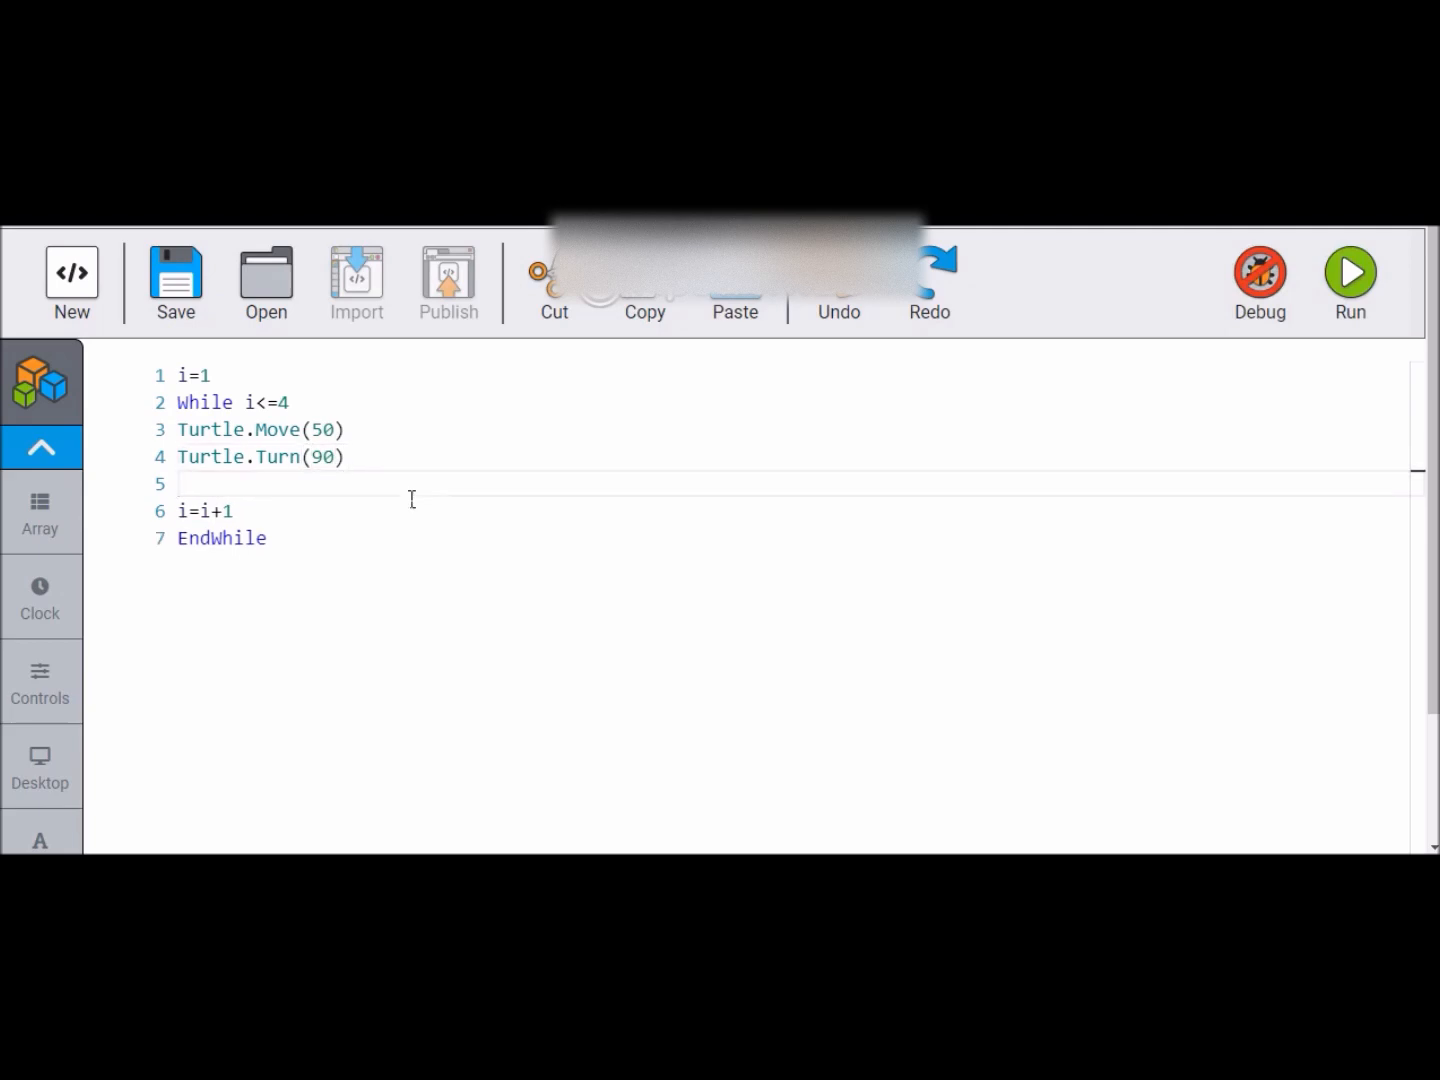
pyautogui.click(1348, 272)
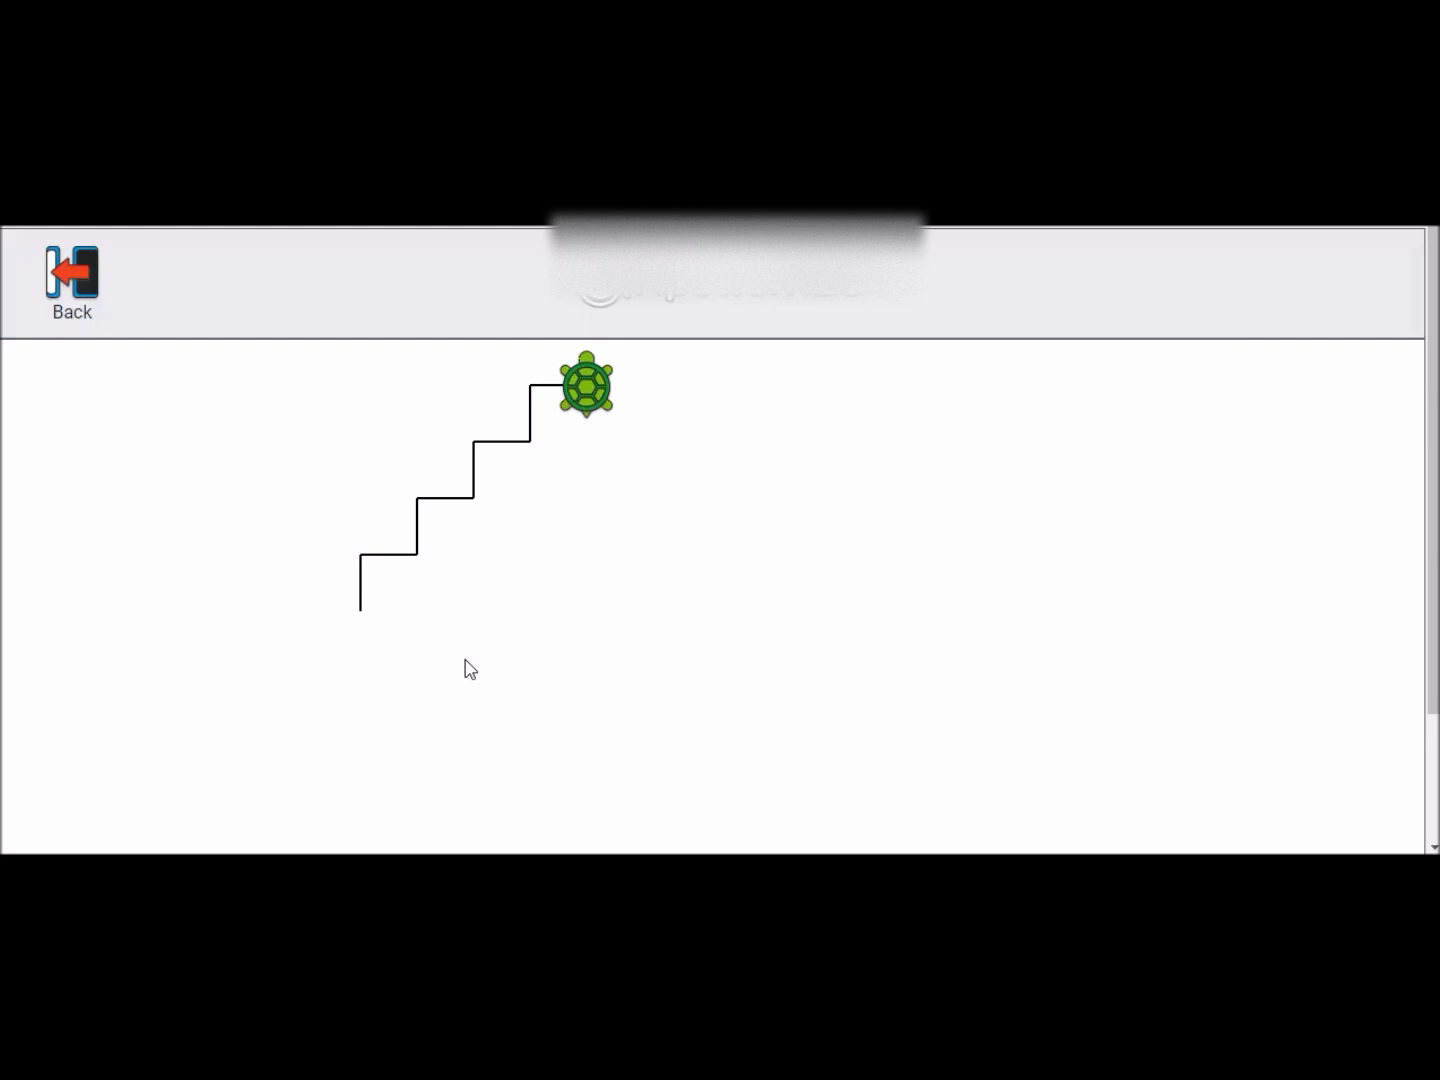
pyautogui.moveTo(472, 680)
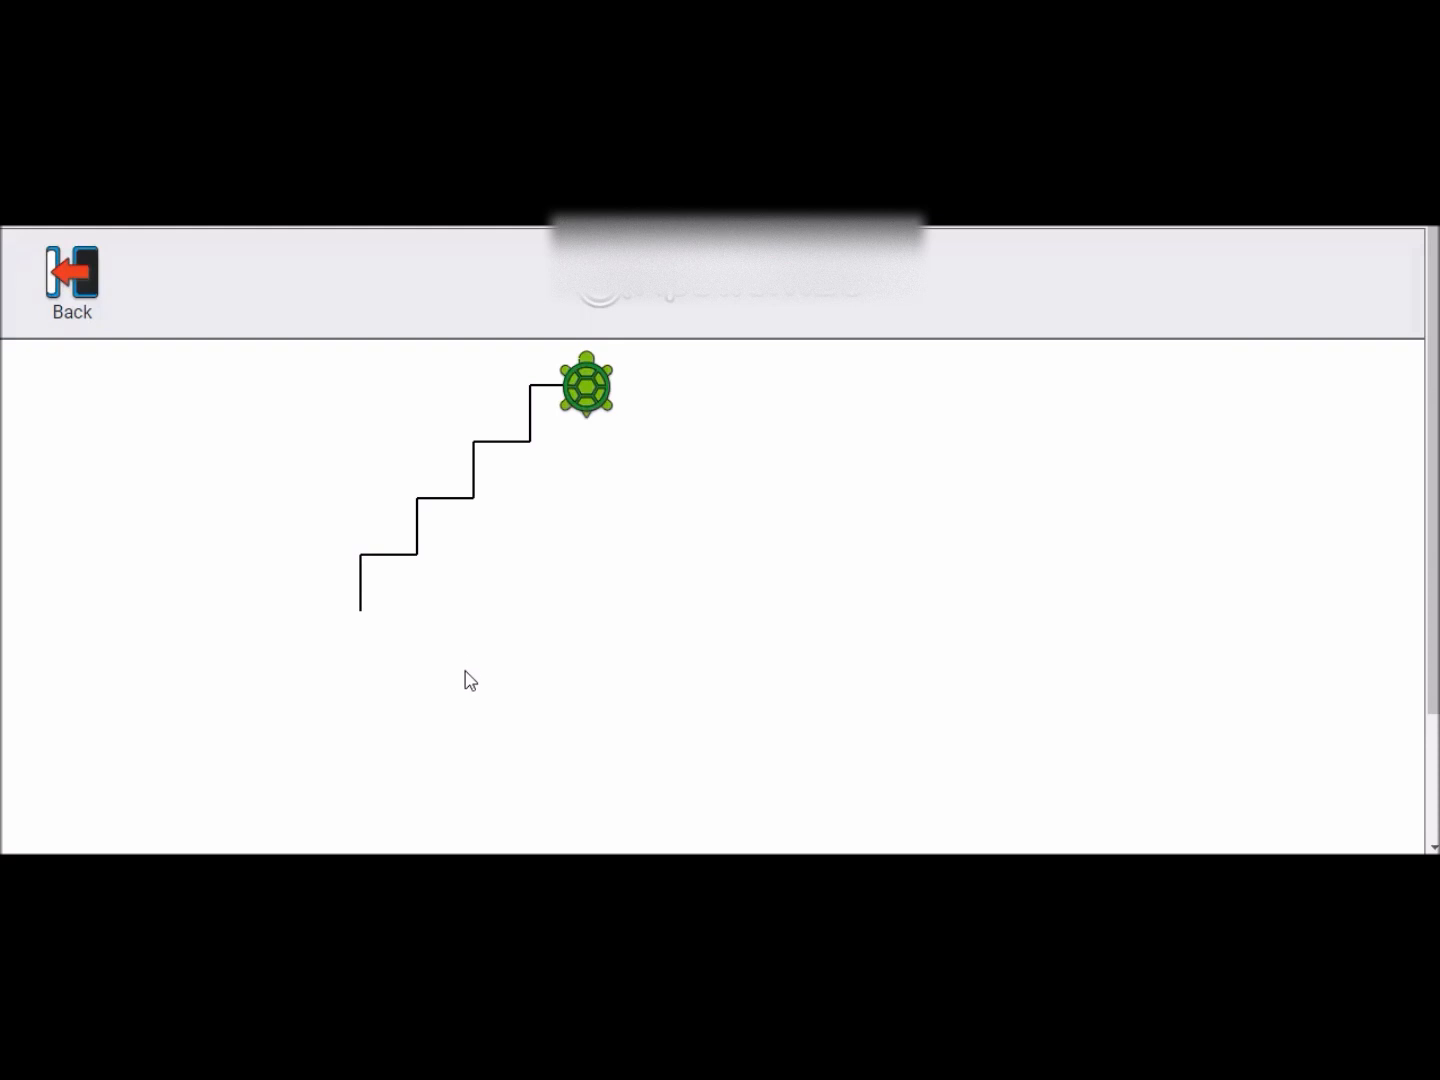